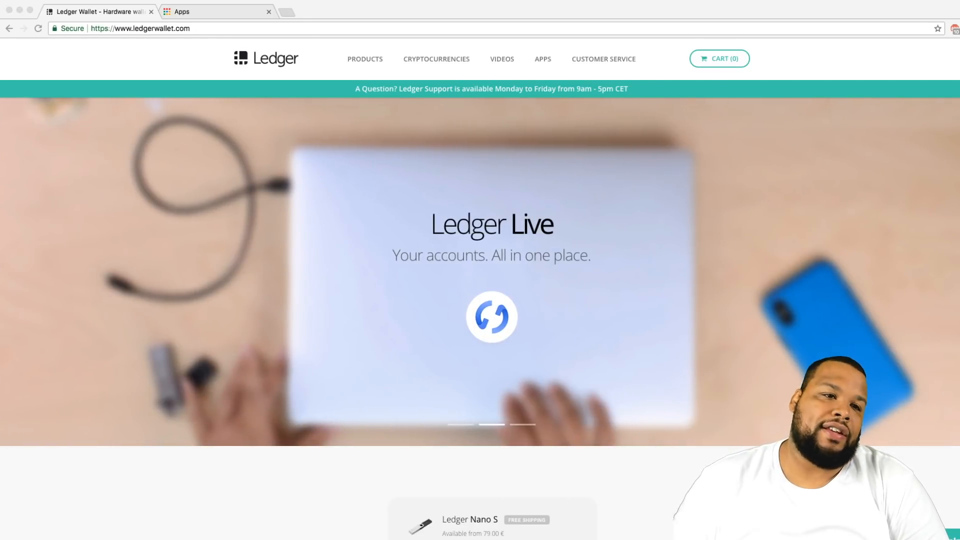
{"action": "mouse_move", "coordinate": [343, 50]}
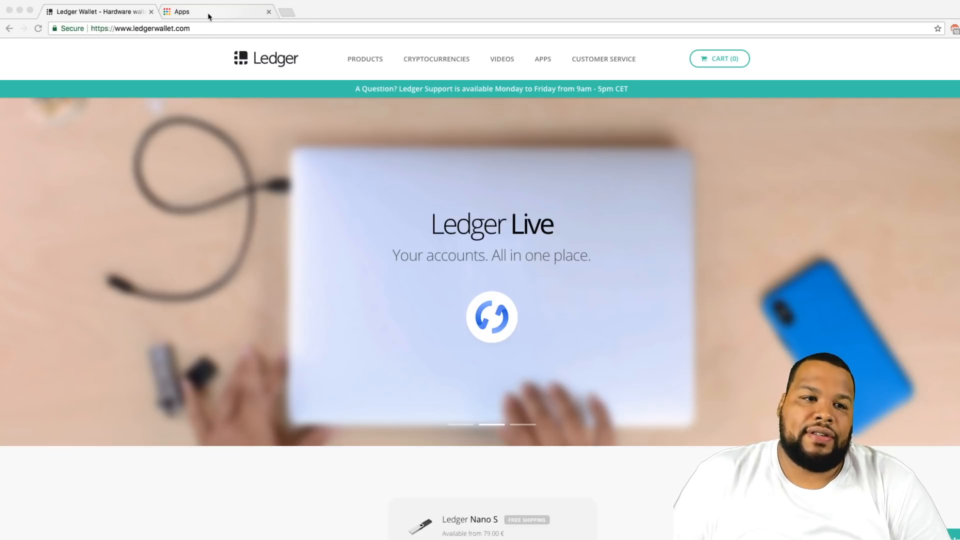
Show the Chrome apps page listing Ledger Manager and the Ledger Wallet Bitcoin and Ethereum apps
{"action": "left_click", "coordinate": [200, 11]}
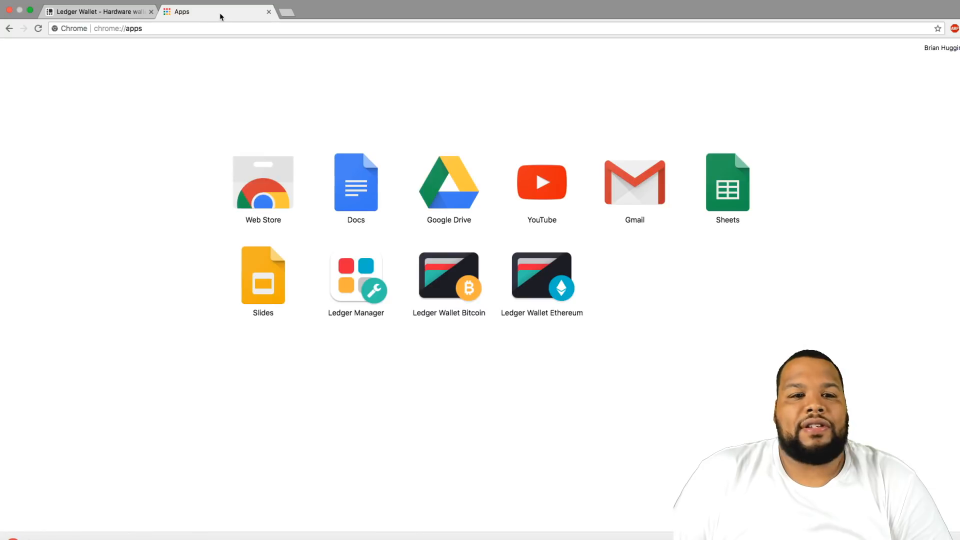
{"action": "mouse_move", "coordinate": [345, 125]}
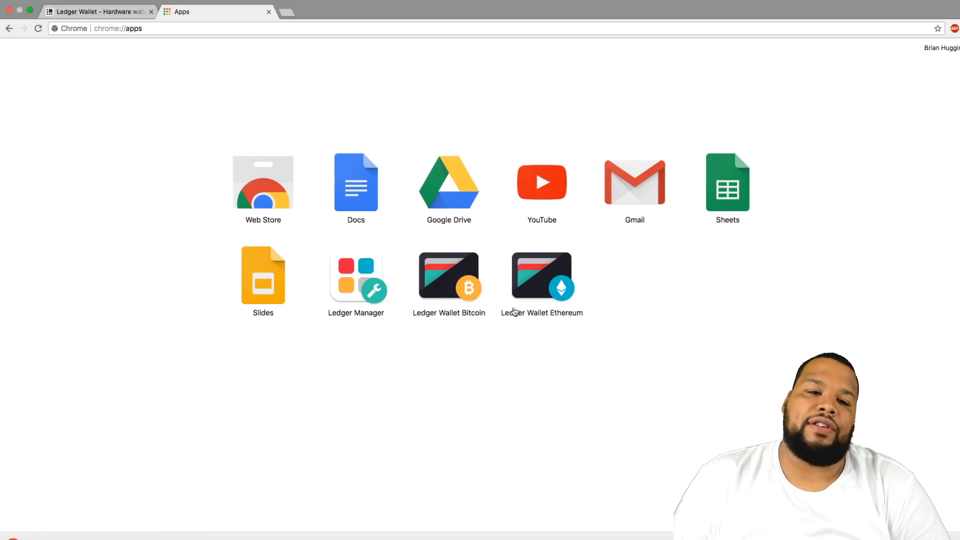
{"action": "mouse_move", "coordinate": [586, 308]}
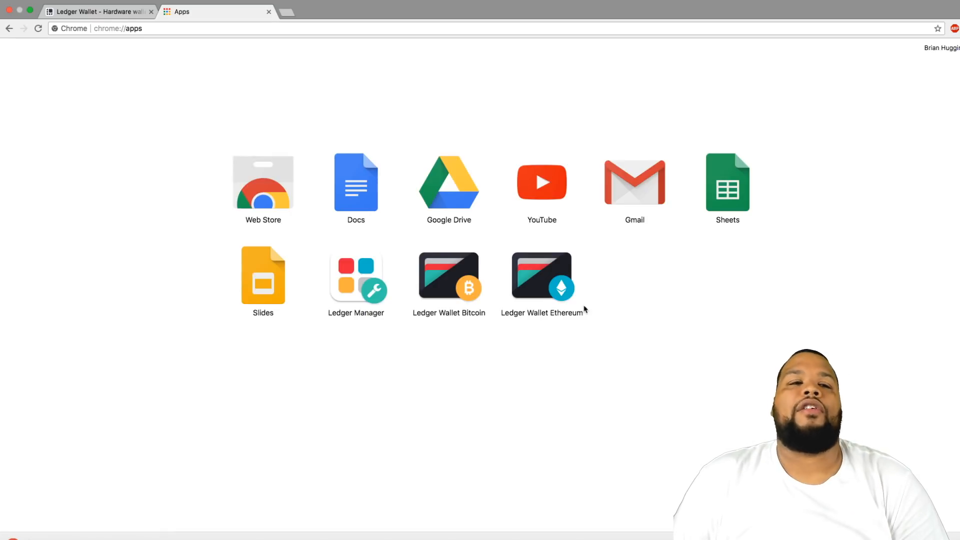
{"action": "mouse_move", "coordinate": [570, 301]}
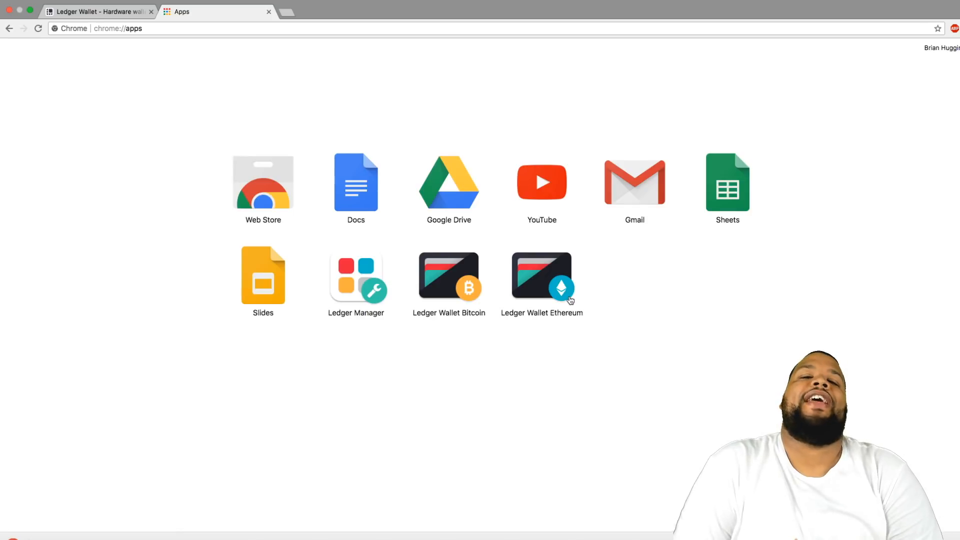
{"action": "mouse_move", "coordinate": [569, 299]}
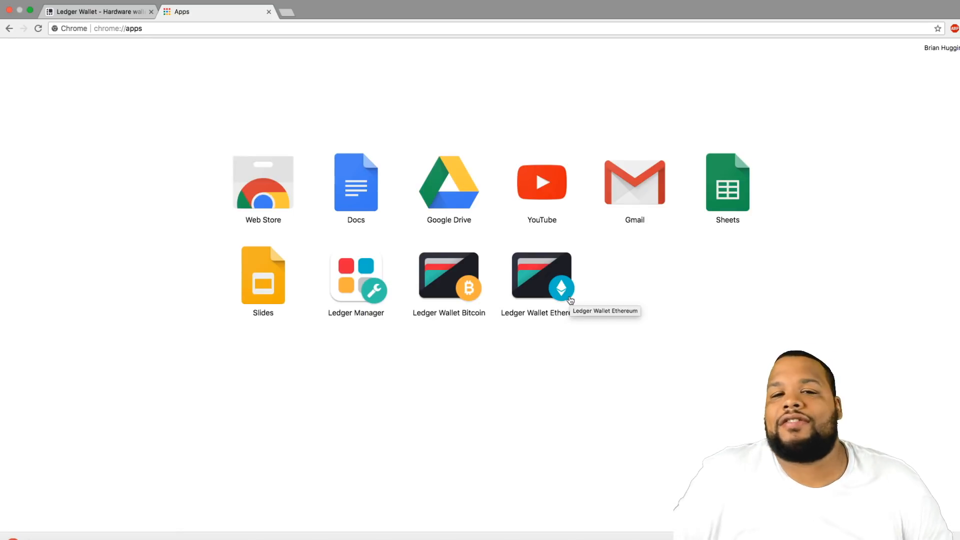
{"action": "mouse_move", "coordinate": [402, 73]}
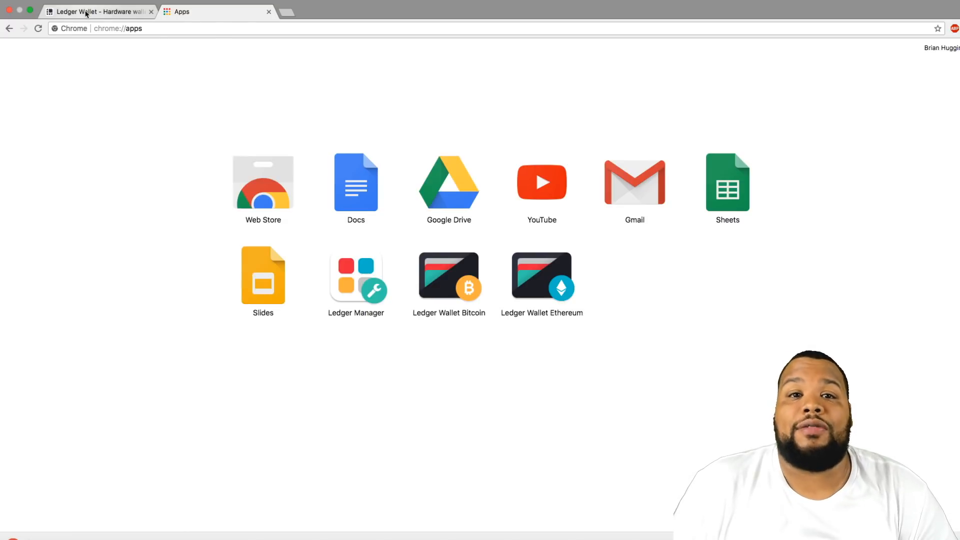
Download the Mac OS version of Ledger Live from the Ledger website's other-platform options
{"action": "left_click", "coordinate": [95, 12]}
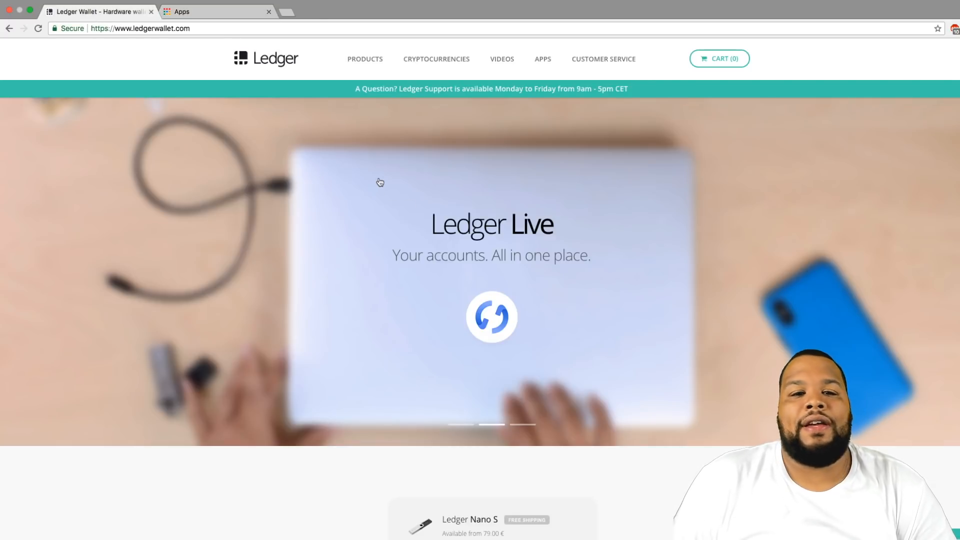
{"action": "mouse_move", "coordinate": [623, 300]}
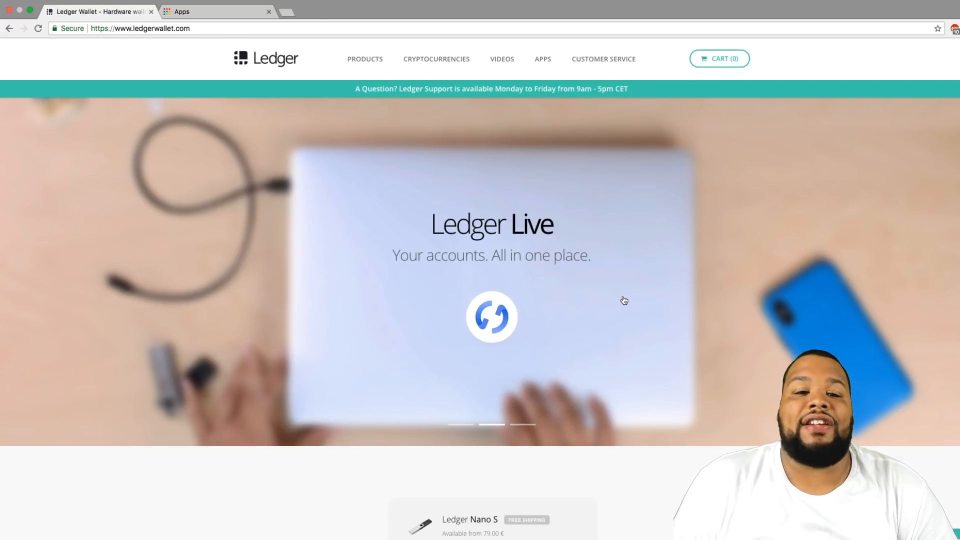
{"action": "mouse_move", "coordinate": [487, 289]}
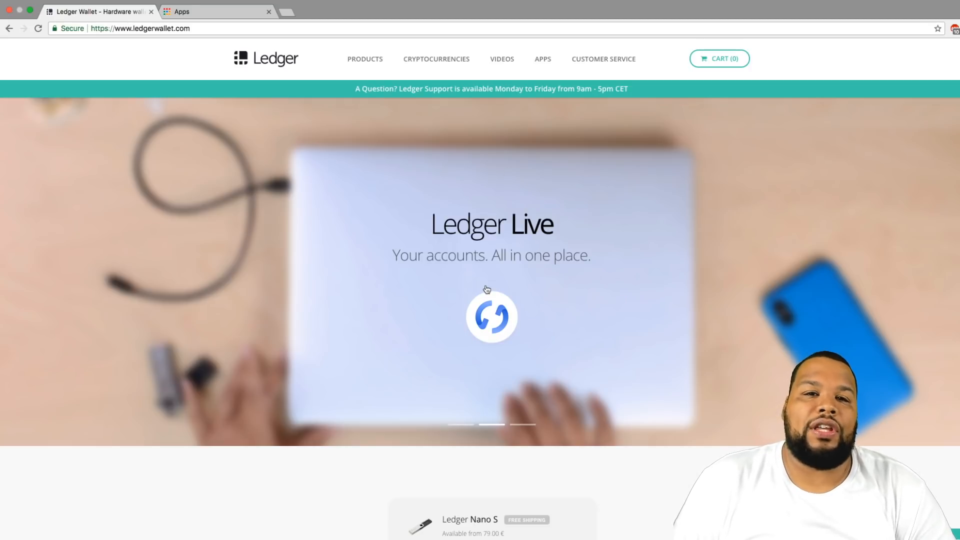
{"action": "mouse_move", "coordinate": [503, 314]}
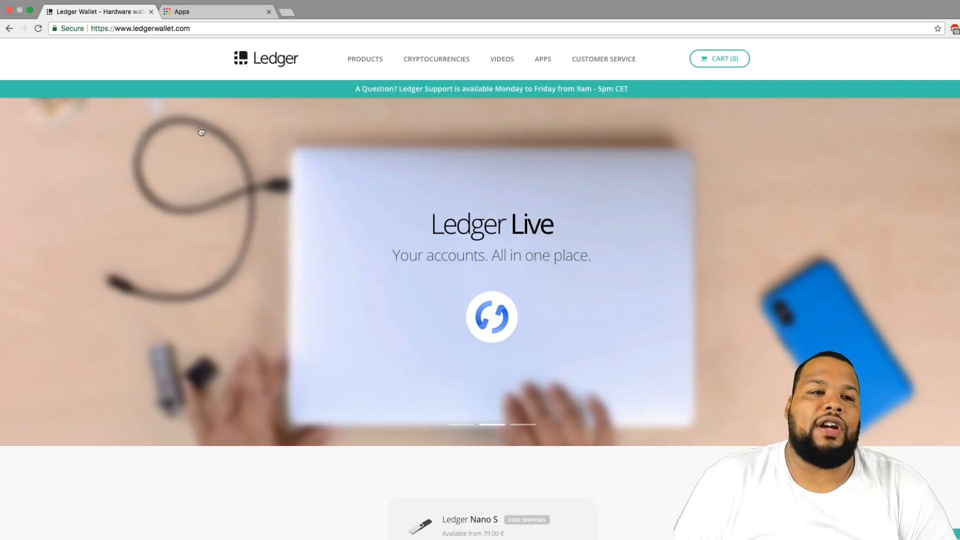
{"action": "mouse_move", "coordinate": [479, 385]}
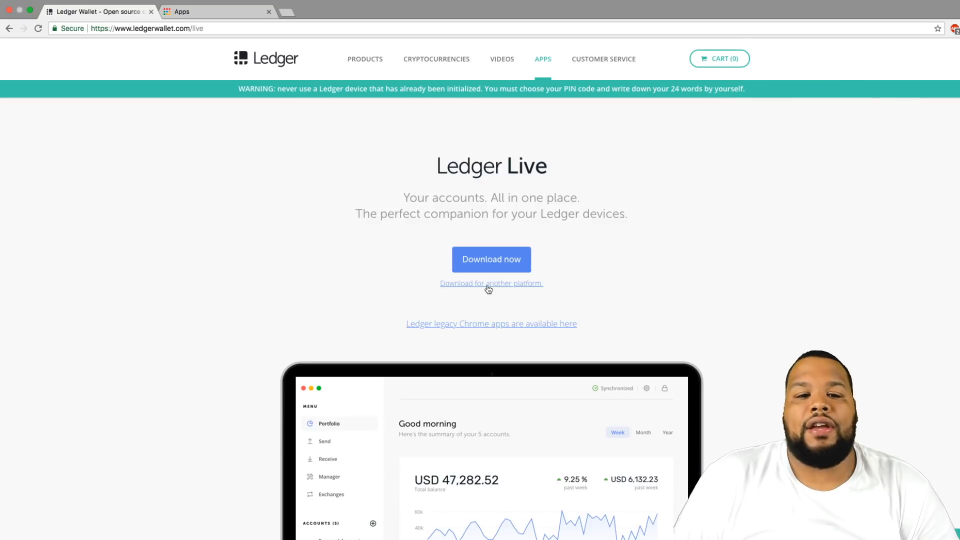
{"action": "left_click", "coordinate": [491, 284]}
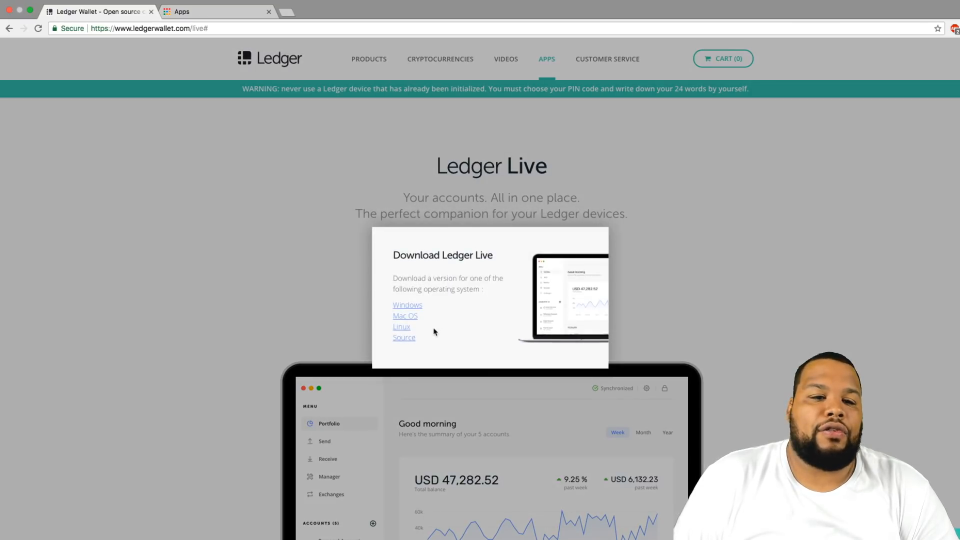
{"action": "mouse_move", "coordinate": [810, 285]}
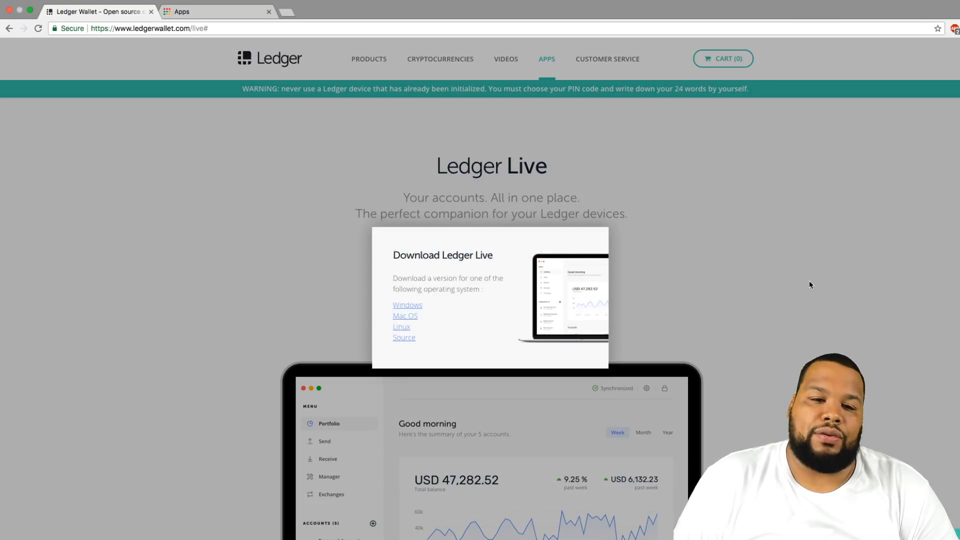
{"action": "left_click", "coordinate": [405, 316]}
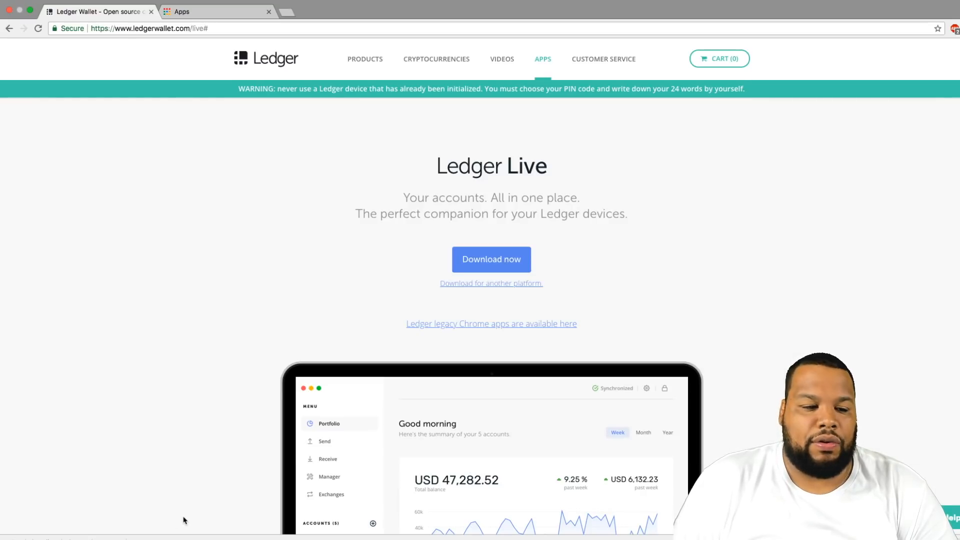
Open the Ledger Live 1.0.0 disk image and install the app into Applications
{"action": "left_click", "coordinate": [491, 259]}
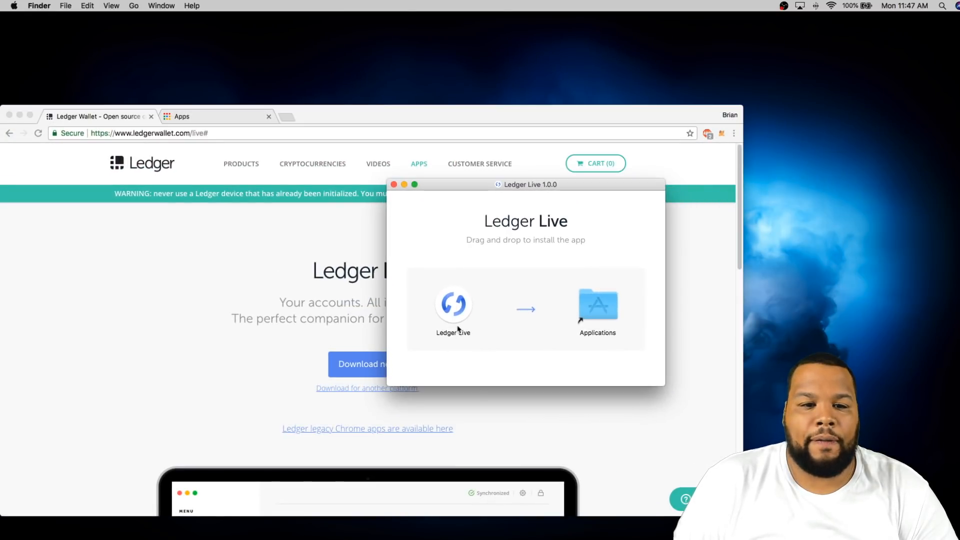
{"action": "left_click", "coordinate": [453, 304]}
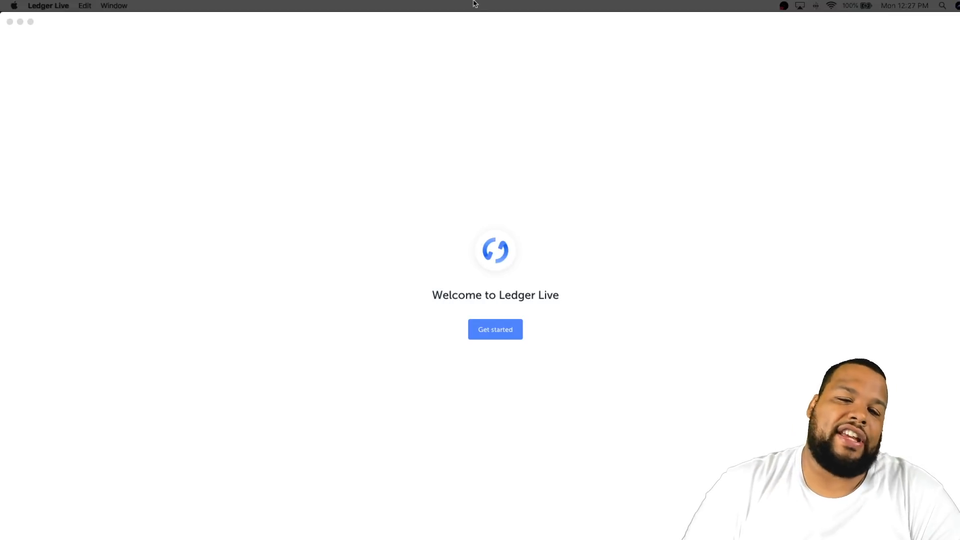
{"action": "mouse_move", "coordinate": [483, 322]}
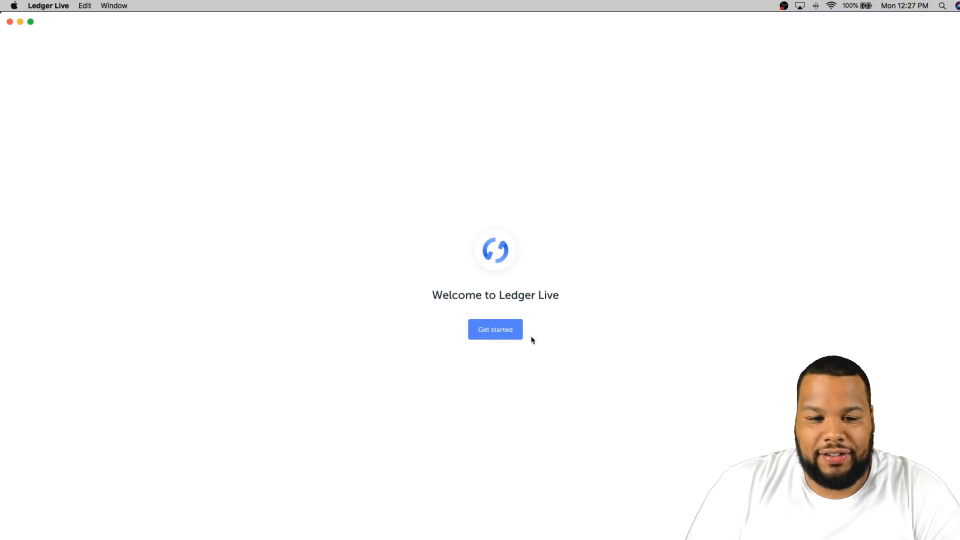
Start Ledger Live setup from the welcome screen's Get started button
{"action": "left_click", "coordinate": [495, 329]}
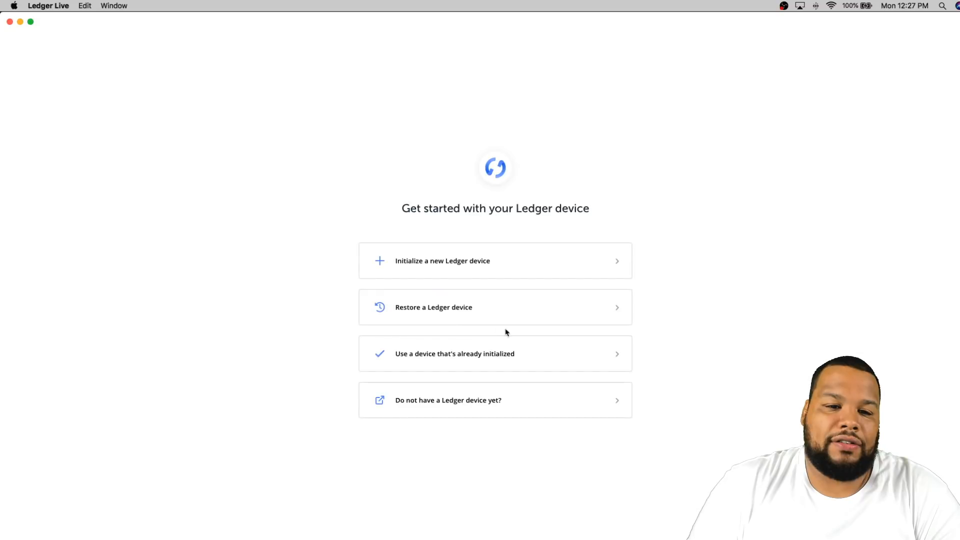
{"action": "mouse_move", "coordinate": [438, 216]}
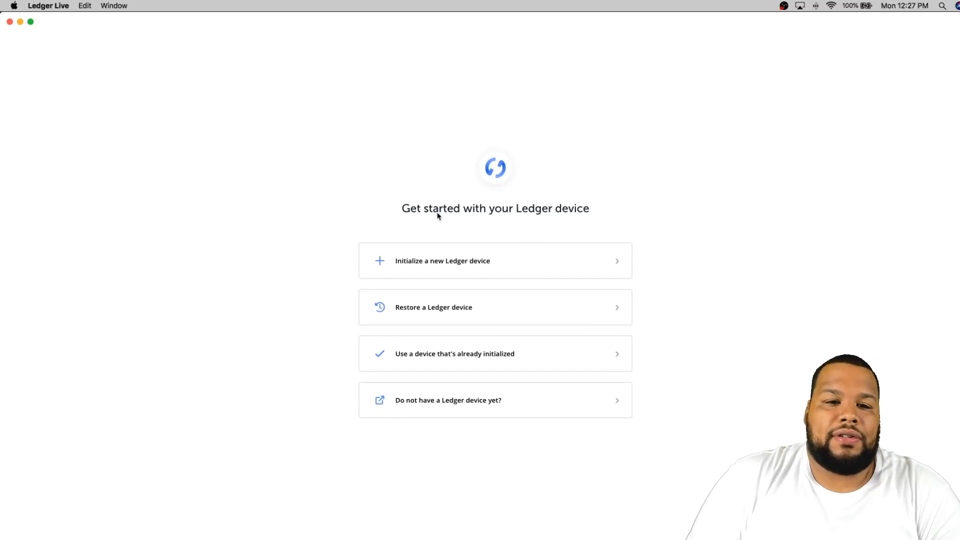
{"action": "mouse_move", "coordinate": [494, 271]}
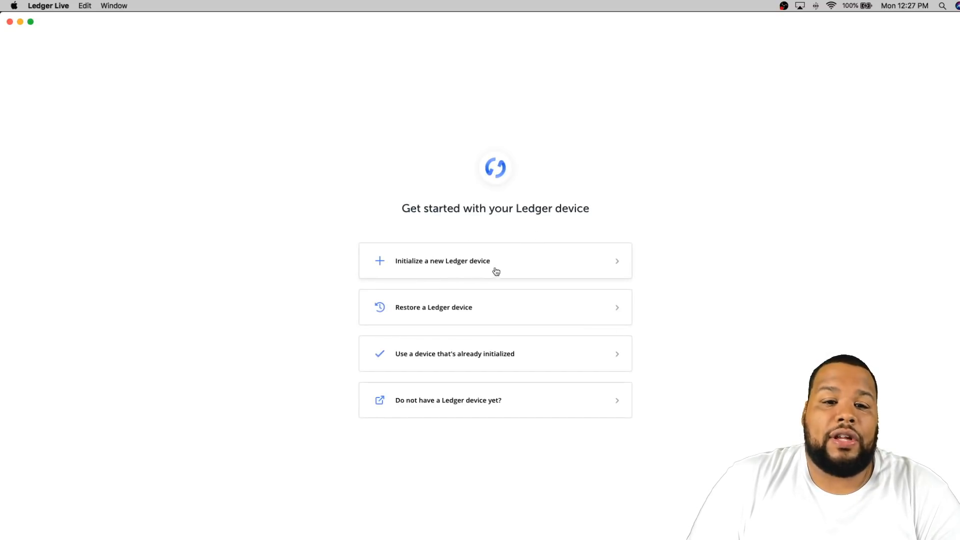
{"action": "mouse_move", "coordinate": [440, 360]}
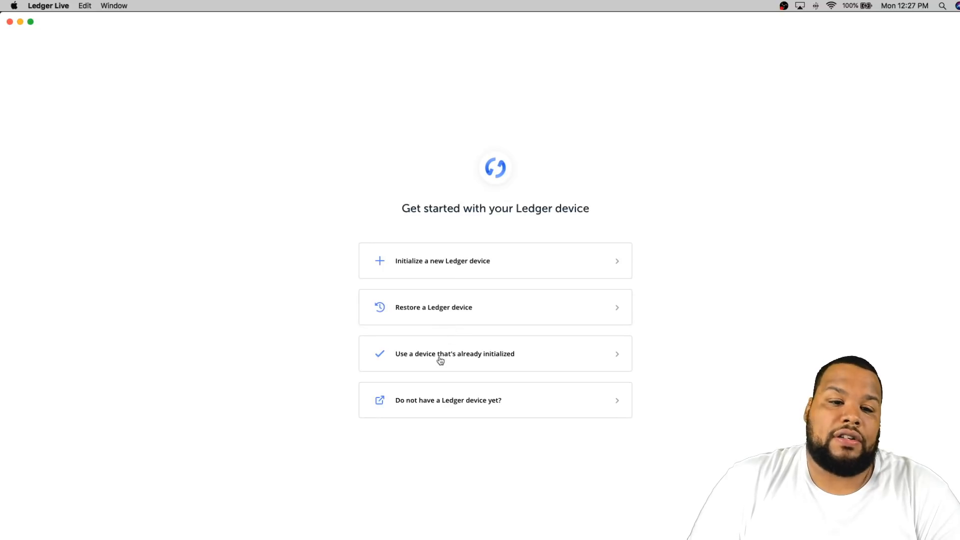
{"action": "mouse_move", "coordinate": [481, 374]}
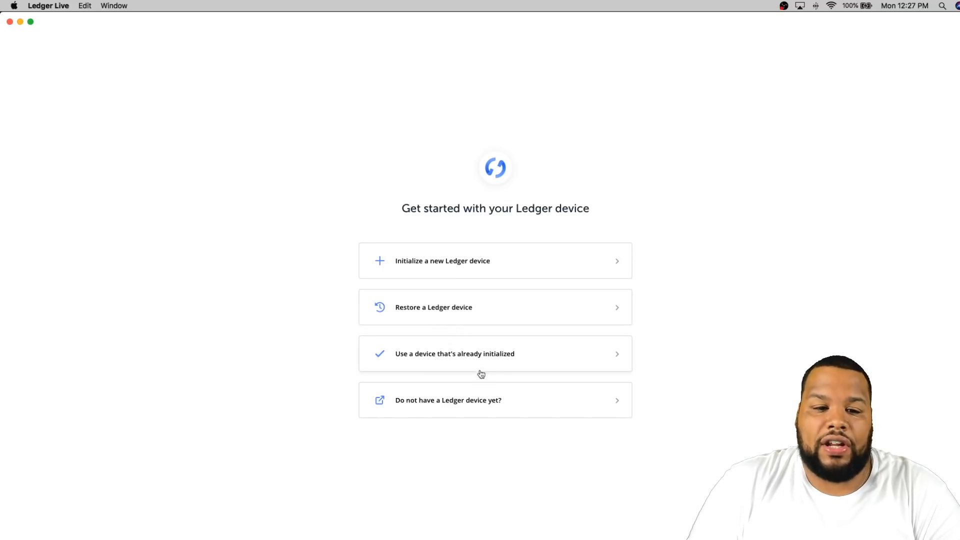
{"action": "mouse_move", "coordinate": [533, 413]}
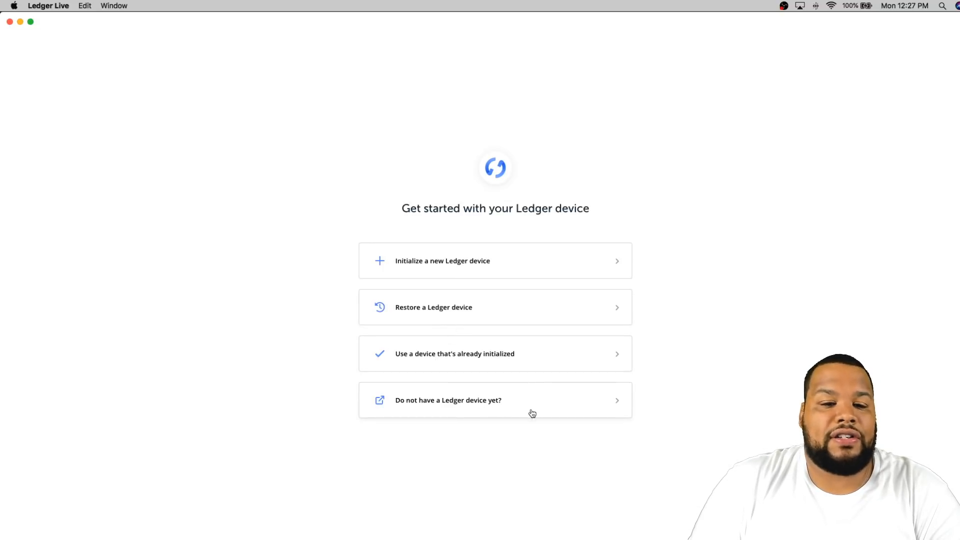
{"action": "mouse_move", "coordinate": [492, 405]}
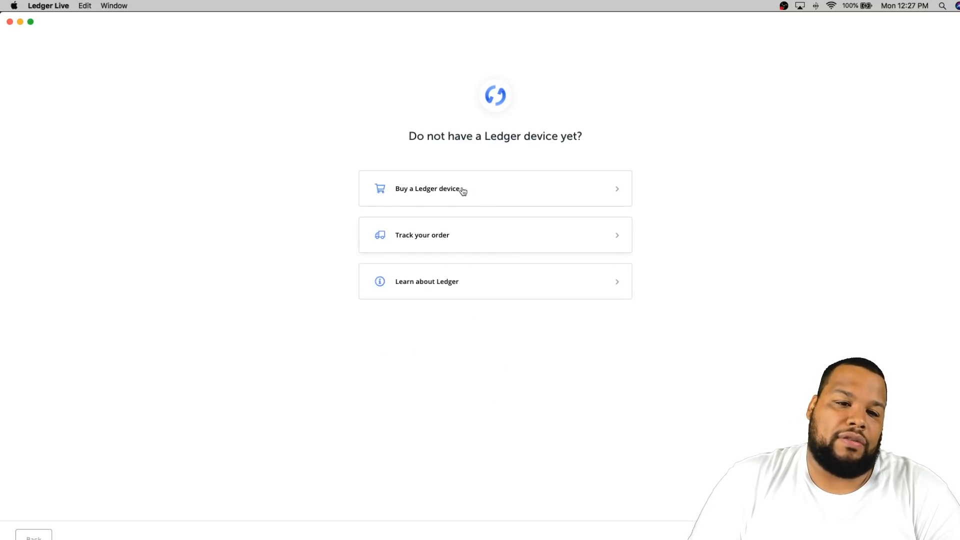
{"action": "mouse_move", "coordinate": [481, 251]}
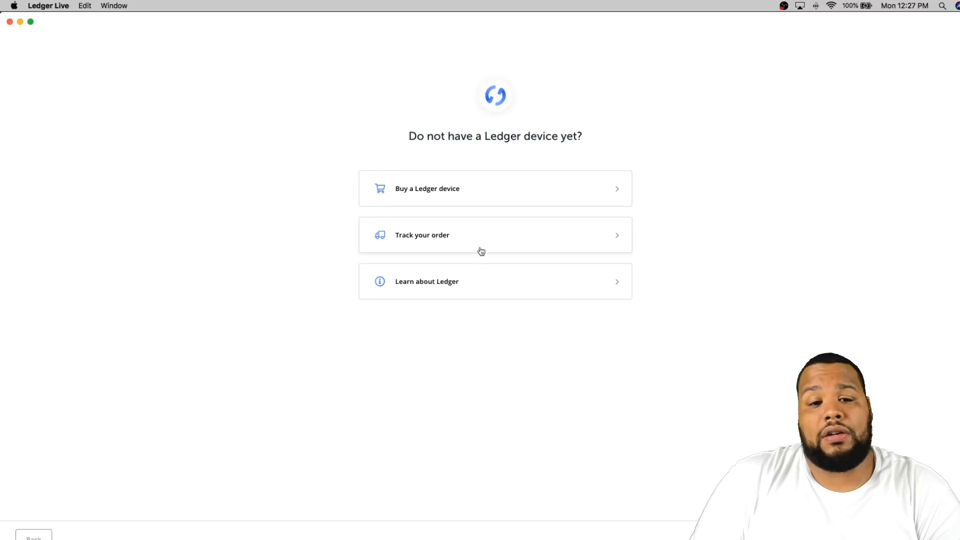
{"action": "mouse_move", "coordinate": [557, 200]}
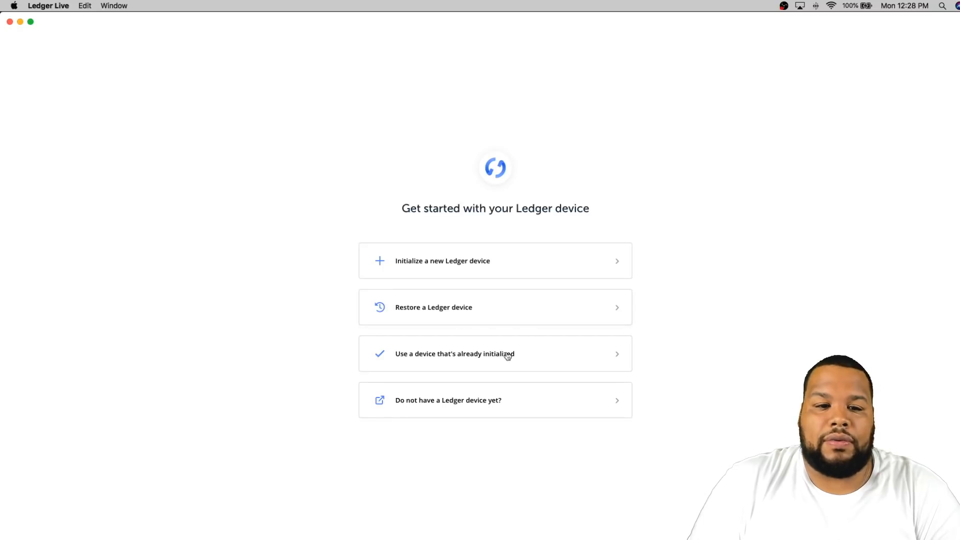
{"action": "mouse_move", "coordinate": [505, 357]}
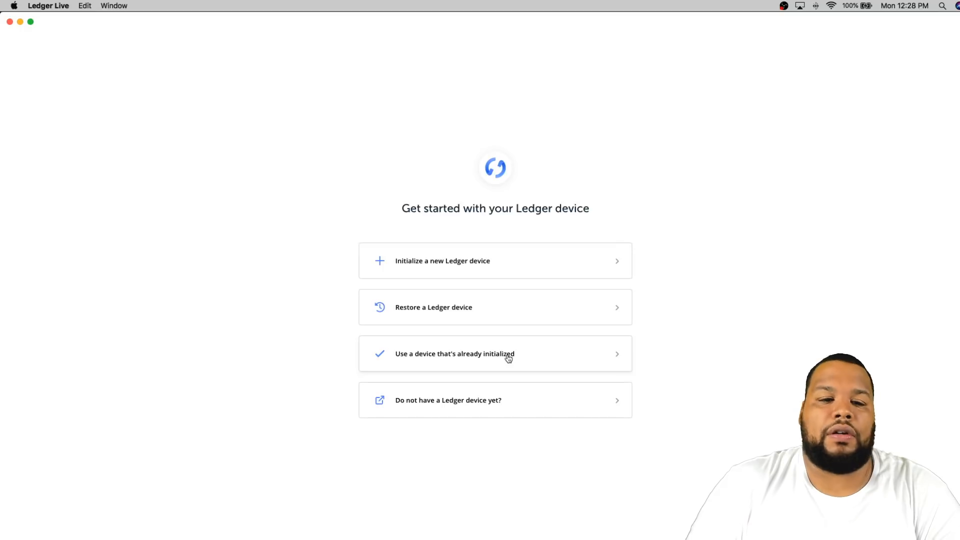
Select Ledger Nano S as the already-initialized device
{"action": "left_click", "coordinate": [496, 354]}
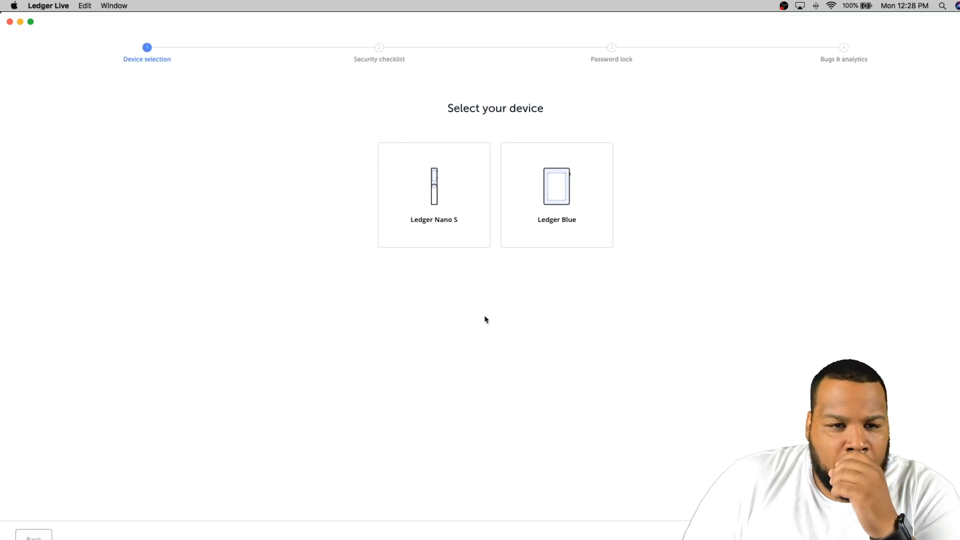
{"action": "mouse_move", "coordinate": [560, 215]}
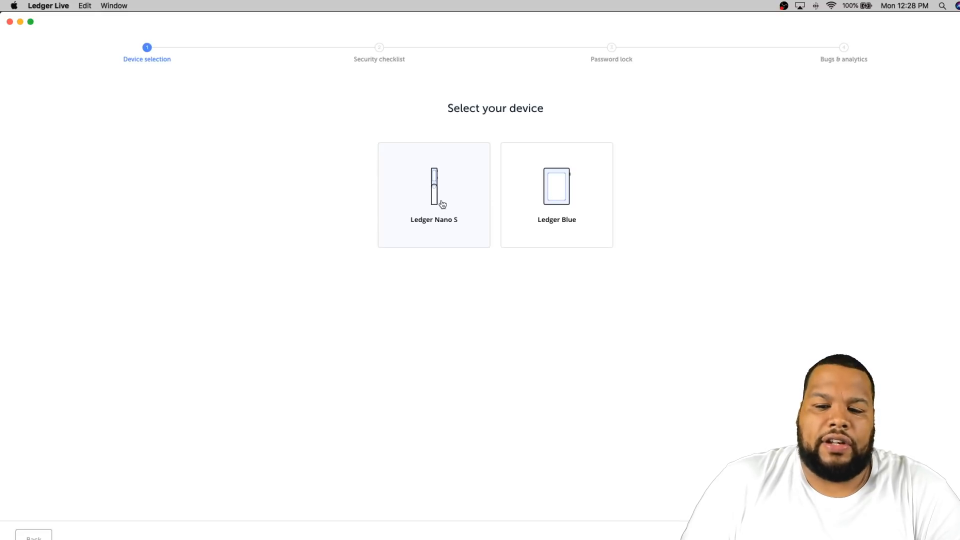
{"action": "left_click", "coordinate": [441, 204]}
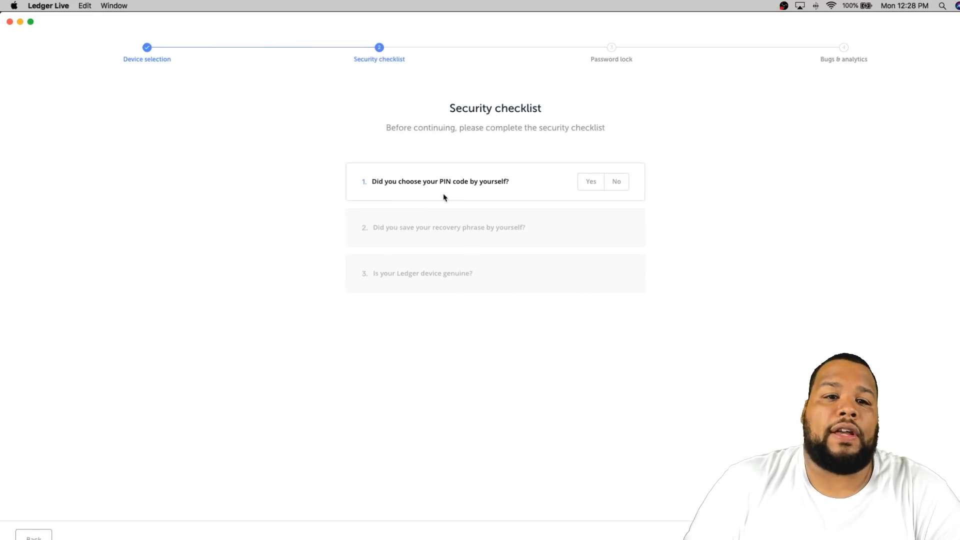
{"action": "mouse_move", "coordinate": [421, 144]}
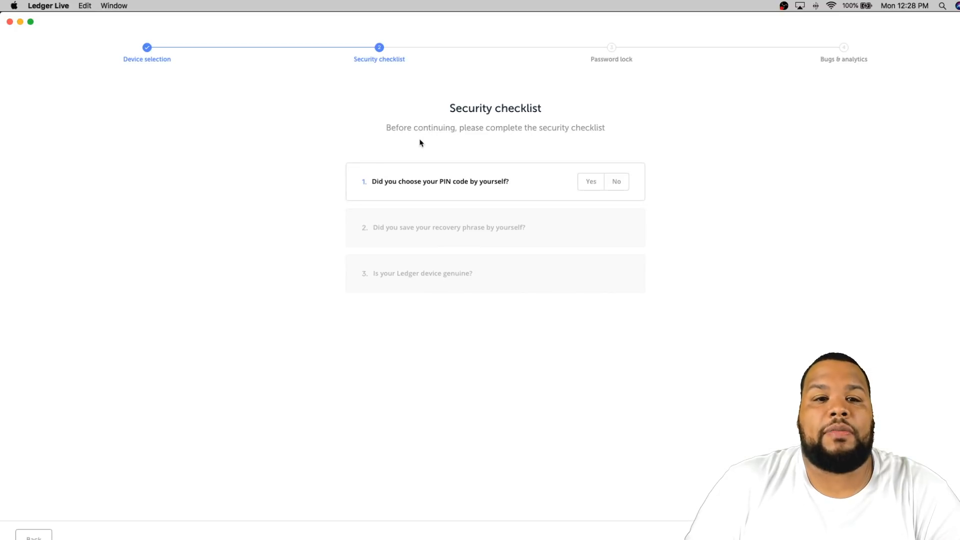
{"action": "mouse_move", "coordinate": [397, 166]}
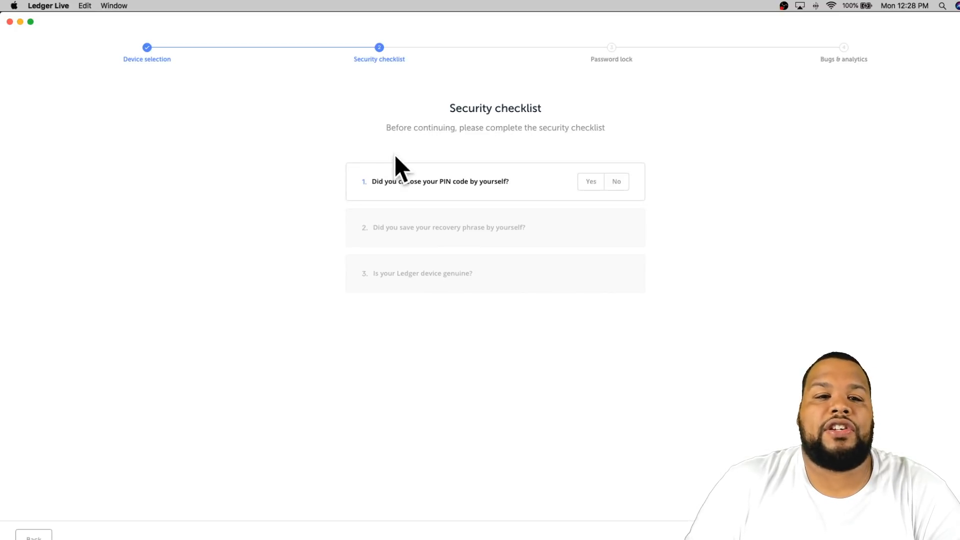
{"action": "mouse_move", "coordinate": [498, 197]}
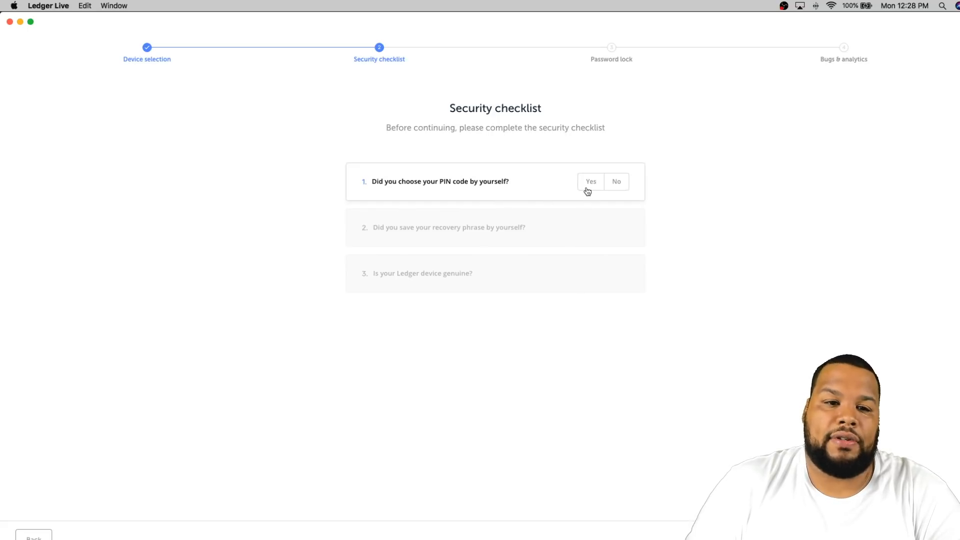
Answer Yes to the self-chosen PIN code and self-saved recovery phrase questions
{"action": "left_click", "coordinate": [591, 181]}
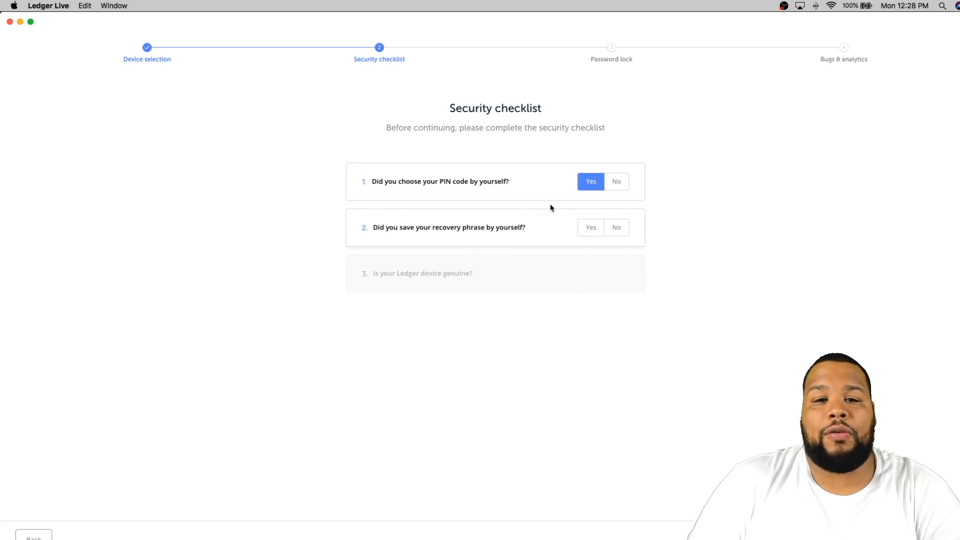
{"action": "mouse_move", "coordinate": [548, 211]}
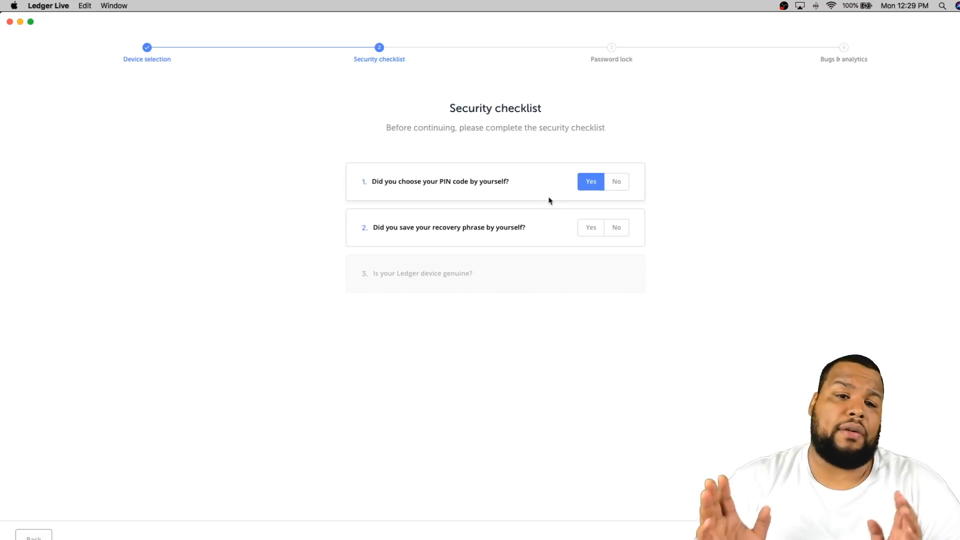
{"action": "mouse_move", "coordinate": [486, 259]}
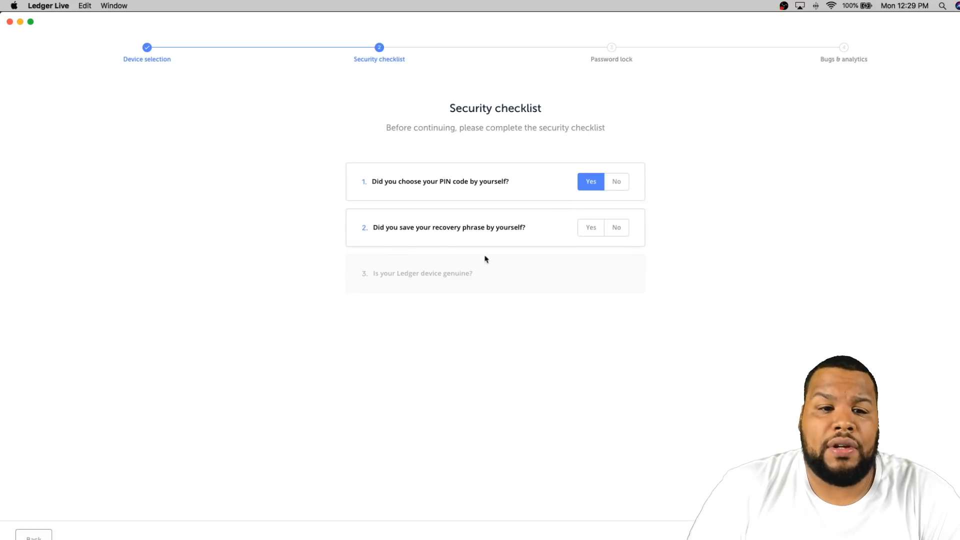
{"action": "mouse_move", "coordinate": [524, 238]}
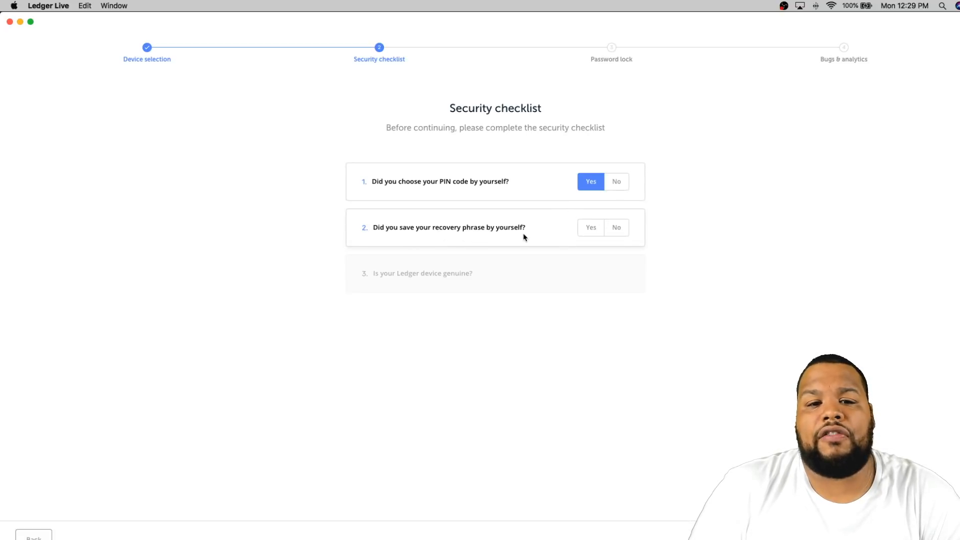
{"action": "left_click", "coordinate": [591, 227]}
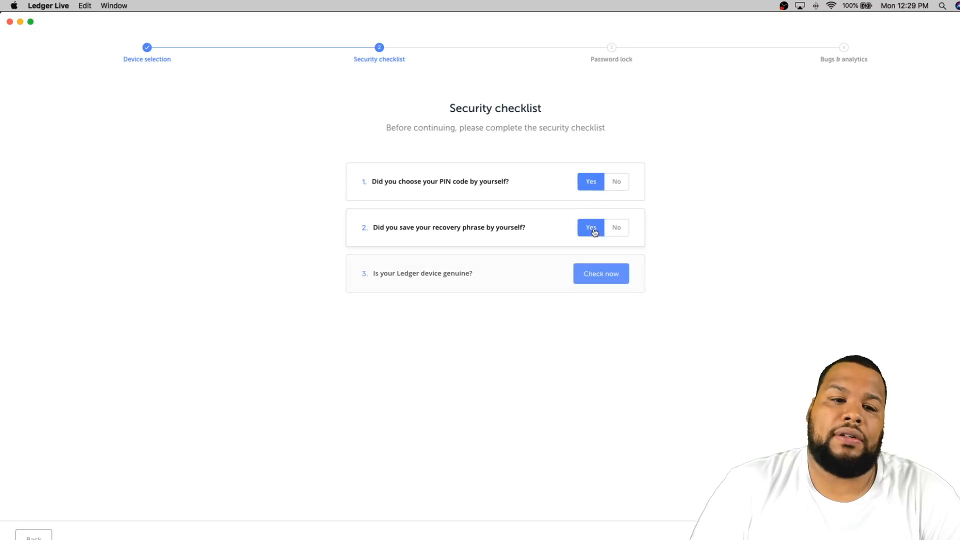
{"action": "mouse_move", "coordinate": [470, 286]}
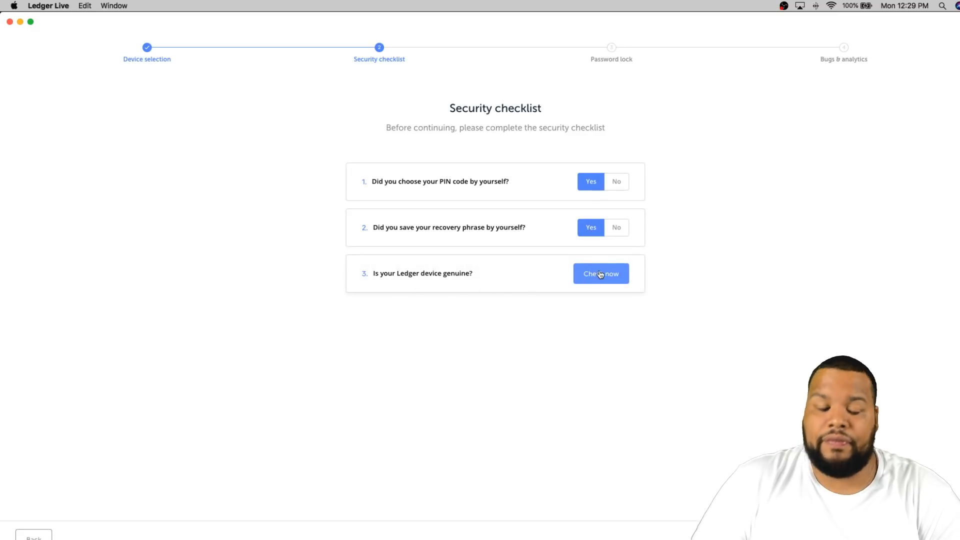
Start the Genuine check for the Ledger Nano S
{"action": "left_click", "coordinate": [602, 274]}
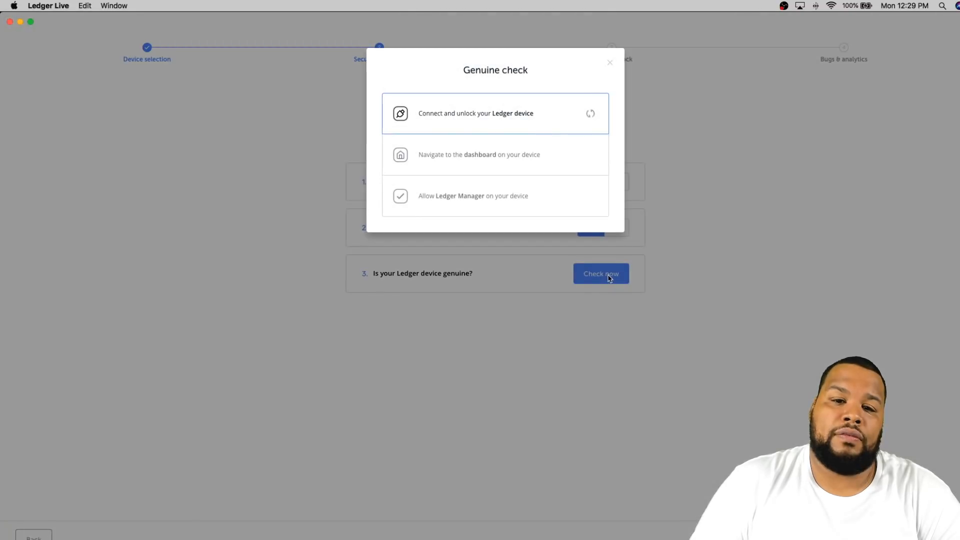
{"action": "mouse_move", "coordinate": [637, 312]}
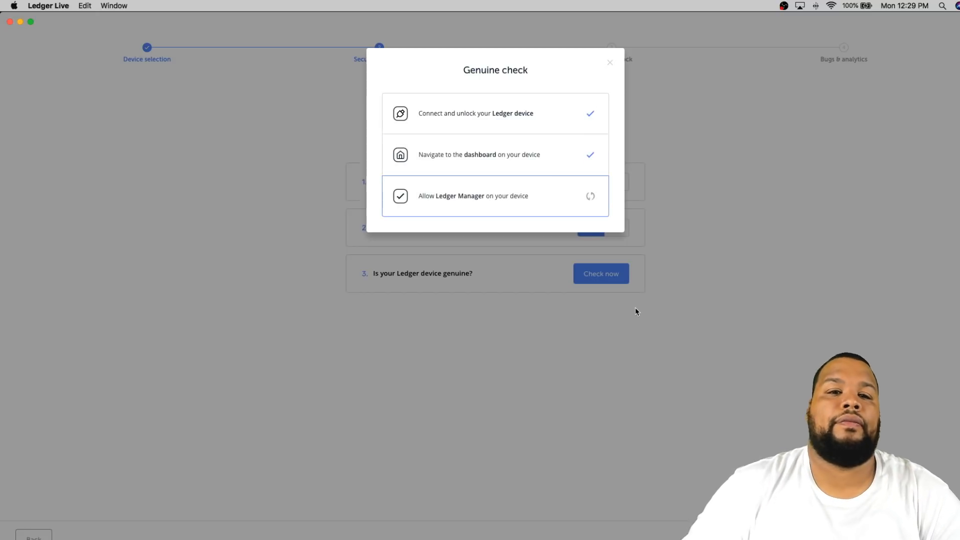
{"action": "mouse_move", "coordinate": [540, 220]}
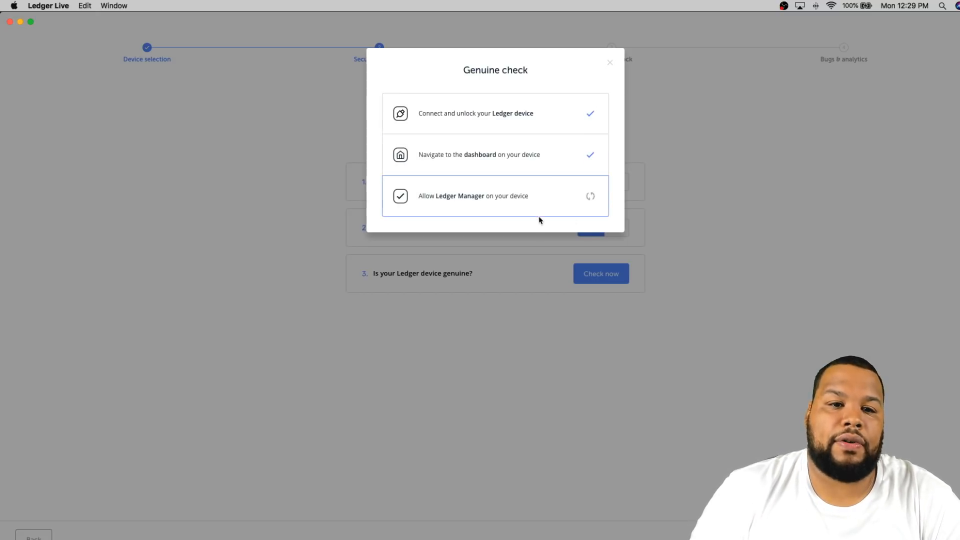
{"action": "mouse_move", "coordinate": [546, 223]}
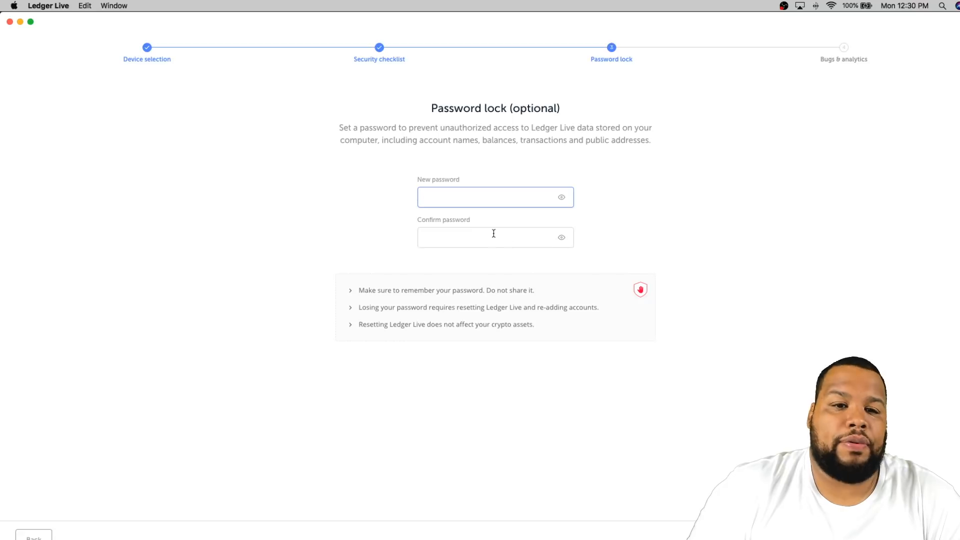
{"action": "mouse_move", "coordinate": [361, 138]}
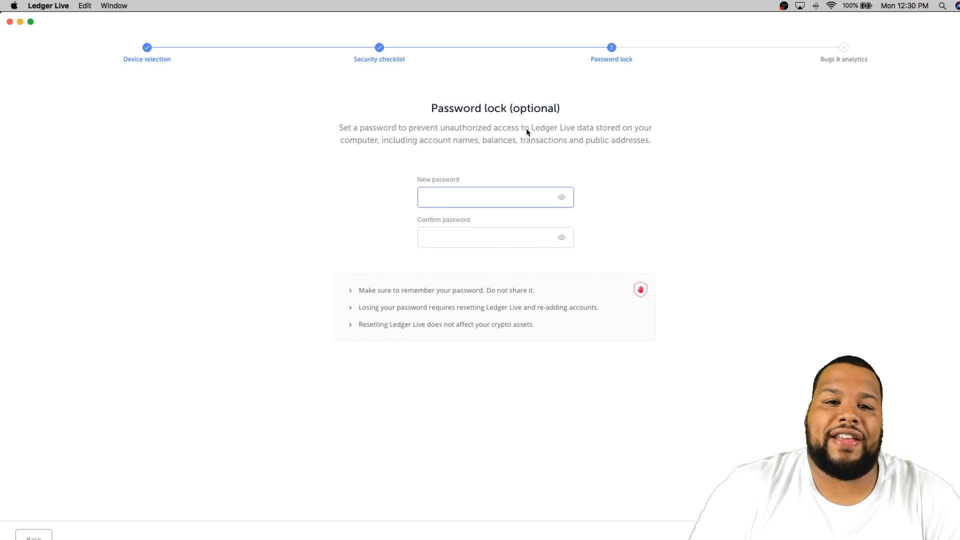
{"action": "mouse_move", "coordinate": [345, 157]}
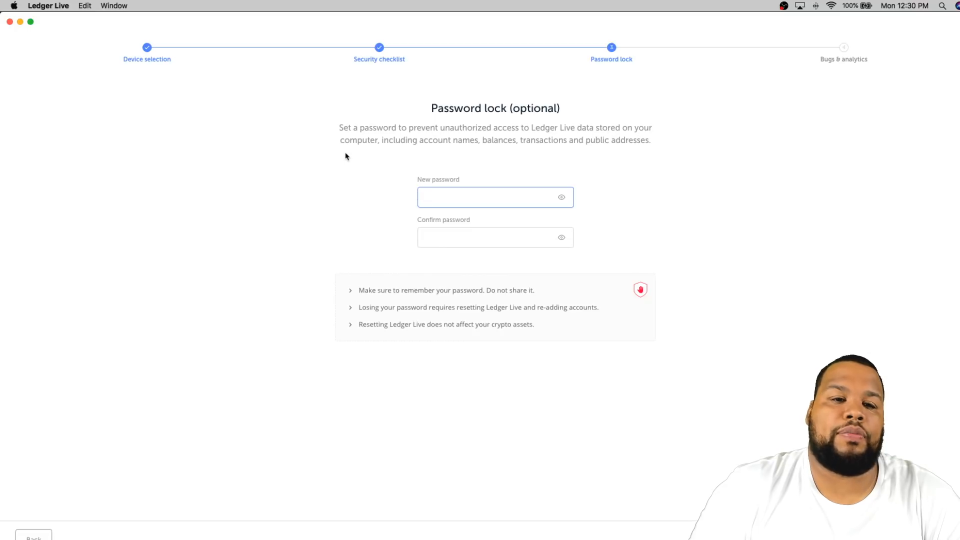
{"action": "mouse_move", "coordinate": [551, 142]}
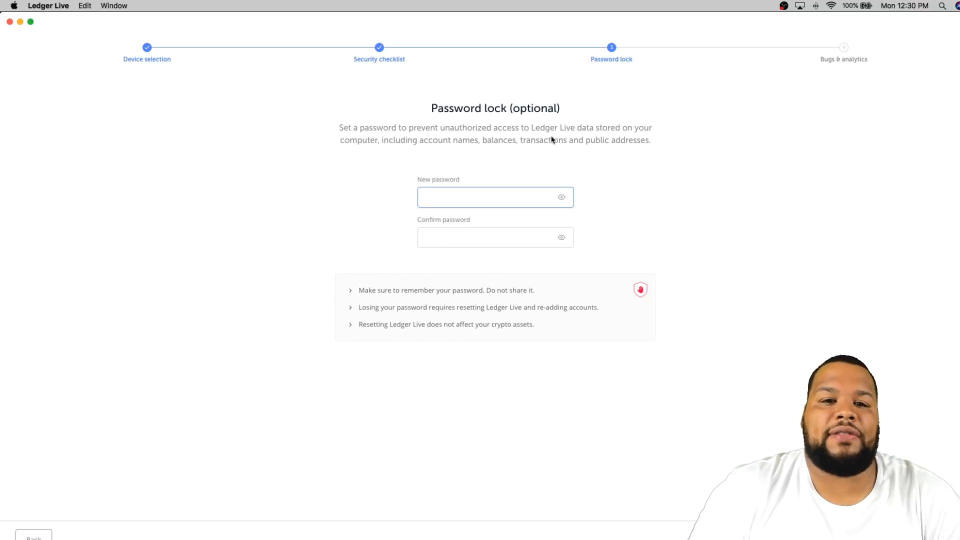
{"action": "mouse_move", "coordinate": [647, 188]}
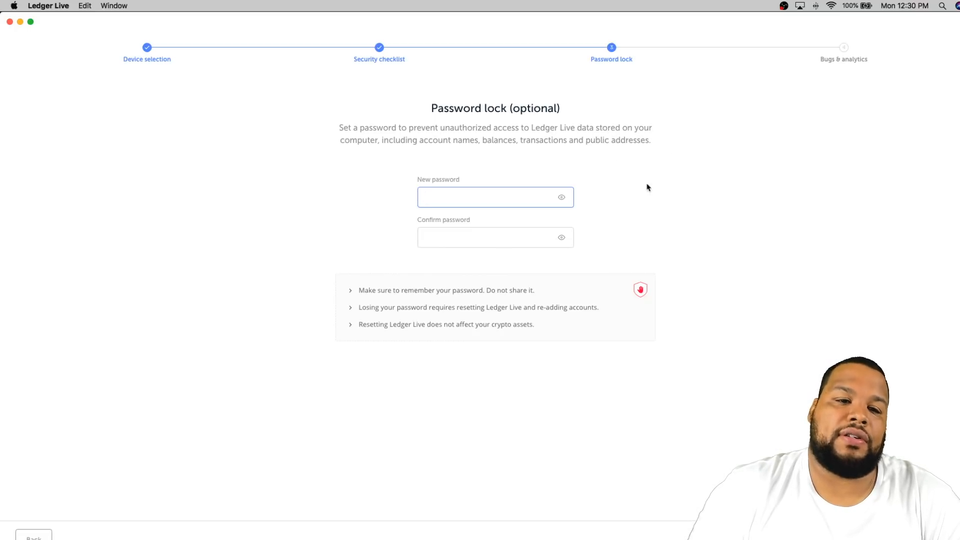
{"action": "mouse_move", "coordinate": [615, 237]}
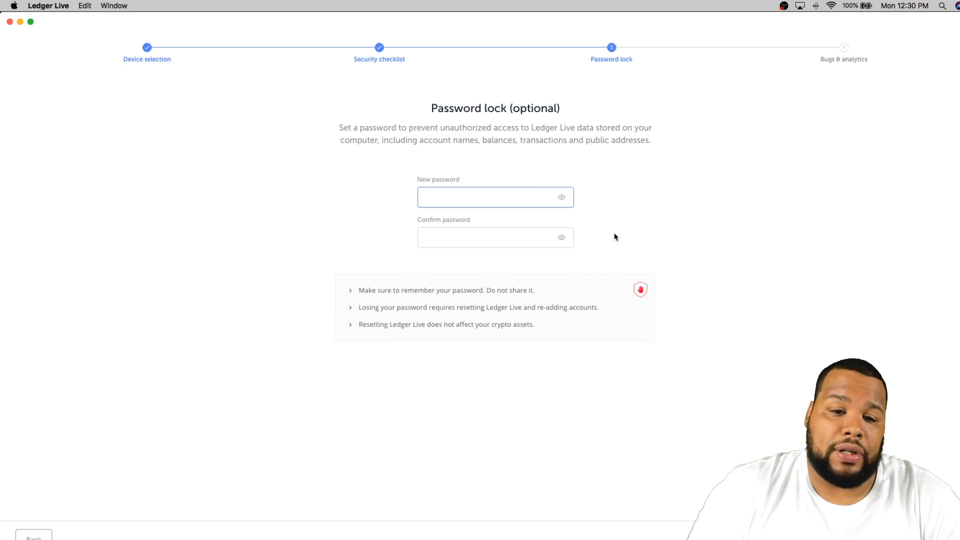
{"action": "mouse_move", "coordinate": [680, 213]}
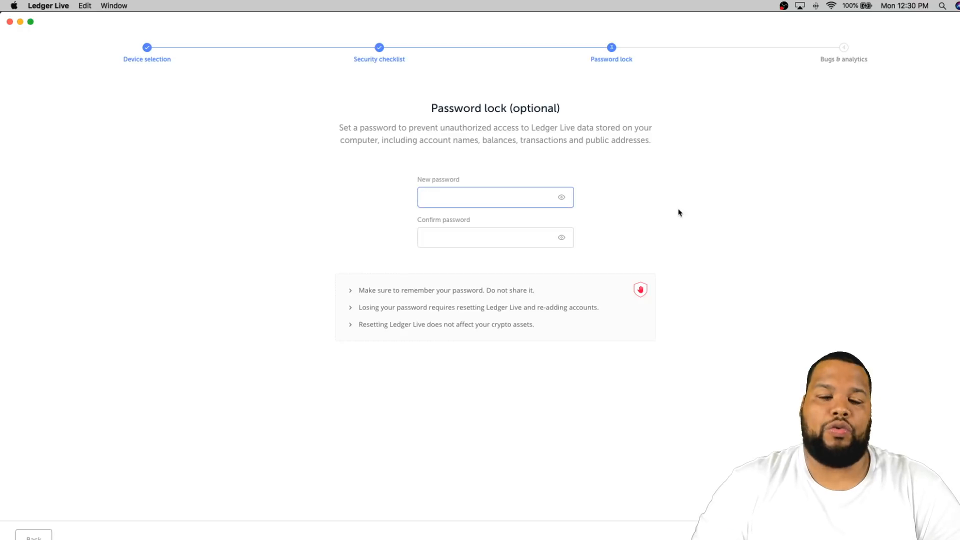
{"action": "mouse_move", "coordinate": [655, 253]}
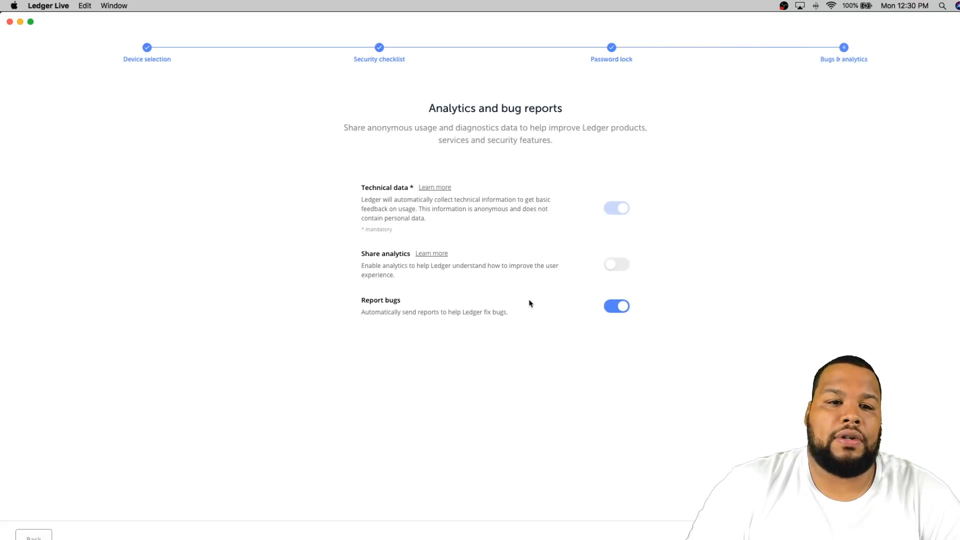
{"action": "mouse_move", "coordinate": [577, 131]}
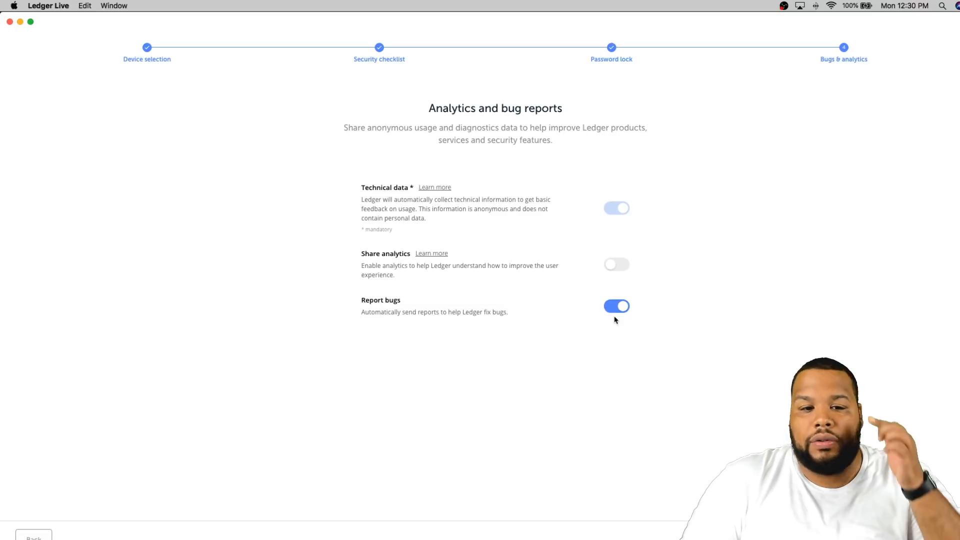
{"action": "mouse_move", "coordinate": [606, 295]}
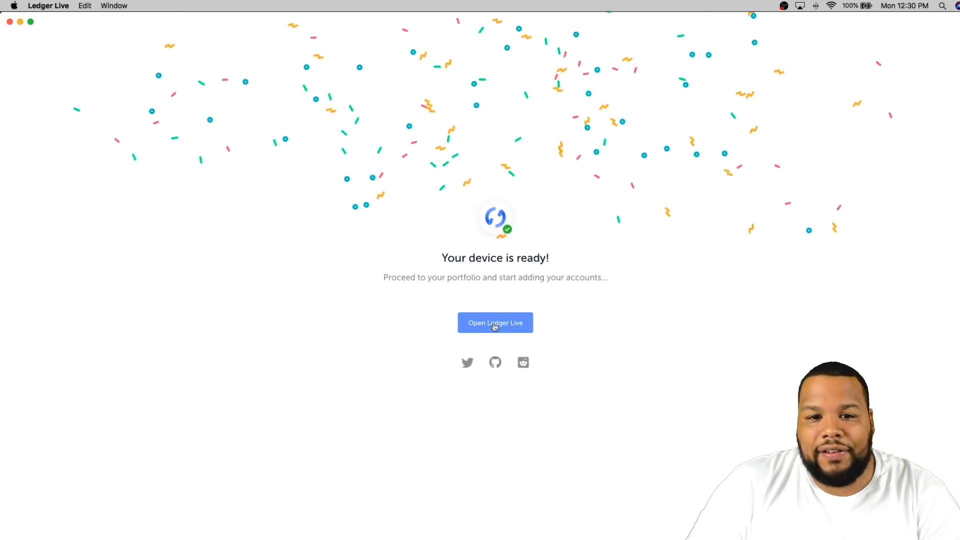
Leave the 'Your device is ready!' screen and open Ledger Live's main portfolio
{"action": "left_click", "coordinate": [495, 322]}
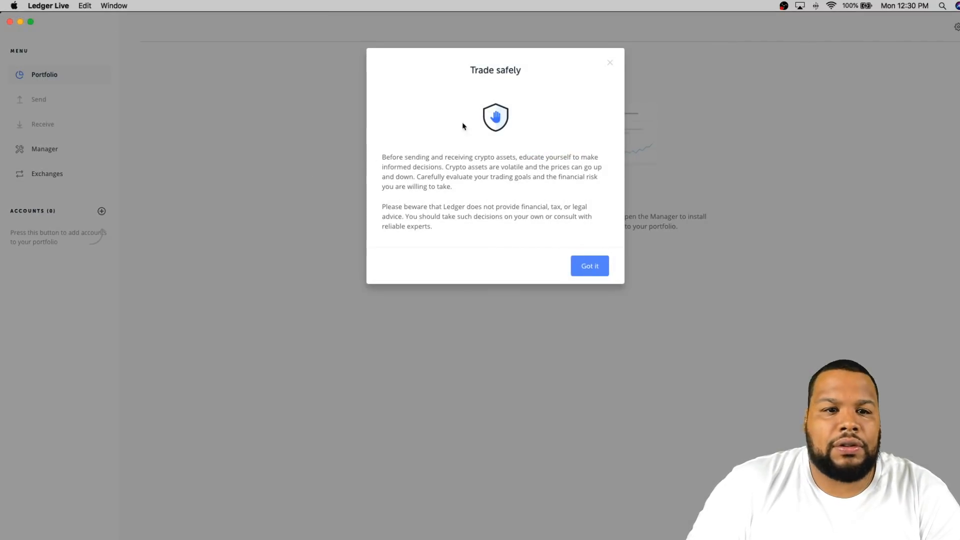
{"action": "mouse_move", "coordinate": [600, 221]}
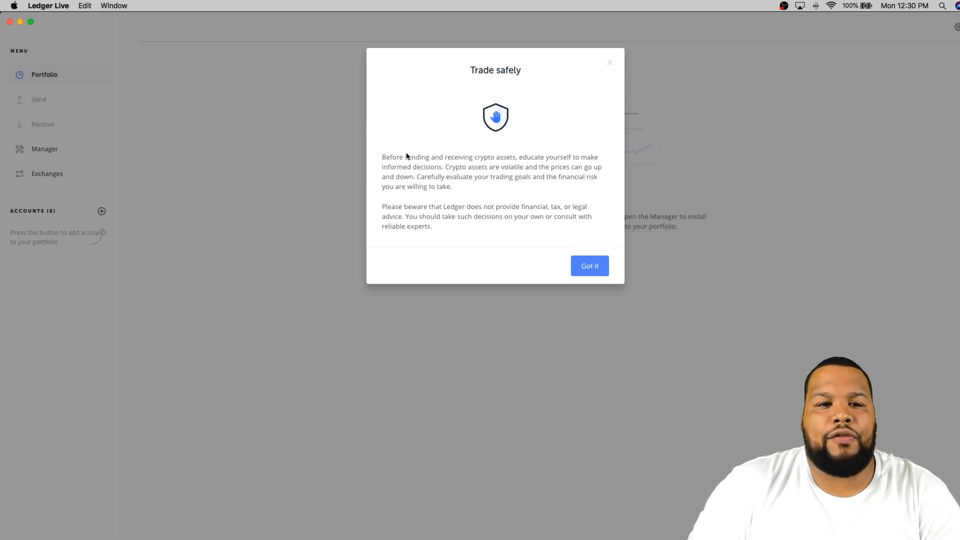
{"action": "mouse_move", "coordinate": [392, 179]}
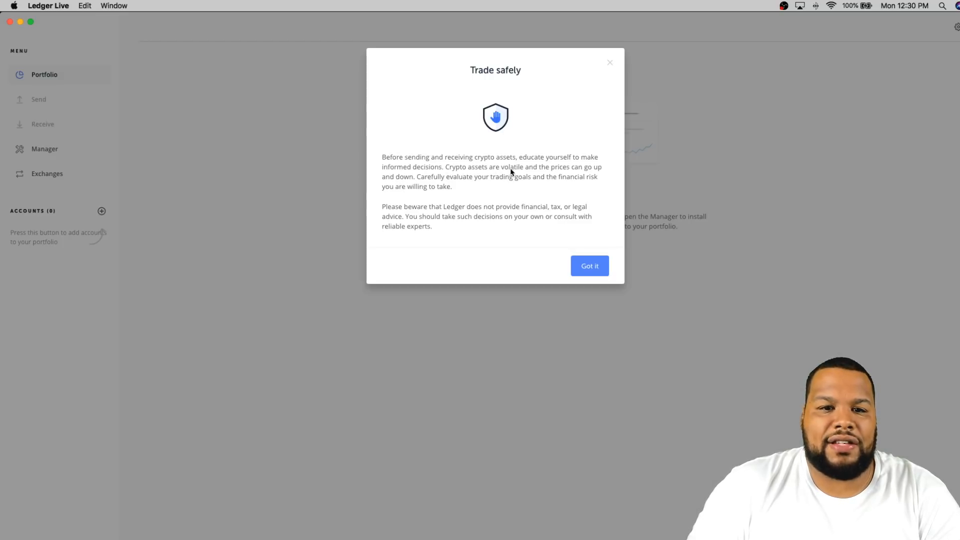
{"action": "mouse_move", "coordinate": [431, 176]}
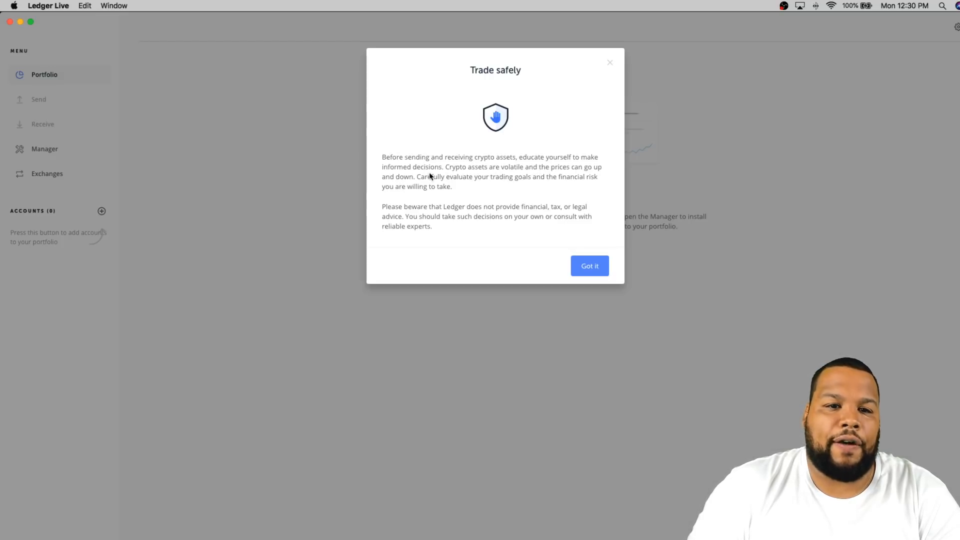
{"action": "mouse_move", "coordinate": [499, 182]}
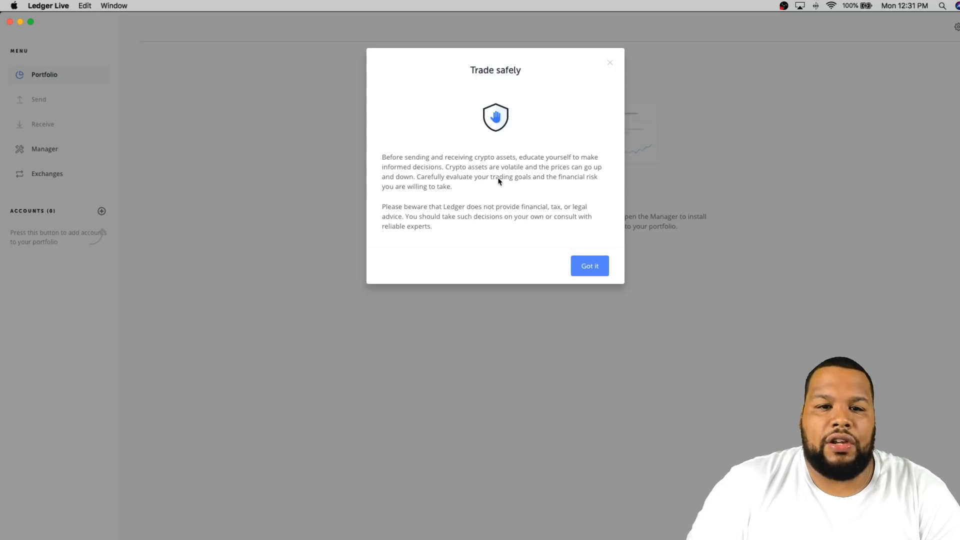
{"action": "mouse_move", "coordinate": [475, 191]}
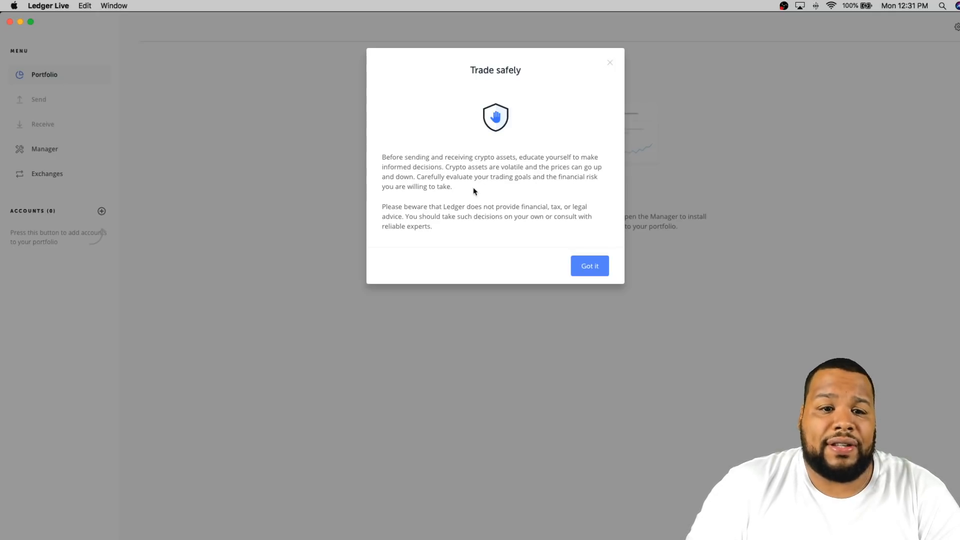
{"action": "mouse_move", "coordinate": [509, 211]}
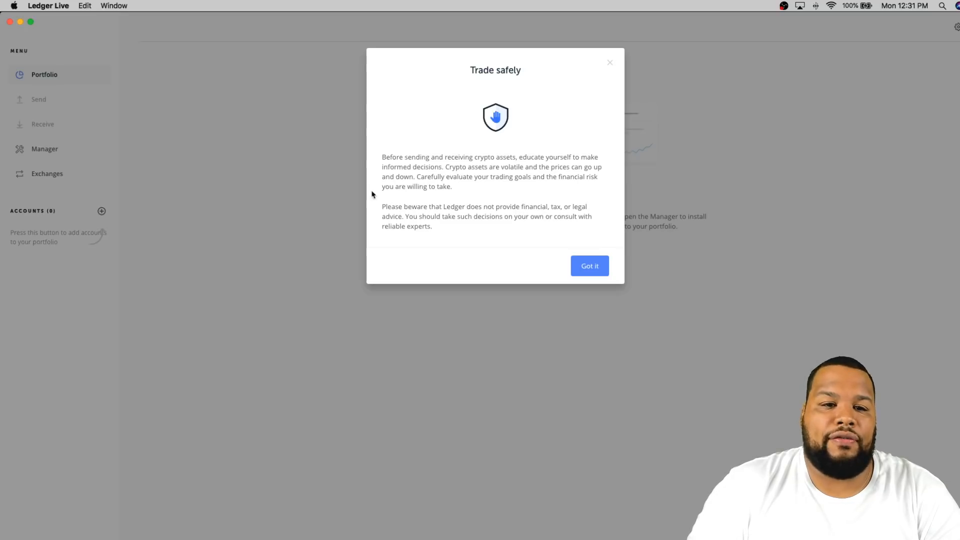
{"action": "mouse_move", "coordinate": [478, 229]}
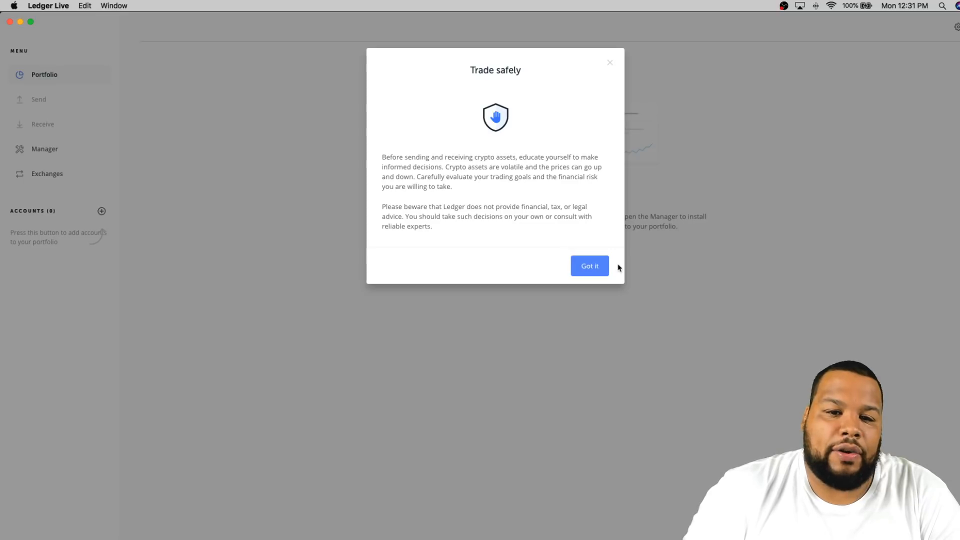
Close the Trade safely notice with Got it
{"action": "left_click", "coordinate": [589, 266]}
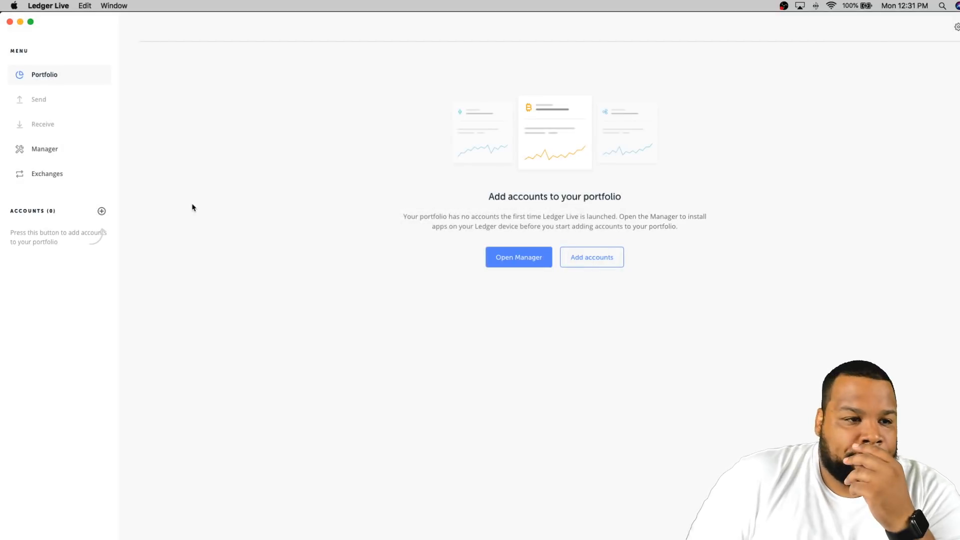
{"action": "mouse_move", "coordinate": [722, 197]}
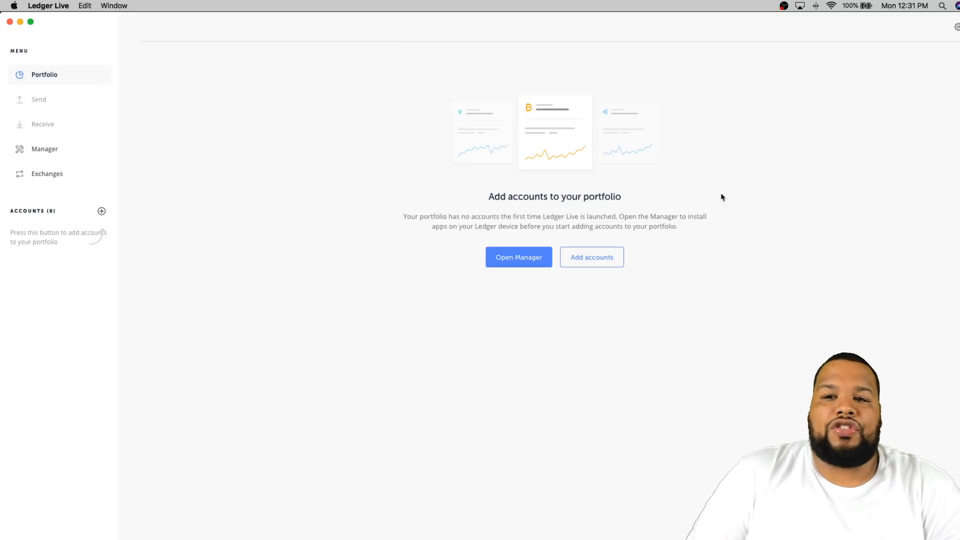
{"action": "mouse_move", "coordinate": [72, 73]}
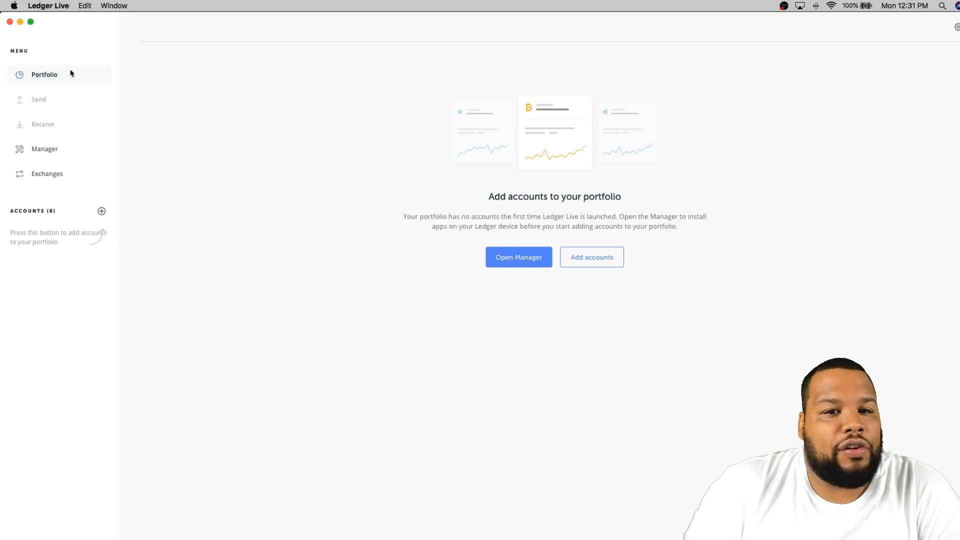
{"action": "mouse_move", "coordinate": [59, 151]}
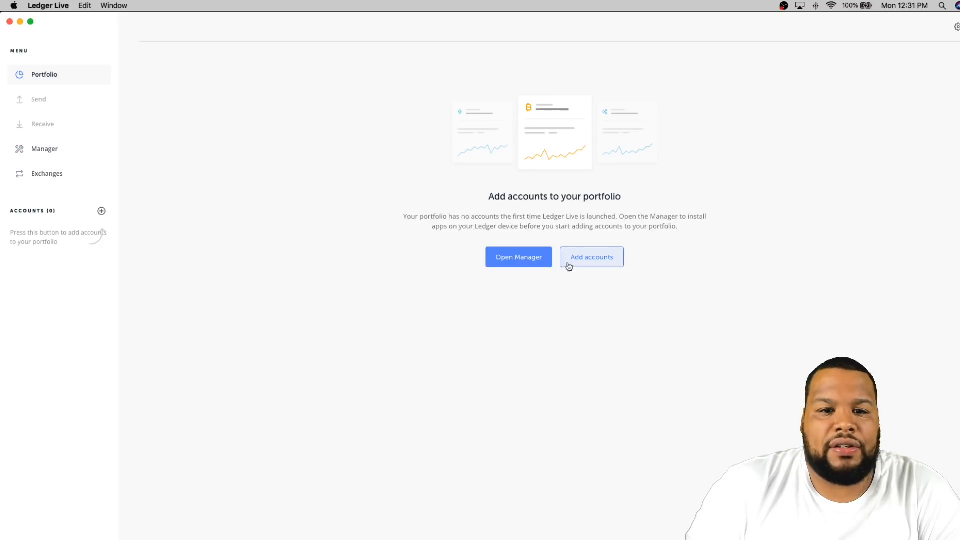
{"action": "mouse_move", "coordinate": [51, 79]}
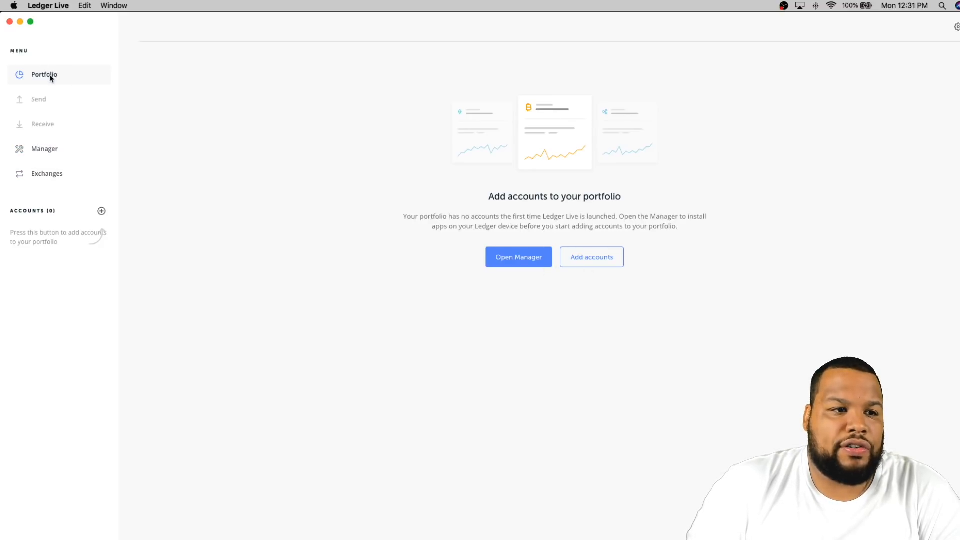
{"action": "mouse_move", "coordinate": [533, 257]}
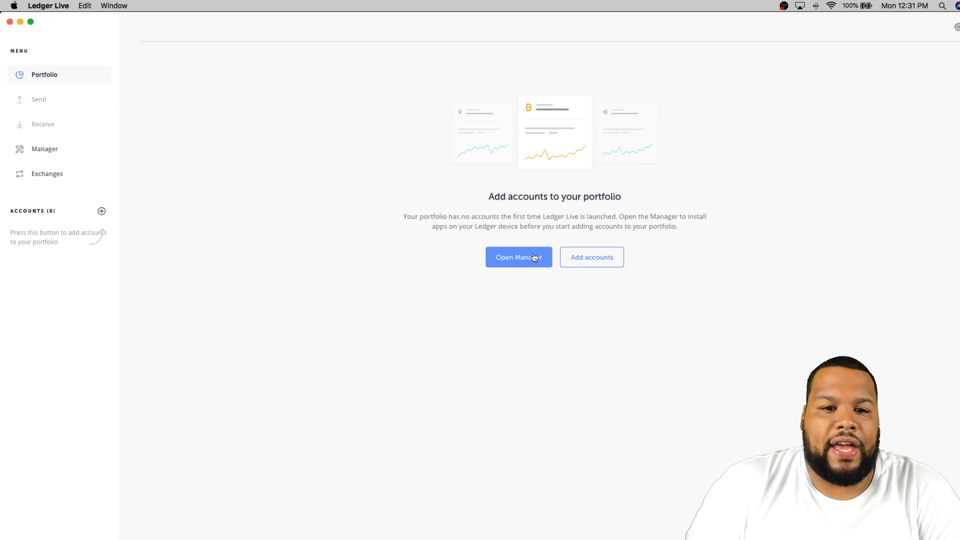
Open the Manager from the empty Portfolio page
{"action": "left_click", "coordinate": [518, 257]}
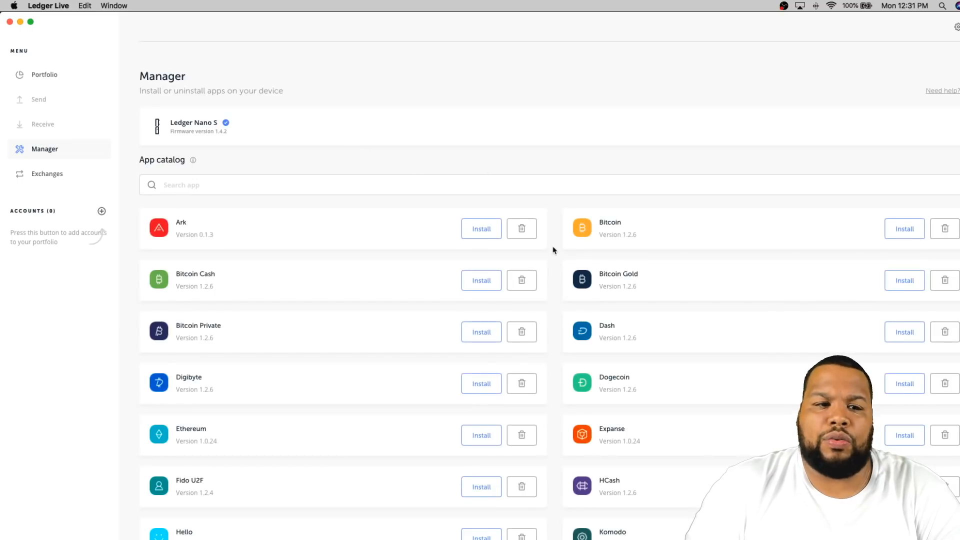
{"action": "mouse_move", "coordinate": [596, 284]}
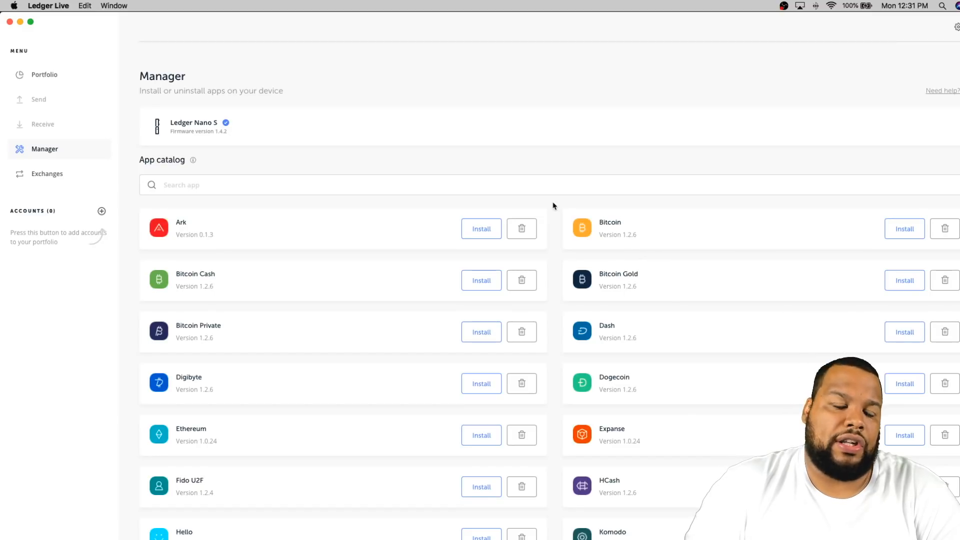
{"action": "mouse_move", "coordinate": [125, 262]}
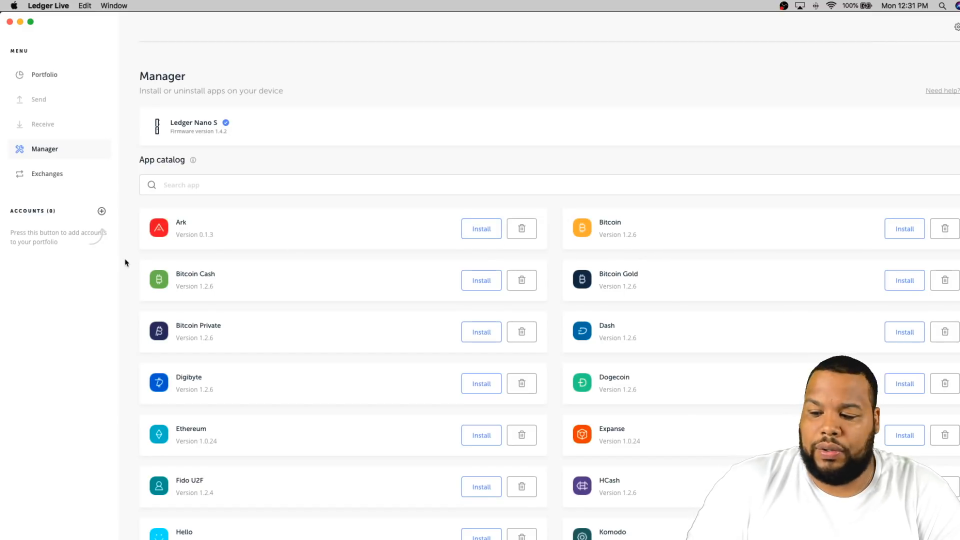
{"action": "mouse_move", "coordinate": [450, 412]}
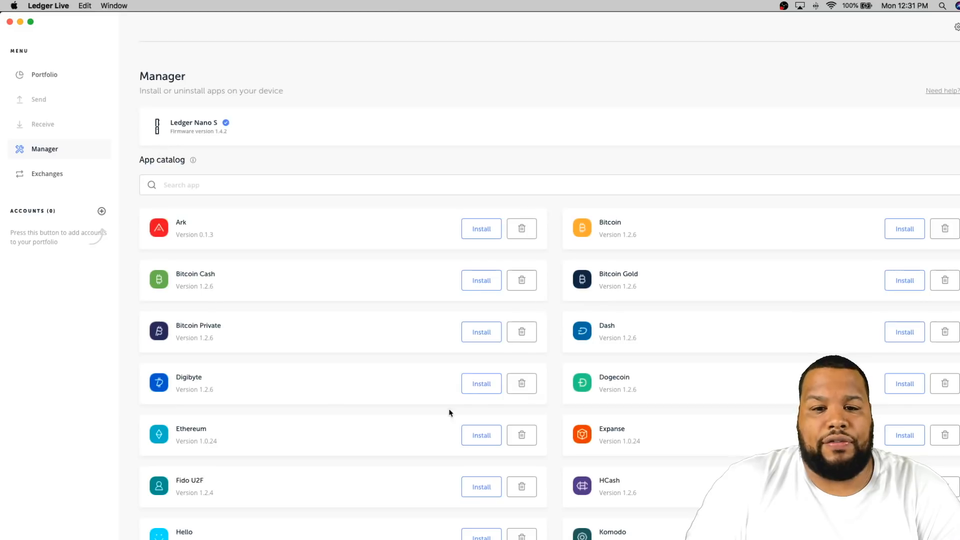
{"action": "mouse_move", "coordinate": [186, 275]}
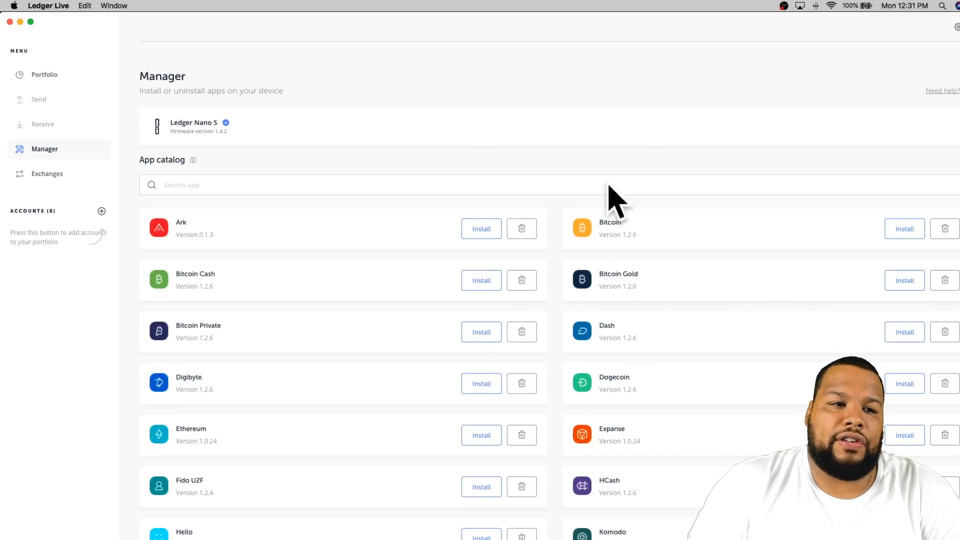
{"action": "mouse_move", "coordinate": [62, 234]}
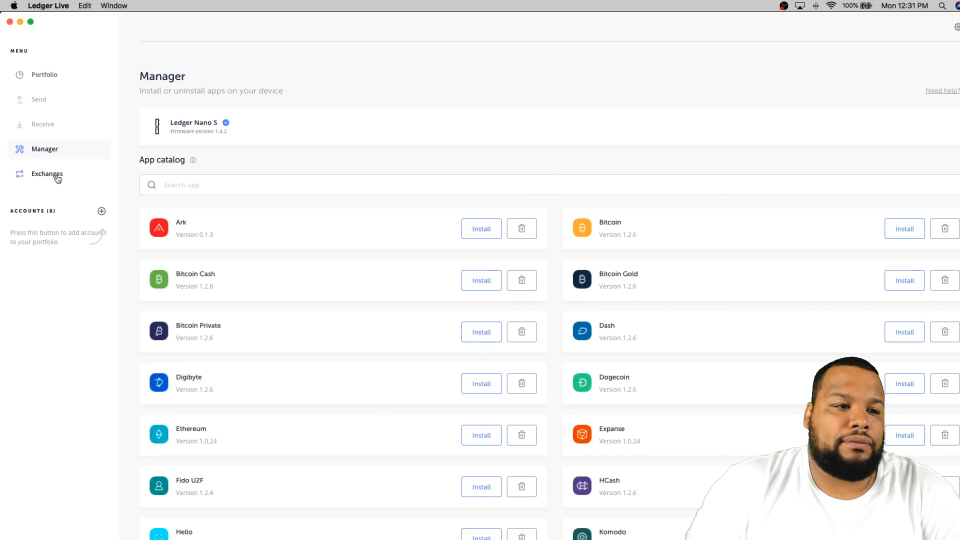
Scroll the app catalog, then show Exchanges listing Coinhouse, Changelly and Coinmama
{"action": "scroll", "scroll_direction": "down", "scroll_amount": 3}
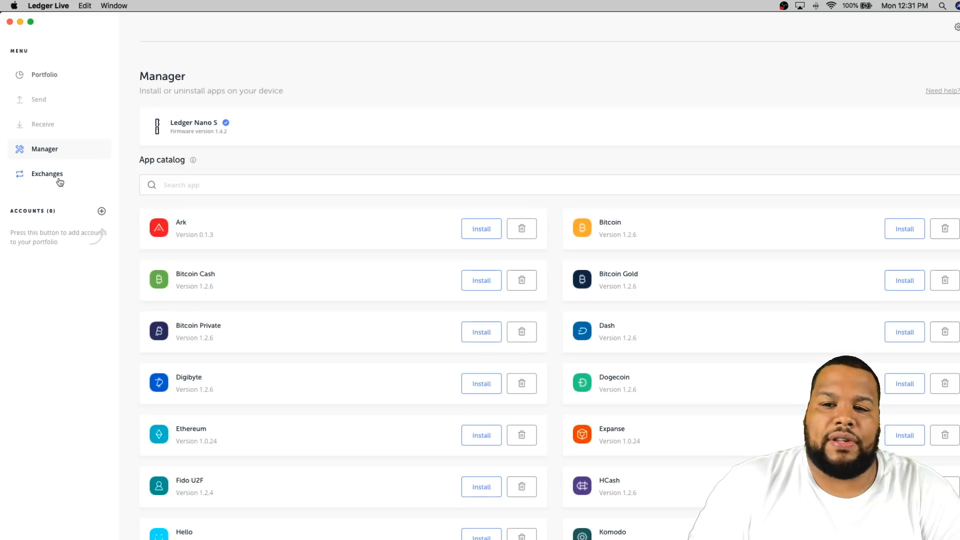
{"action": "mouse_move", "coordinate": [54, 175]}
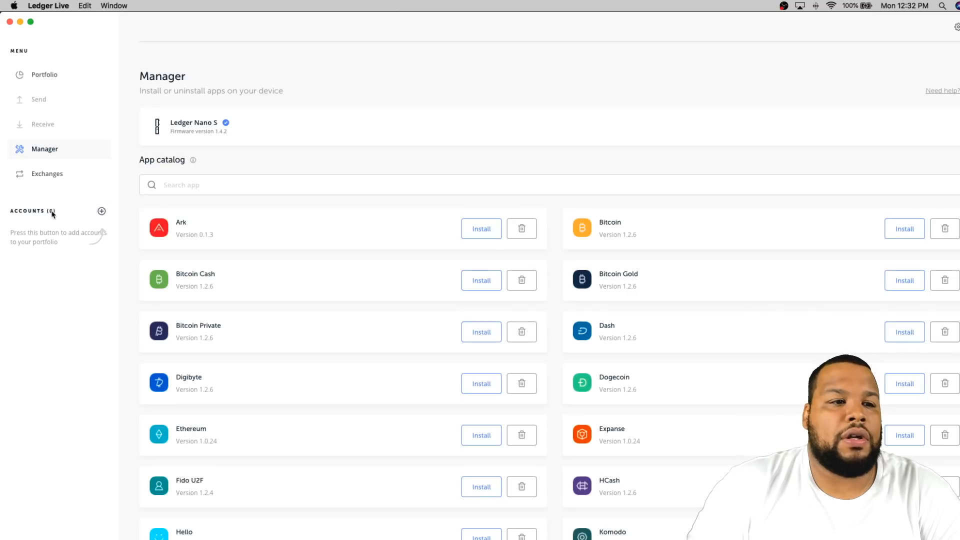
{"action": "left_click", "coordinate": [46, 174]}
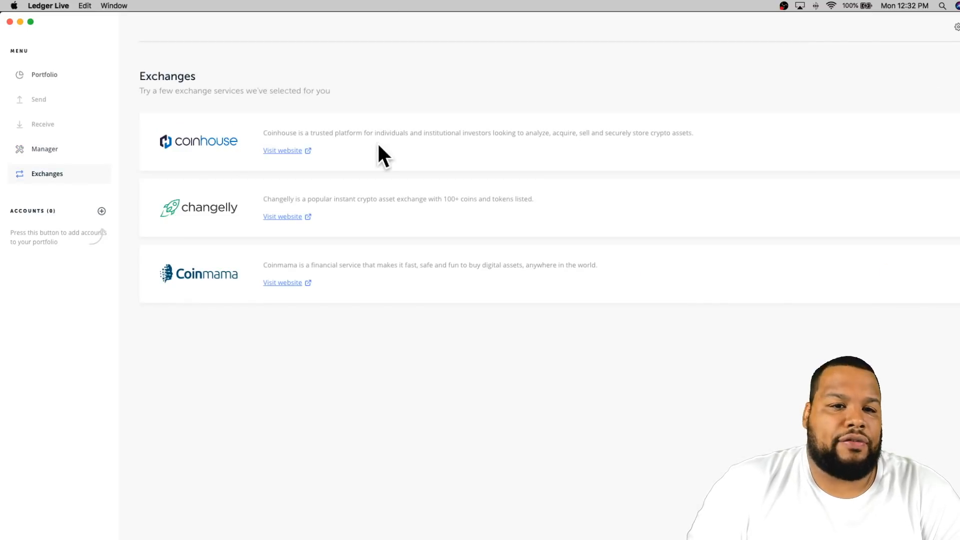
{"action": "mouse_move", "coordinate": [182, 98]}
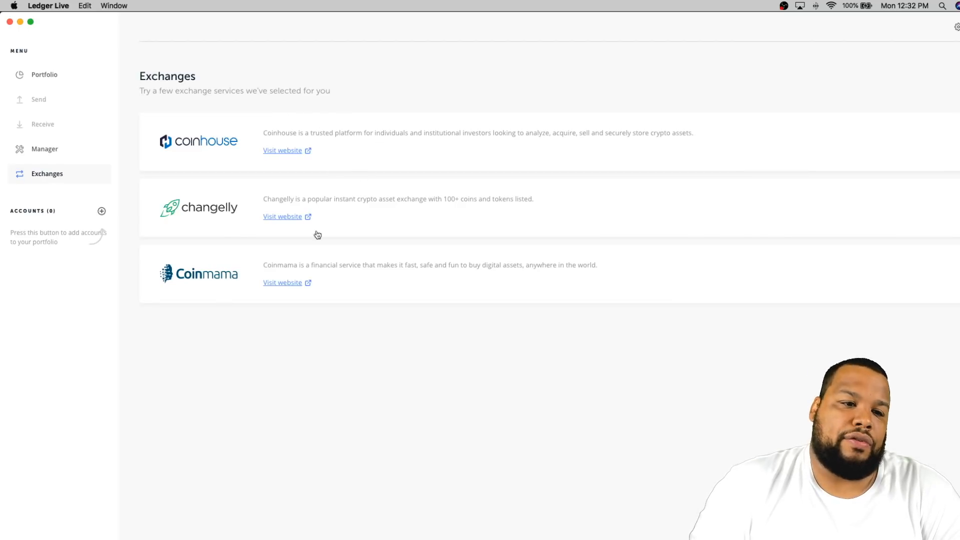
{"action": "mouse_move", "coordinate": [61, 214]}
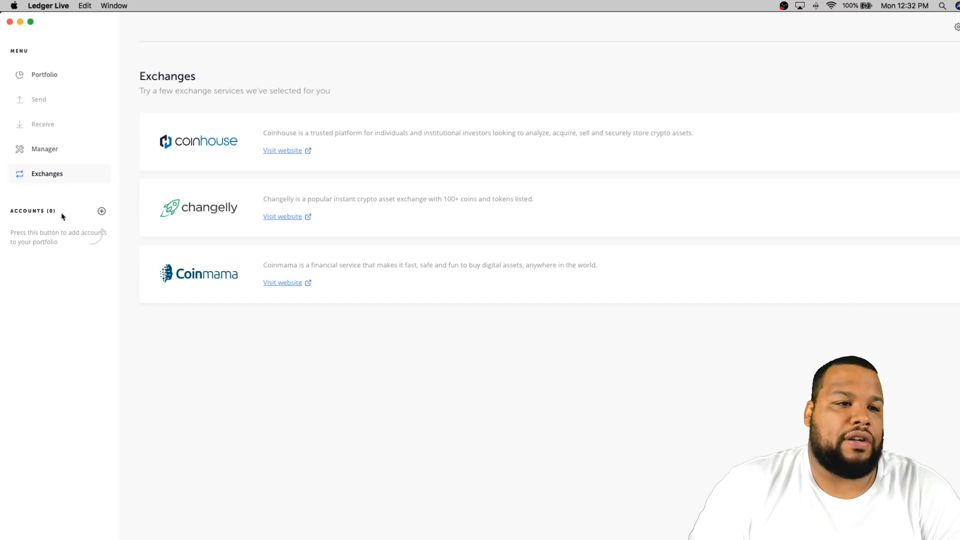
{"action": "mouse_move", "coordinate": [101, 212]}
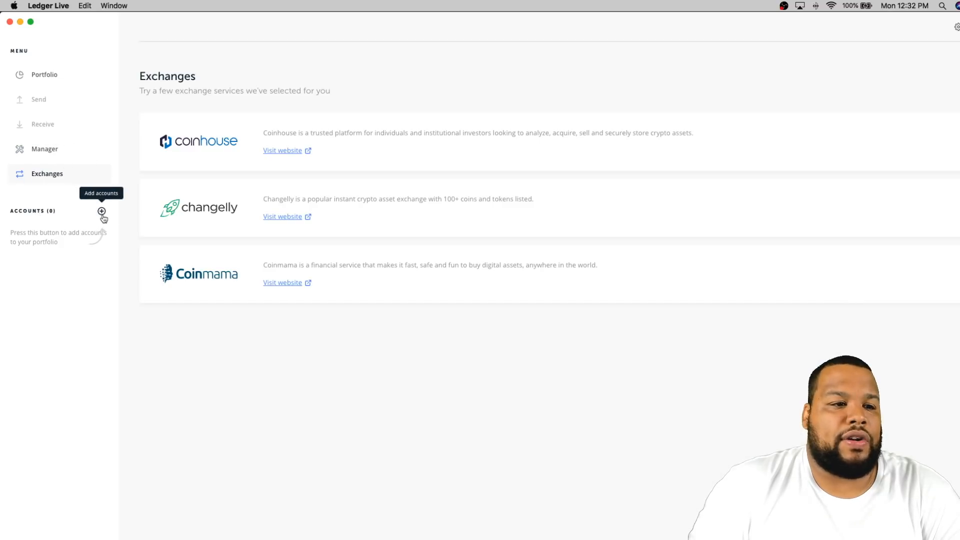
Start the Add accounts wizard from the plus icon beside Accounts
{"action": "left_click", "coordinate": [101, 212]}
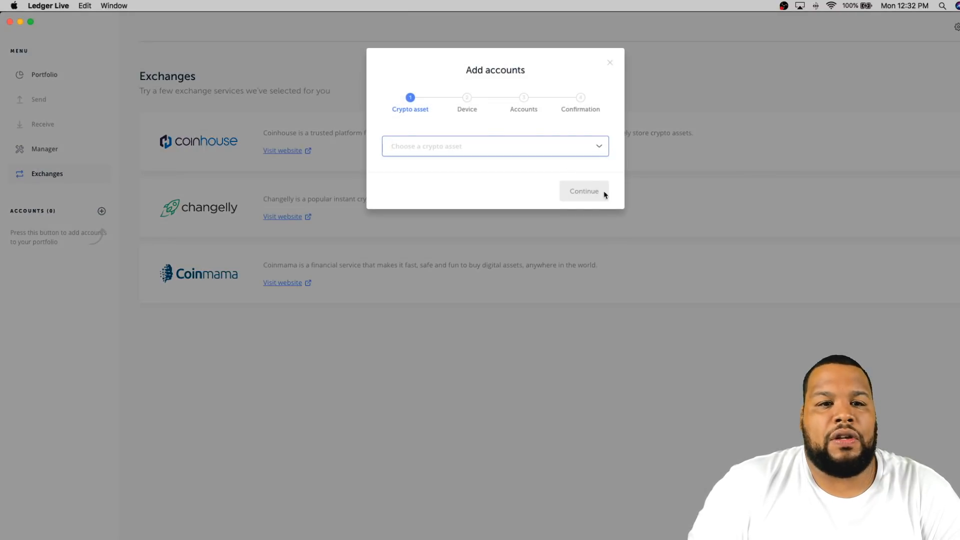
Choose Bitcoin, connect the device, synchronize, and add the existing Bitcoin account
{"action": "left_click", "coordinate": [496, 146]}
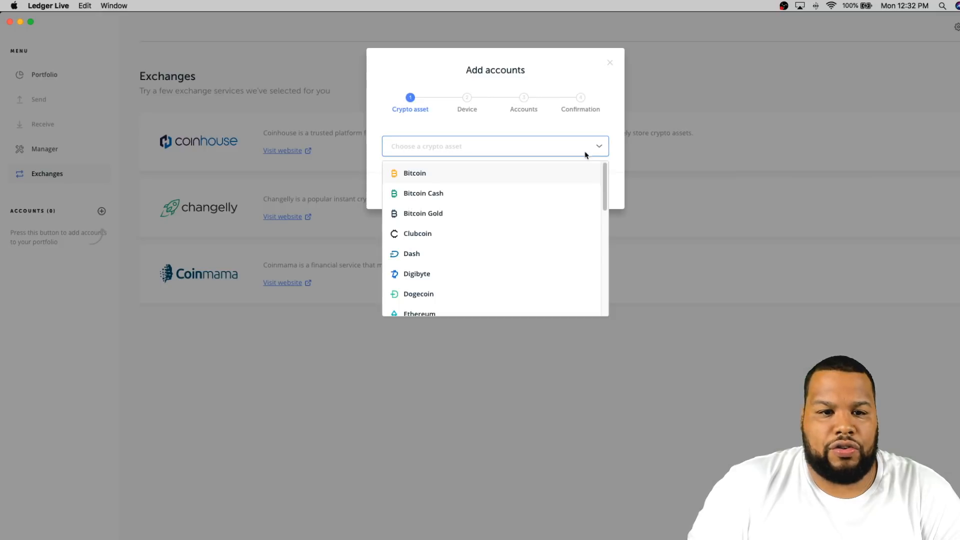
{"action": "left_click", "coordinate": [415, 173]}
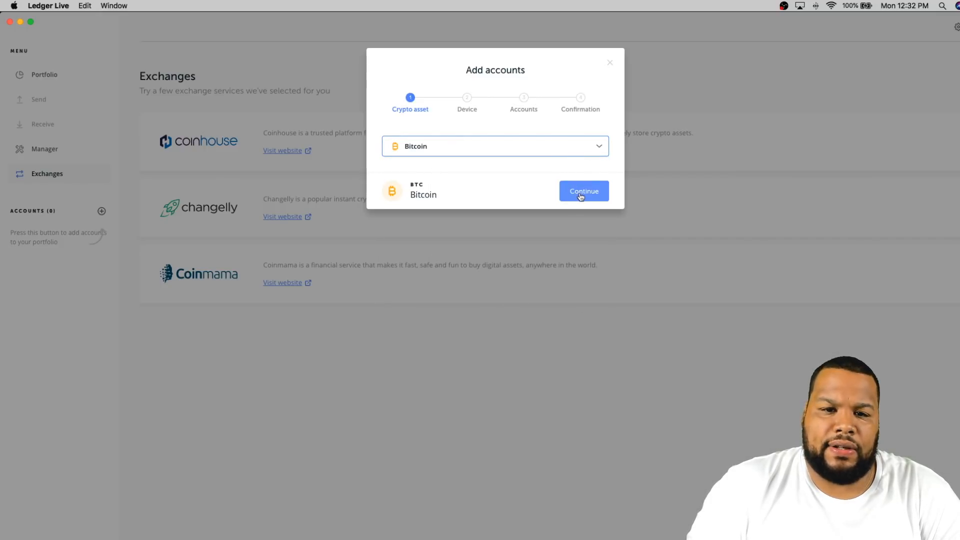
{"action": "left_click", "coordinate": [585, 191]}
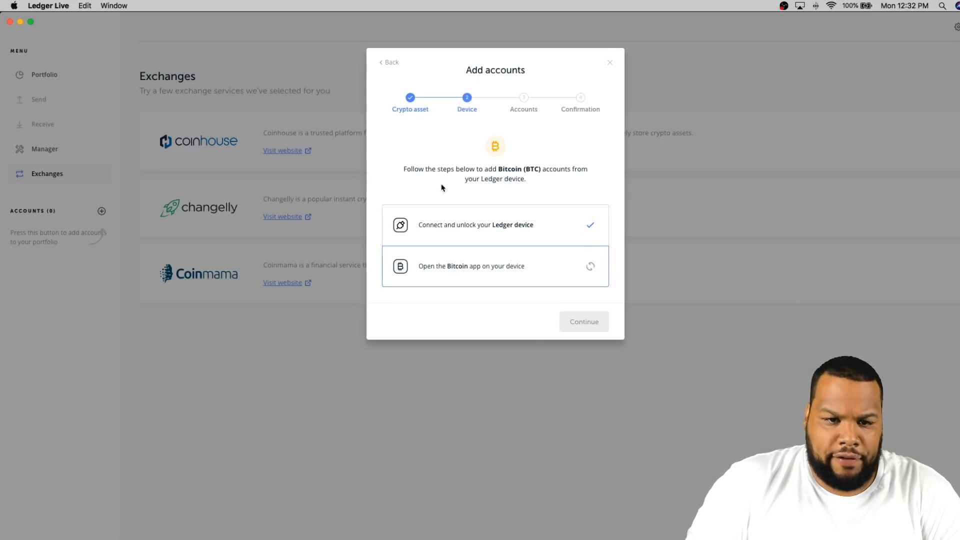
{"action": "mouse_move", "coordinate": [527, 189]}
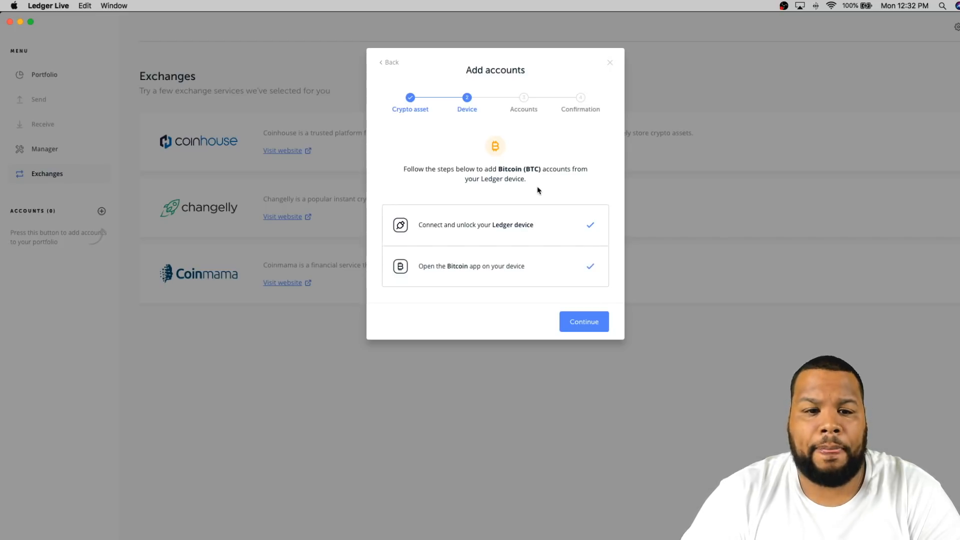
{"action": "mouse_move", "coordinate": [591, 355]}
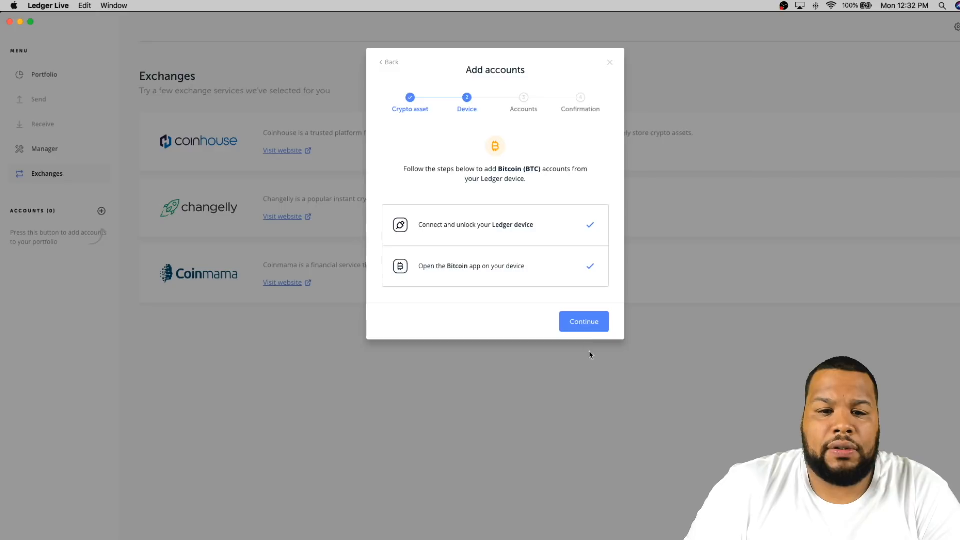
{"action": "left_click", "coordinate": [584, 321]}
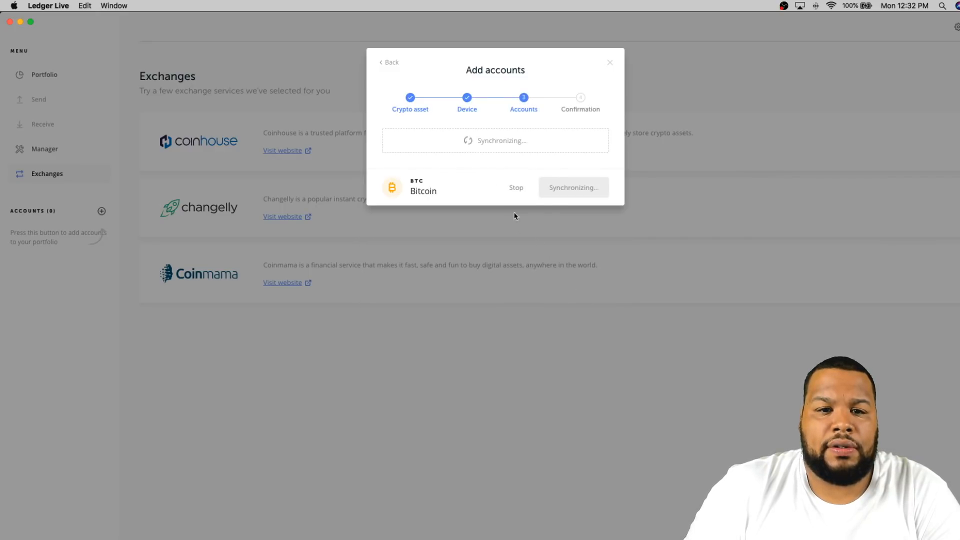
{"action": "mouse_move", "coordinate": [551, 185]}
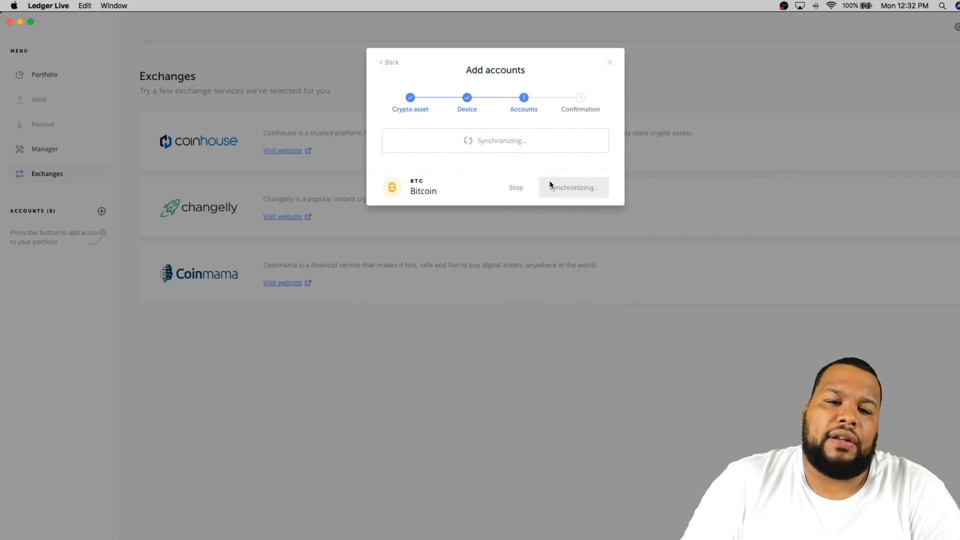
{"action": "mouse_move", "coordinate": [503, 169]}
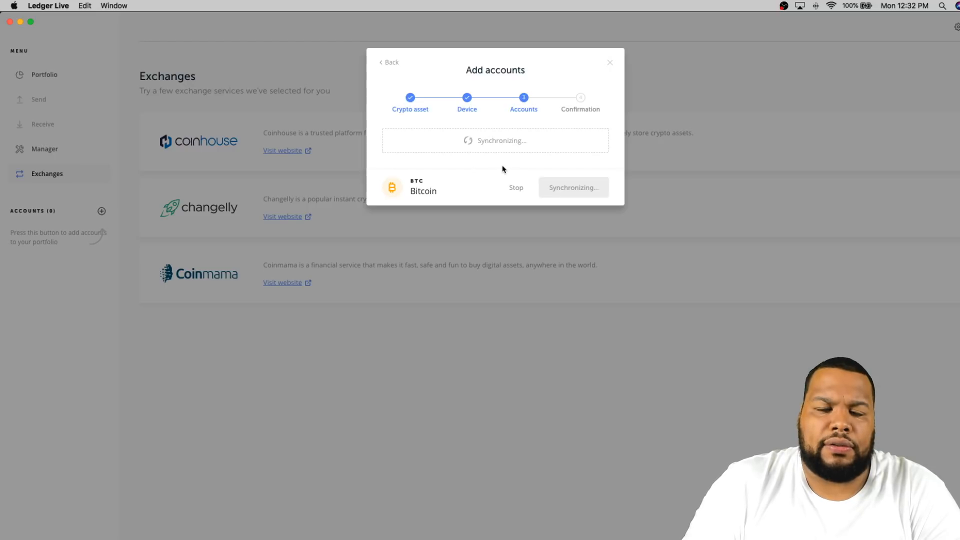
{"action": "mouse_move", "coordinate": [519, 170]}
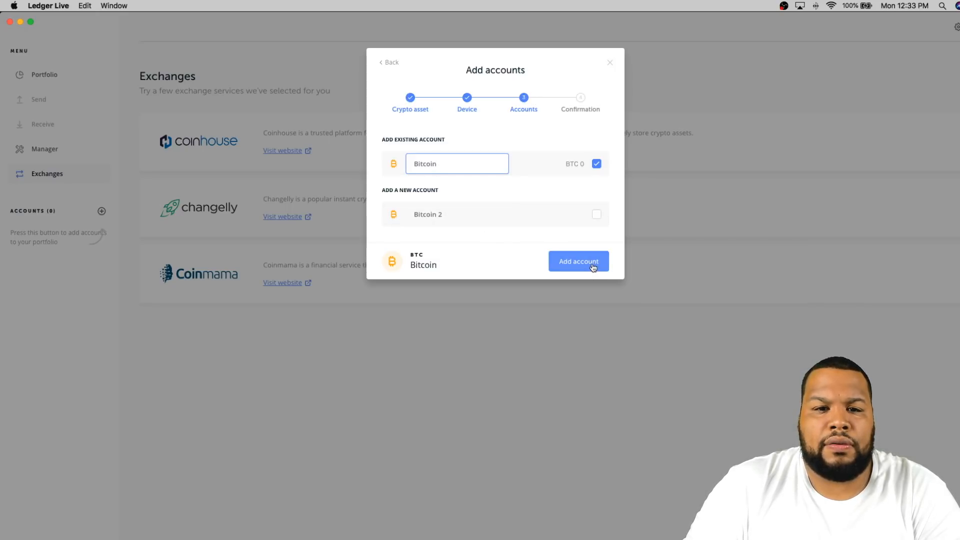
{"action": "left_click", "coordinate": [578, 261]}
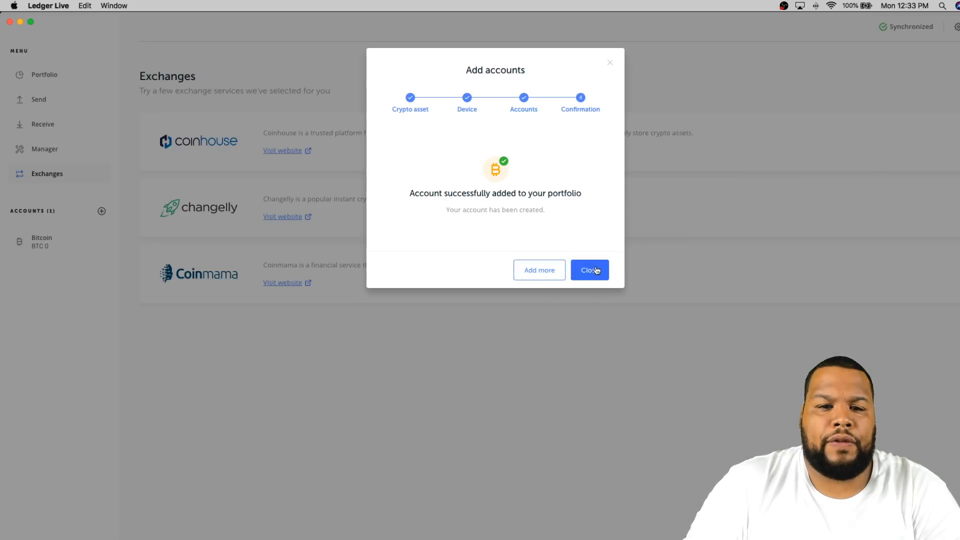
Dismiss the success dialog and set Bitcoin's balance chart to Year, then Week
{"action": "left_click", "coordinate": [590, 270]}
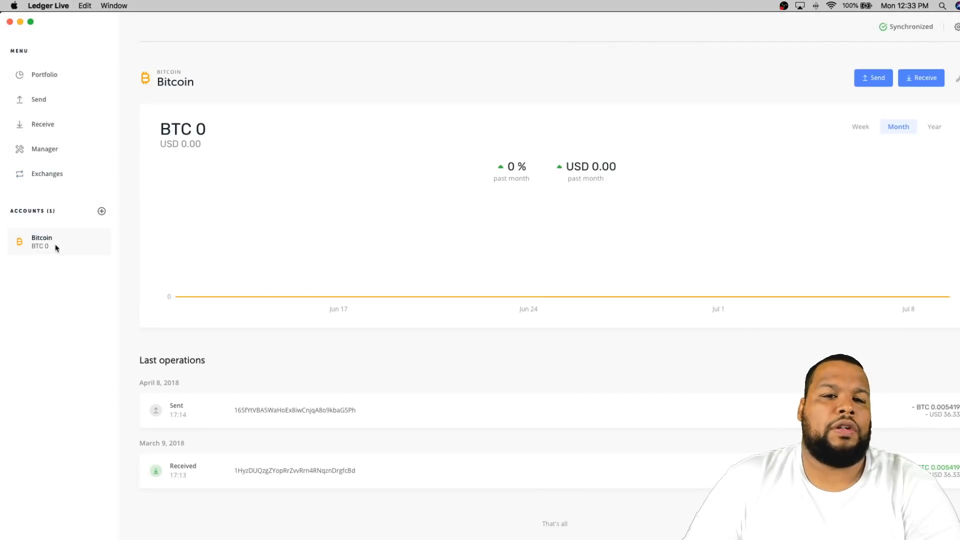
{"action": "mouse_move", "coordinate": [494, 307]}
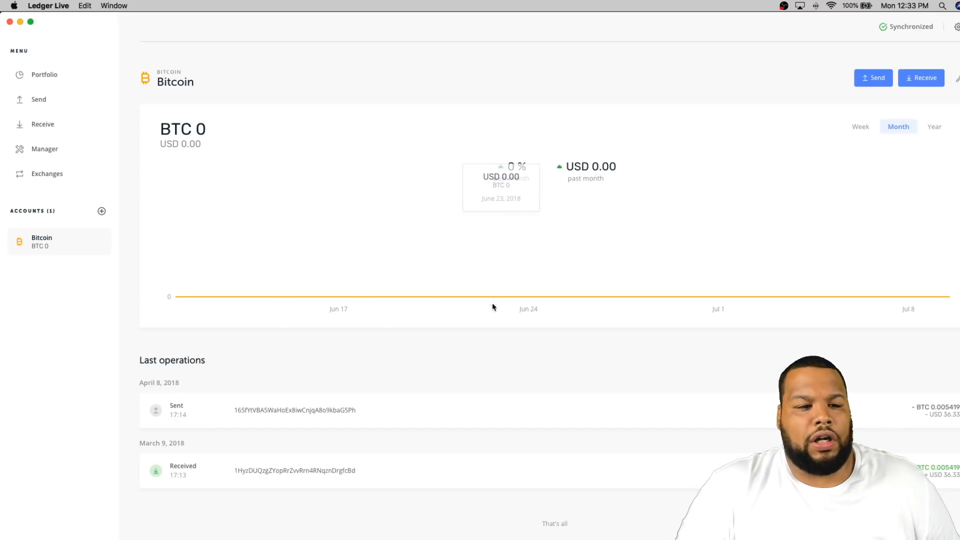
{"action": "mouse_move", "coordinate": [365, 453]}
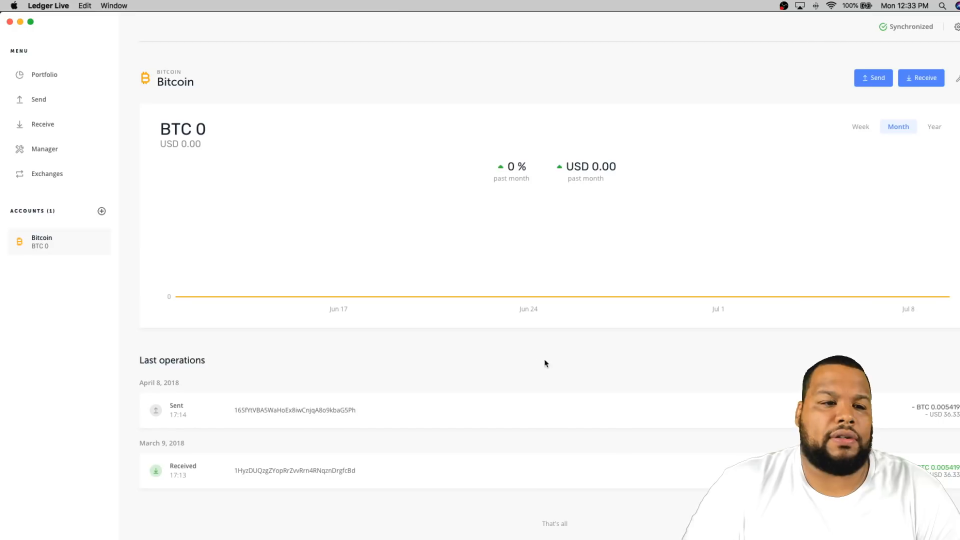
{"action": "mouse_move", "coordinate": [562, 459]}
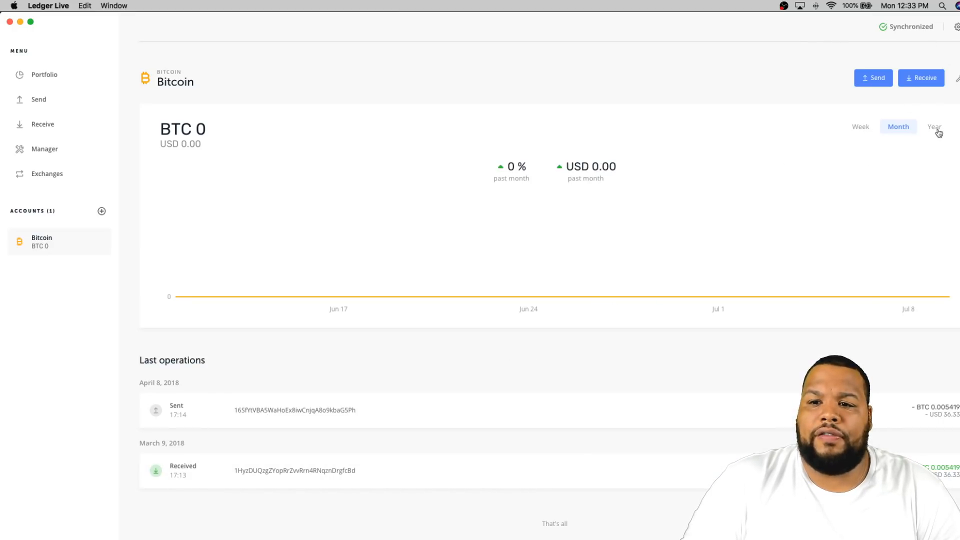
{"action": "left_click", "coordinate": [935, 127]}
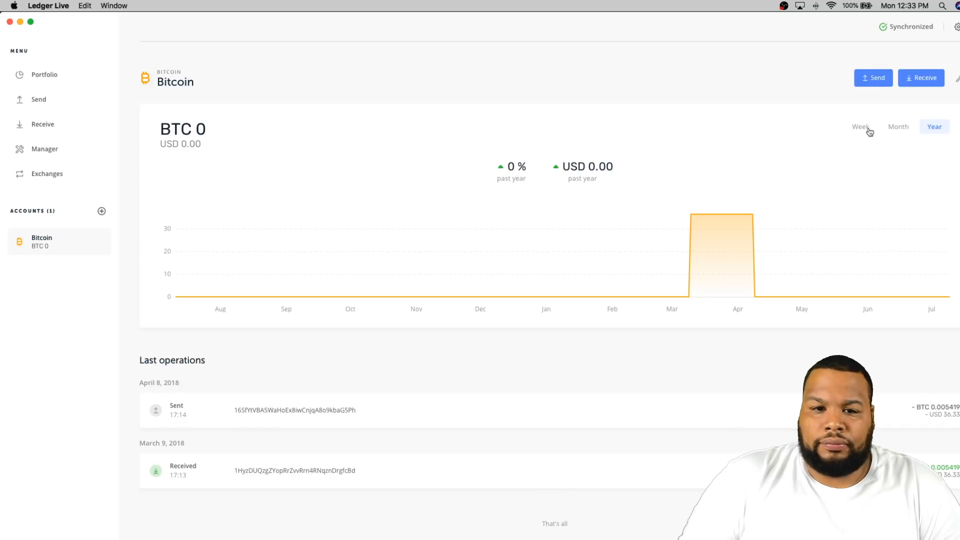
{"action": "left_click", "coordinate": [860, 126]}
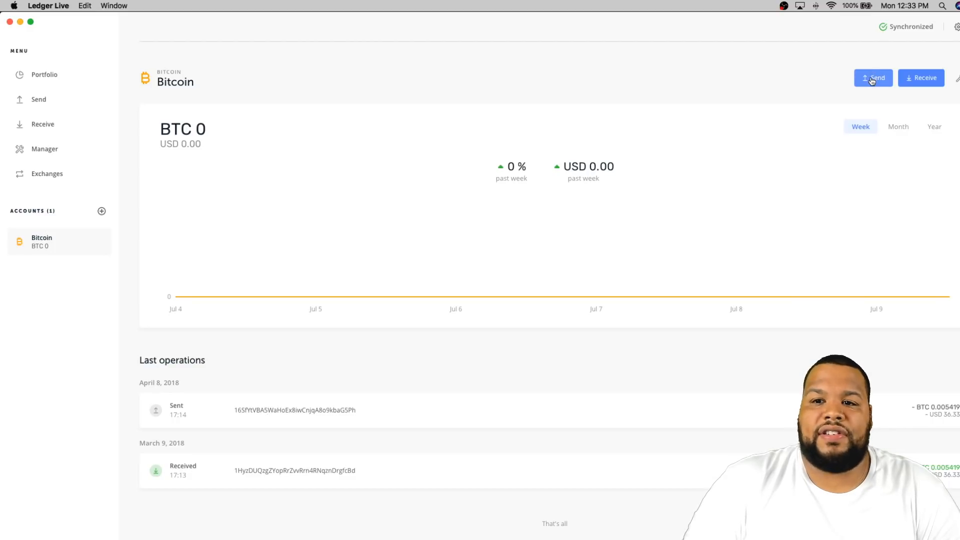
{"action": "left_click", "coordinate": [873, 78]}
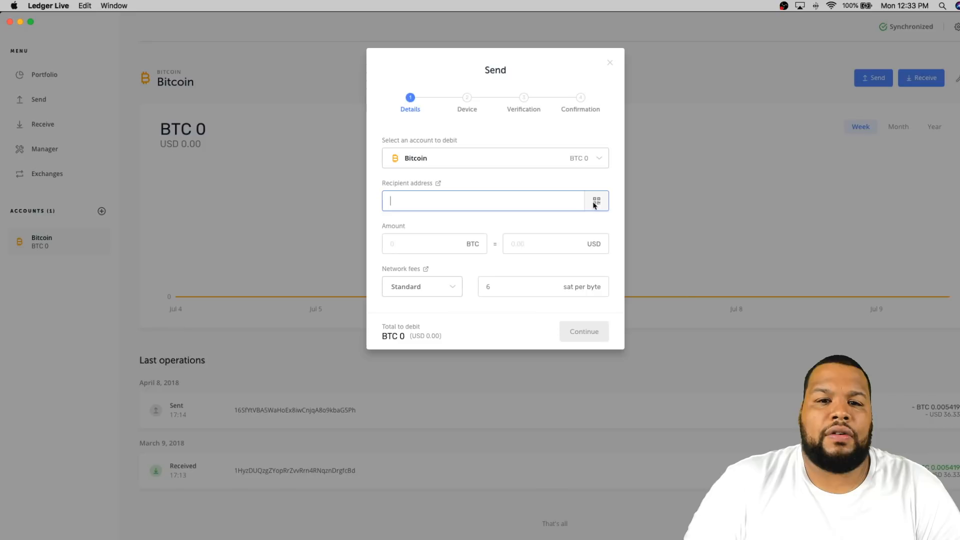
{"action": "left_click", "coordinate": [597, 201]}
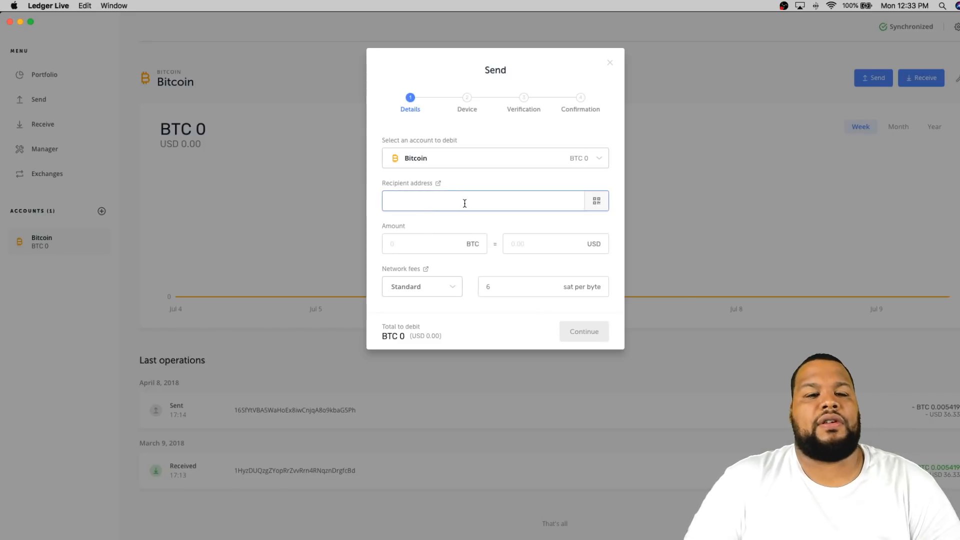
{"action": "mouse_move", "coordinate": [530, 197]}
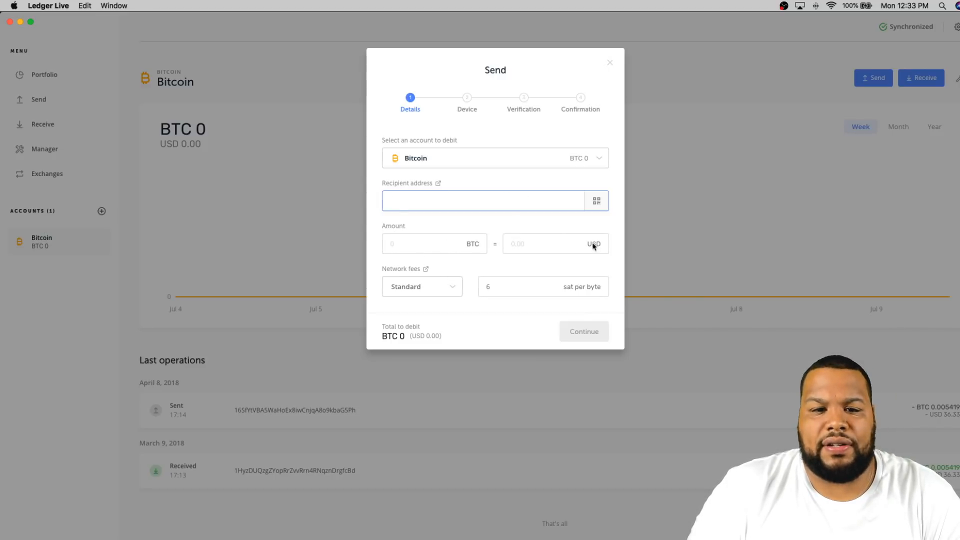
{"action": "mouse_move", "coordinate": [590, 252]}
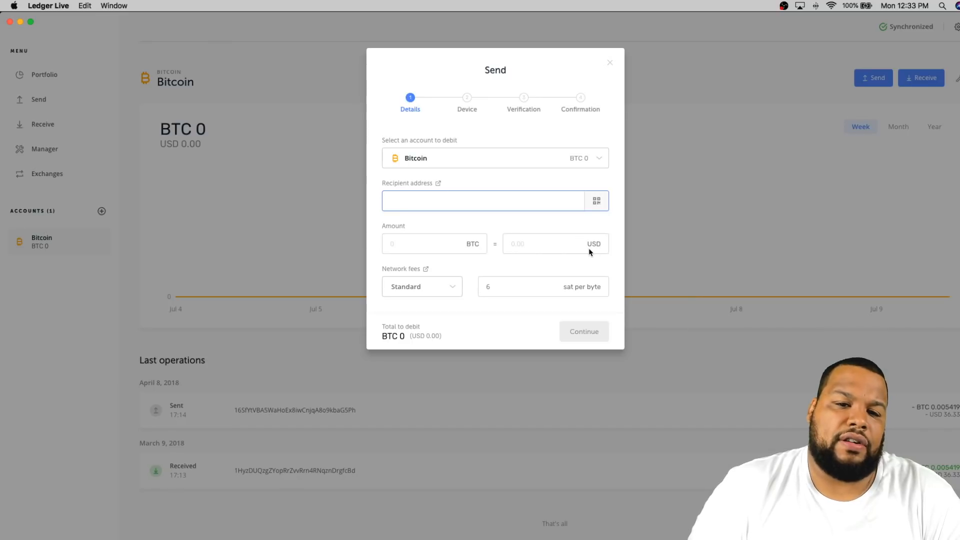
{"action": "left_click", "coordinate": [422, 287]}
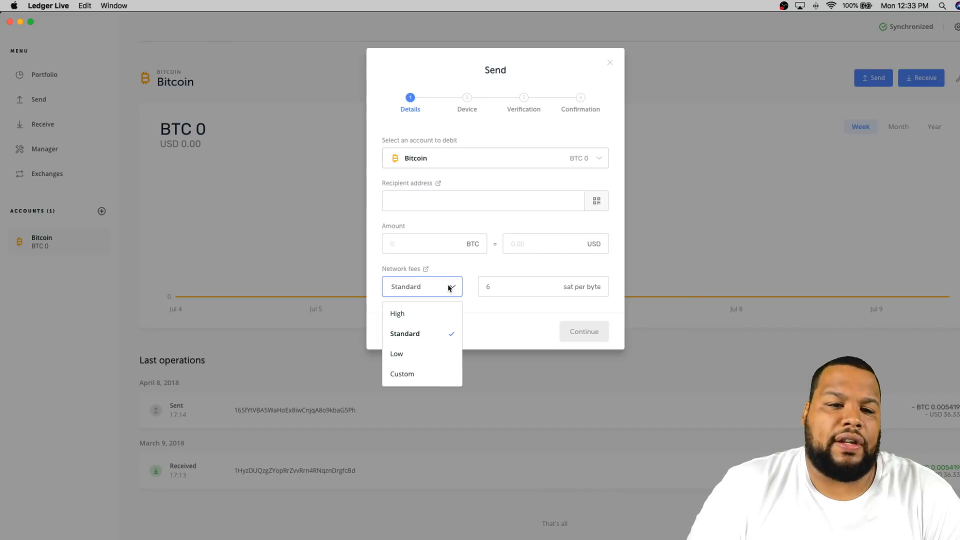
{"action": "left_click", "coordinate": [397, 313]}
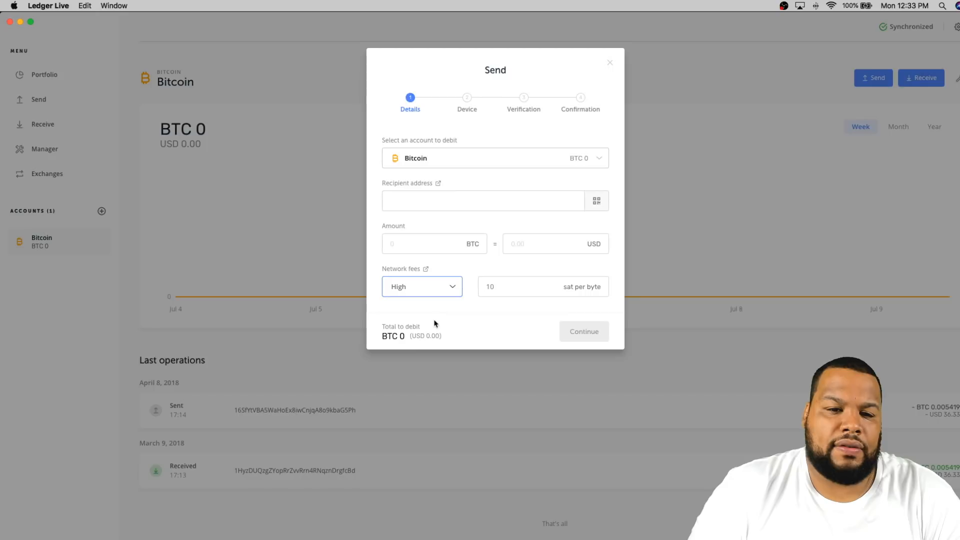
{"action": "left_click", "coordinate": [422, 286]}
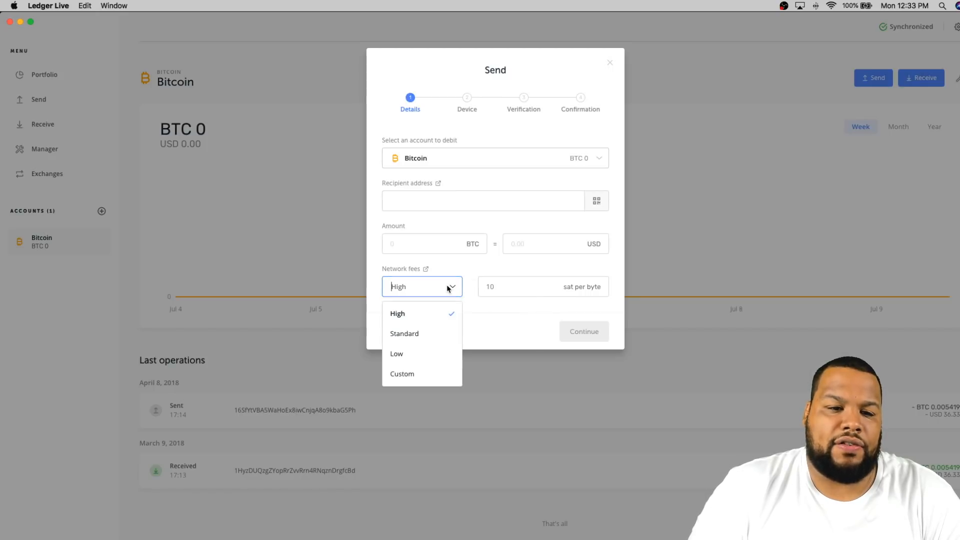
{"action": "left_click", "coordinate": [396, 353]}
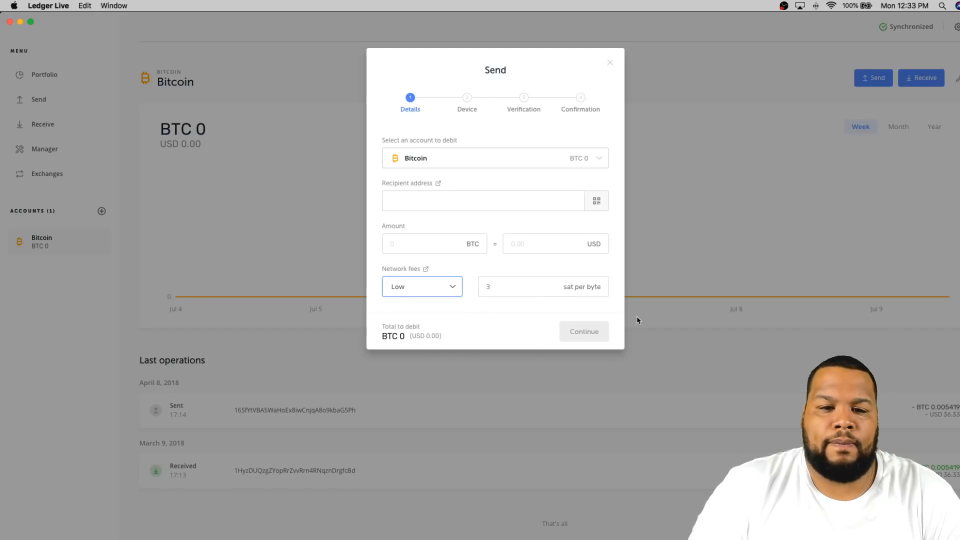
{"action": "left_click", "coordinate": [421, 286]}
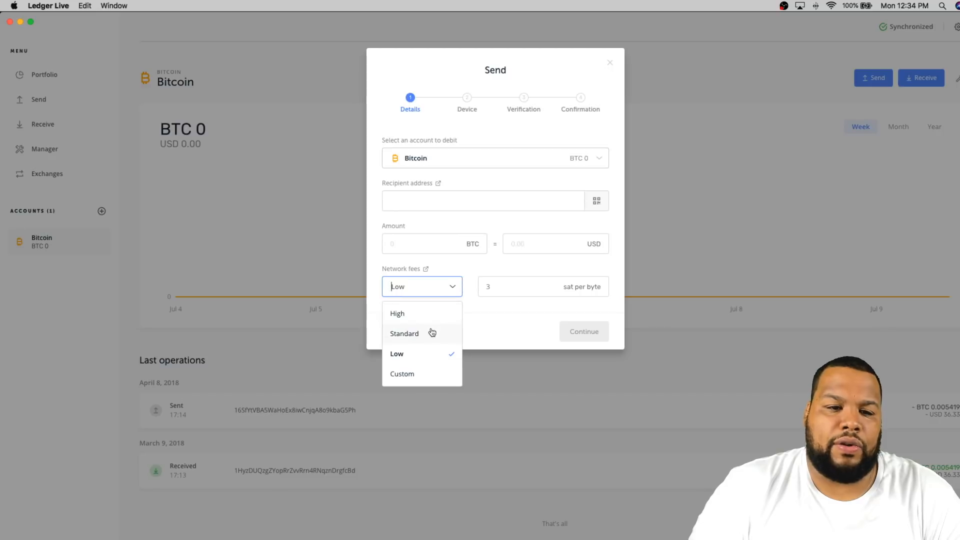
{"action": "left_click", "coordinate": [404, 334]}
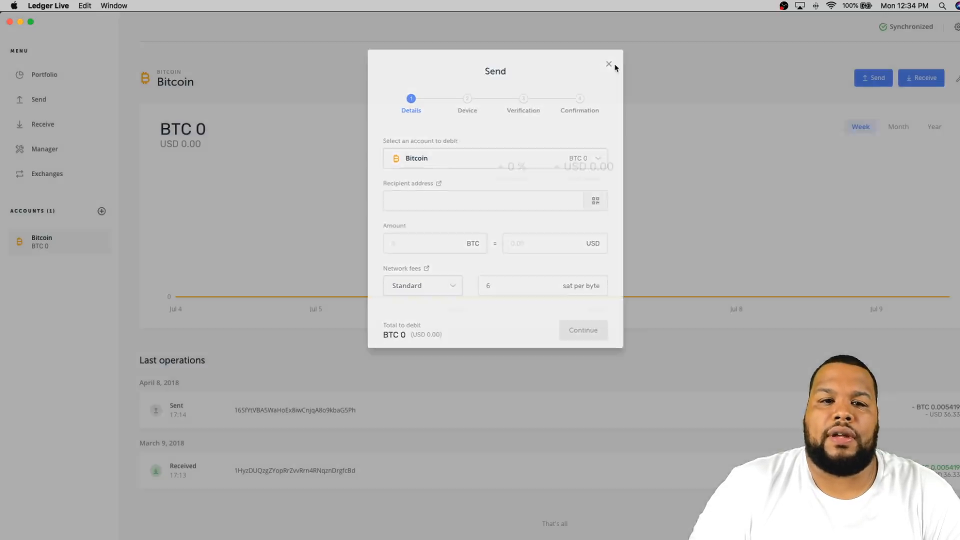
{"action": "left_click", "coordinate": [608, 65]}
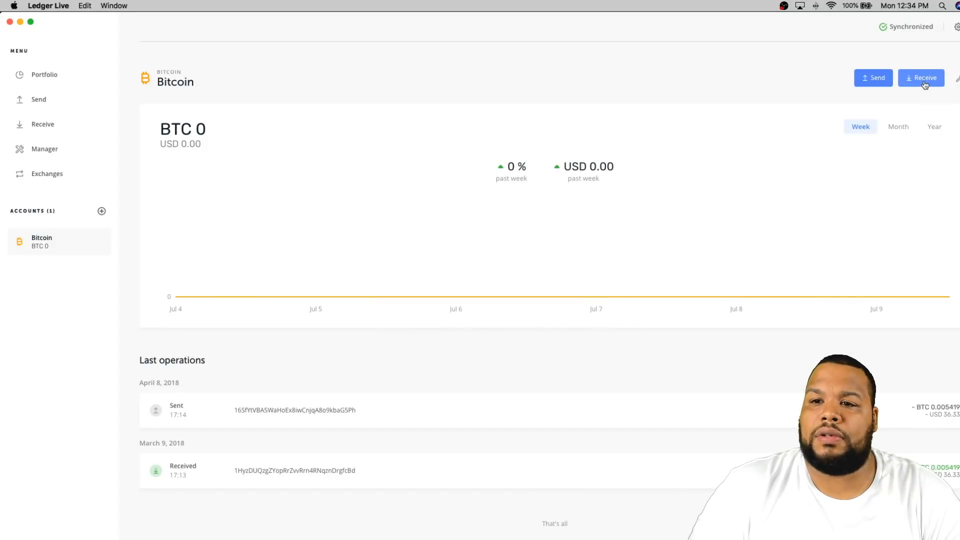
Verify a Bitcoin receive address on the device, copy it, and close Receive
{"action": "left_click", "coordinate": [922, 77]}
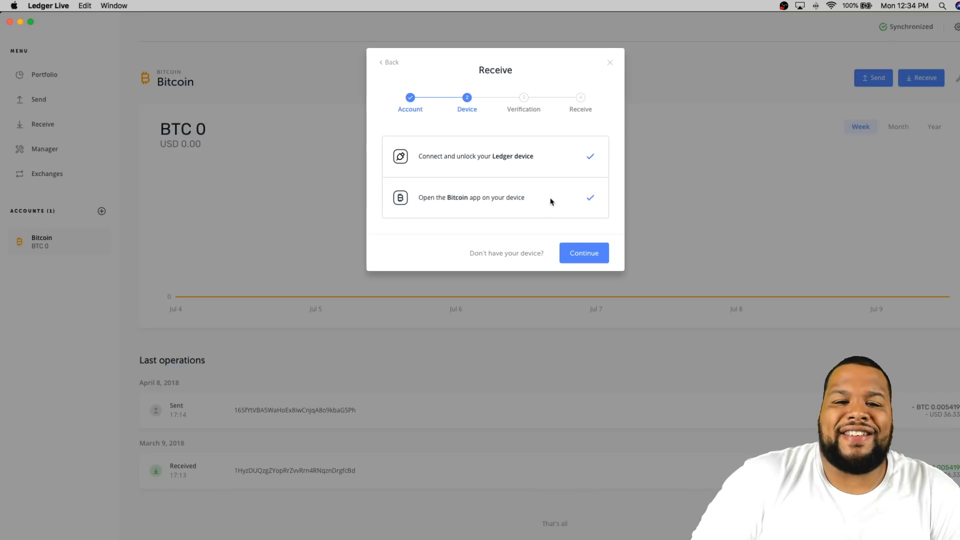
{"action": "left_click", "coordinate": [583, 253]}
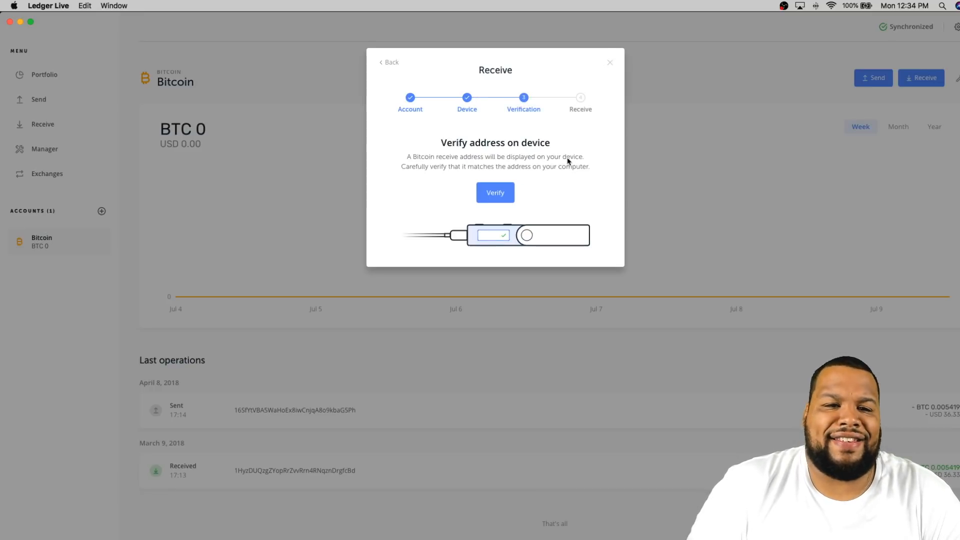
{"action": "mouse_move", "coordinate": [589, 175]}
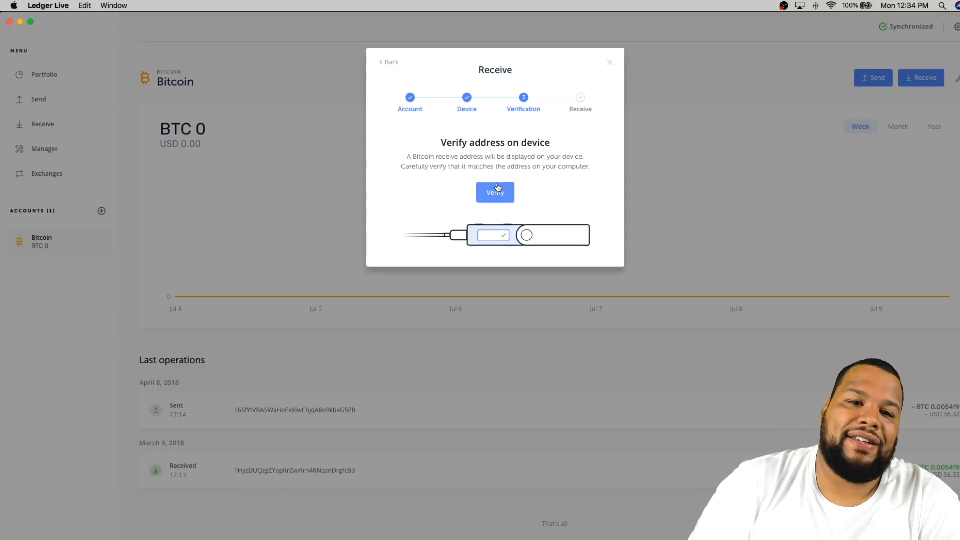
{"action": "left_click", "coordinate": [495, 192]}
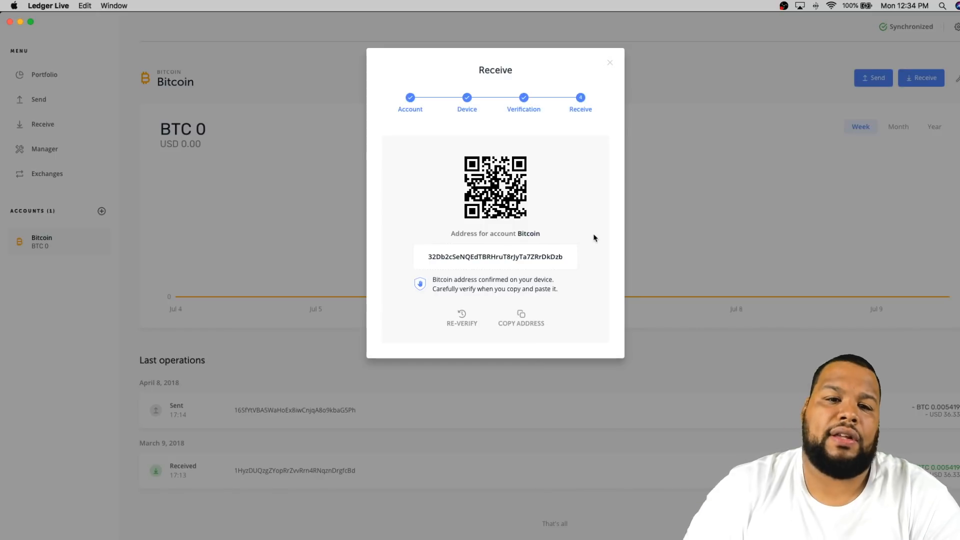
{"action": "left_click", "coordinate": [521, 319]}
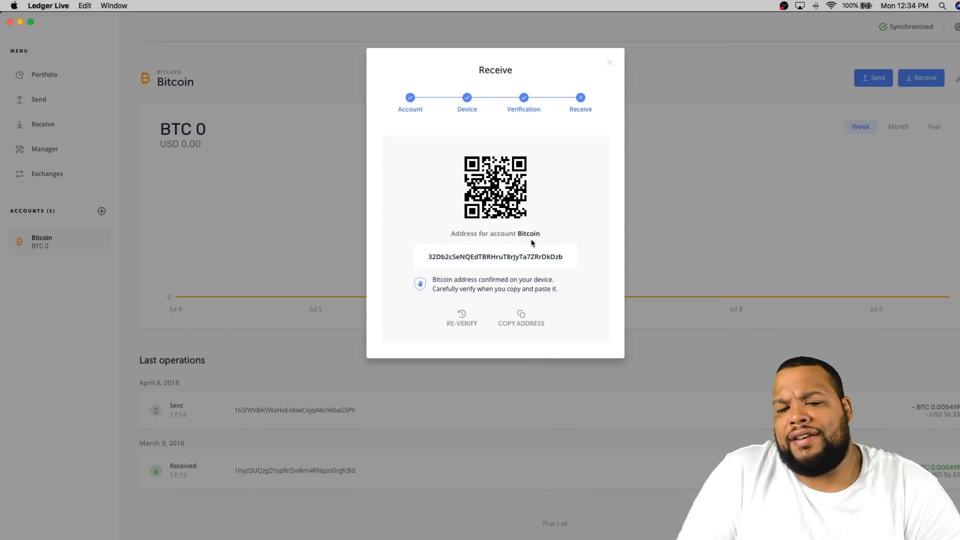
{"action": "left_click", "coordinate": [521, 319]}
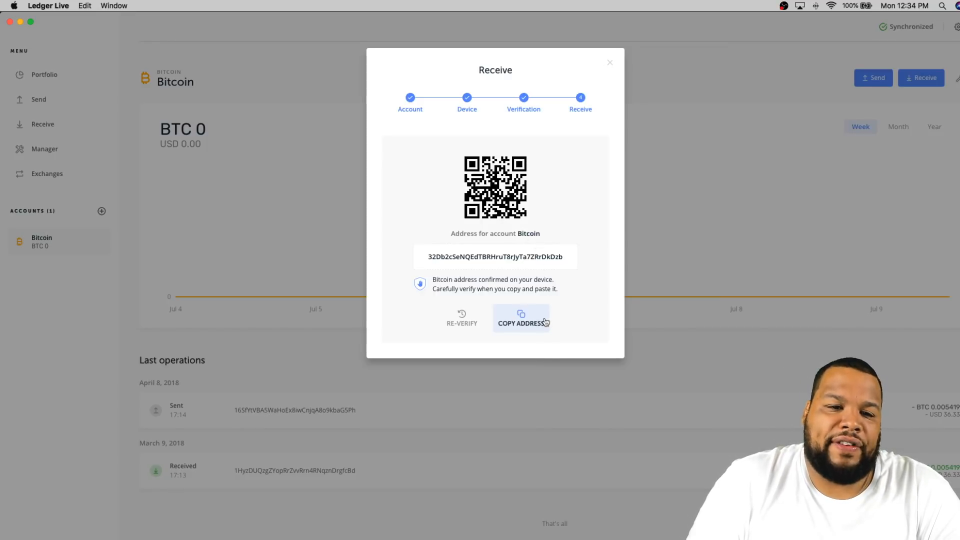
{"action": "mouse_move", "coordinate": [597, 244]}
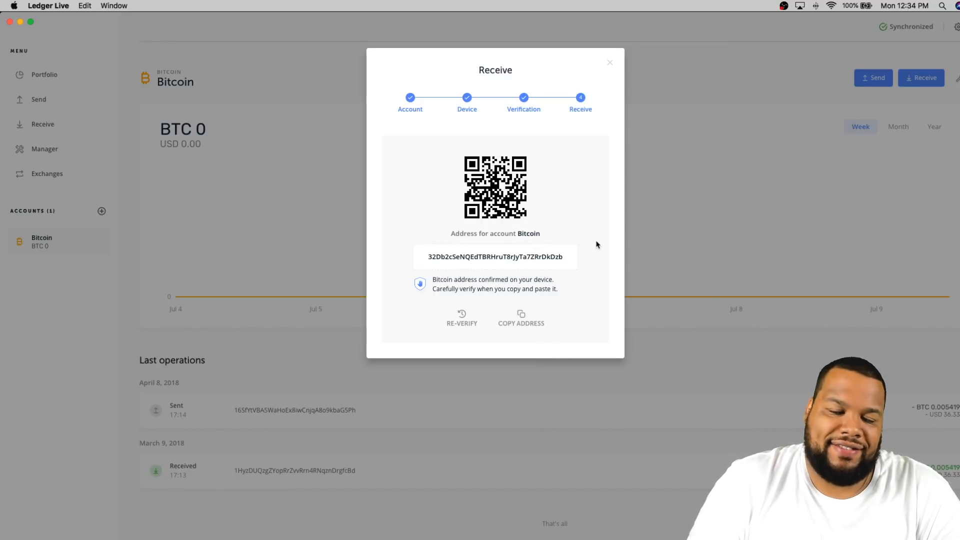
{"action": "mouse_move", "coordinate": [609, 62]}
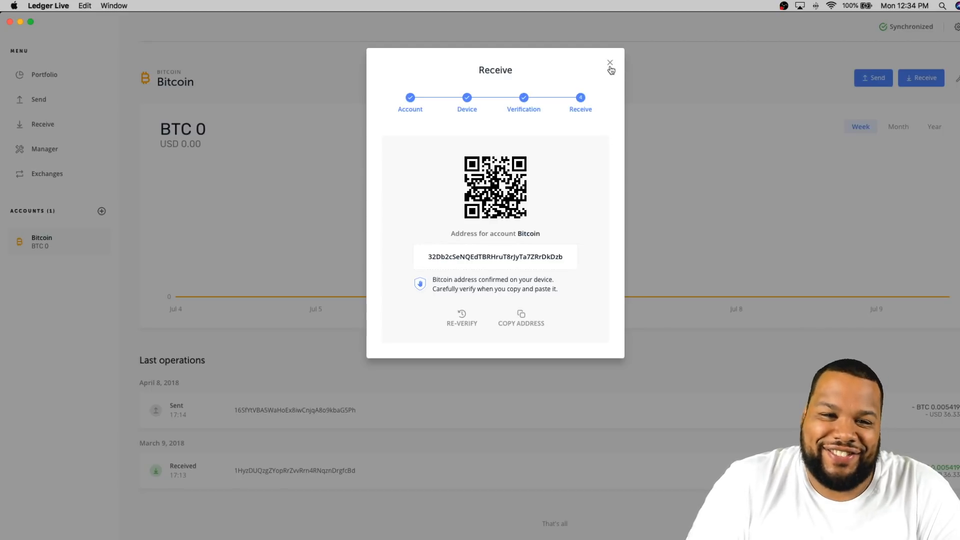
{"action": "left_click", "coordinate": [611, 62]}
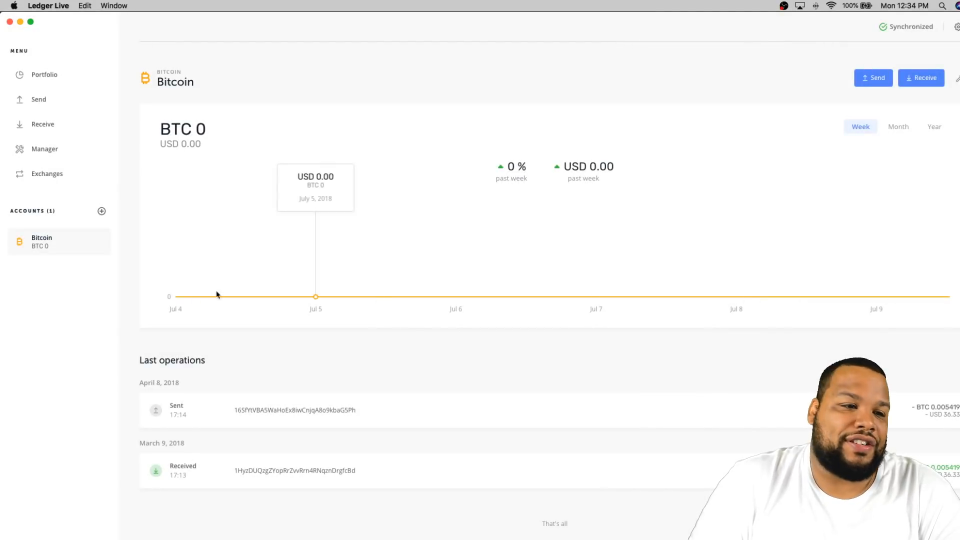
Choose Ethereum in the Add accounts wizard and add the new Ethereum account
{"action": "left_click", "coordinate": [102, 211]}
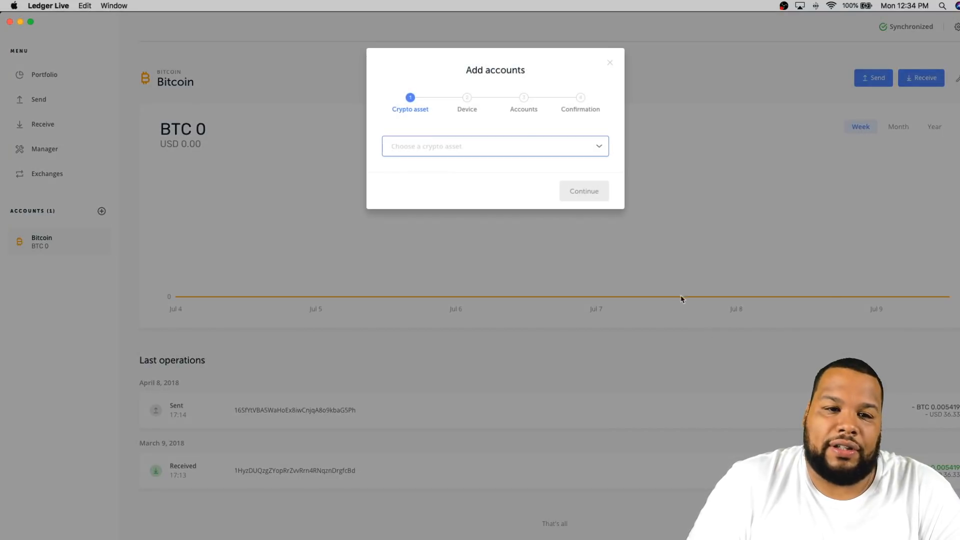
{"action": "left_click", "coordinate": [495, 146]}
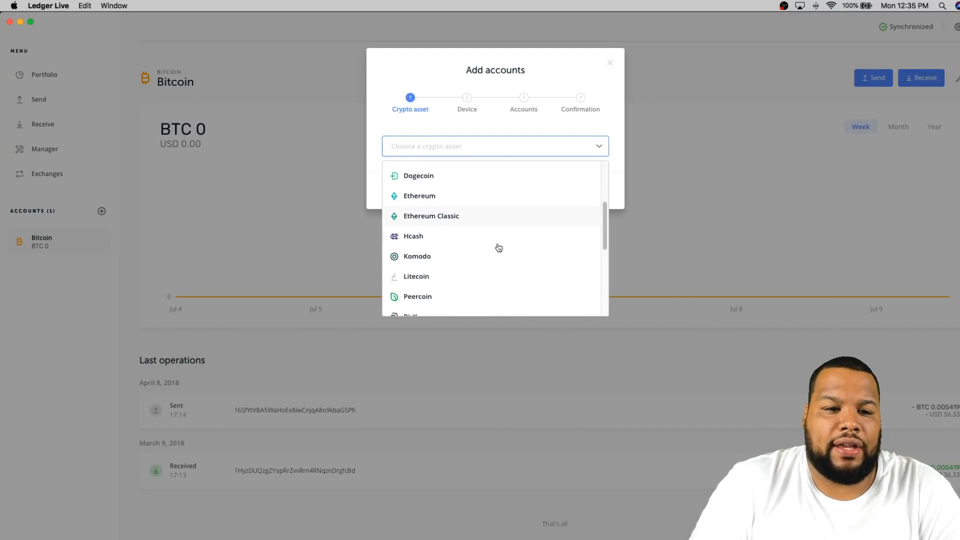
{"action": "scroll", "scroll_direction": "down", "scroll_amount": 3}
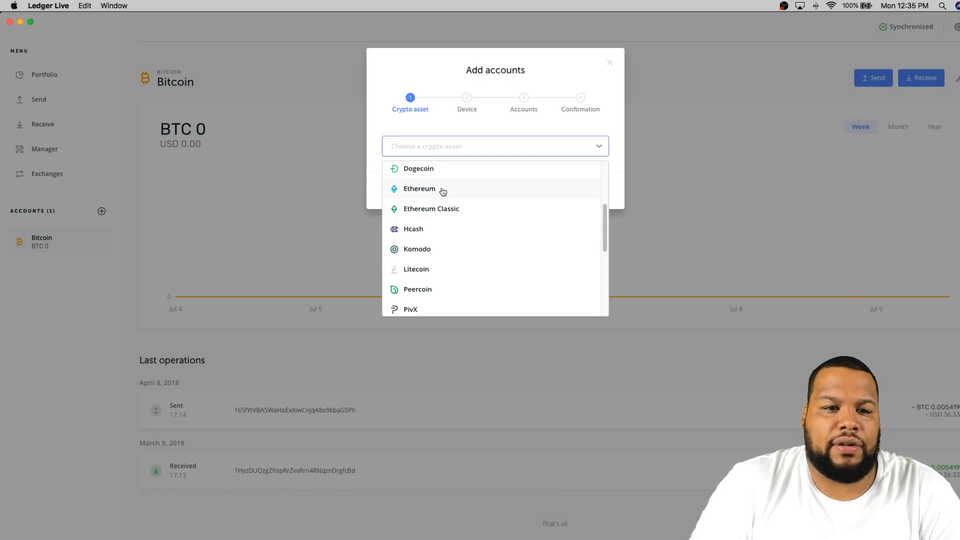
{"action": "left_click", "coordinate": [419, 188]}
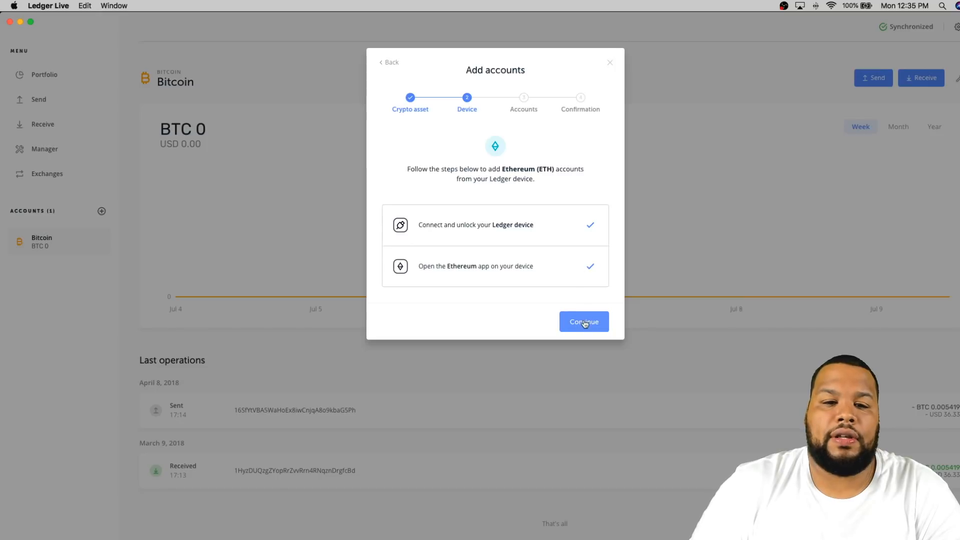
{"action": "left_click", "coordinate": [584, 321]}
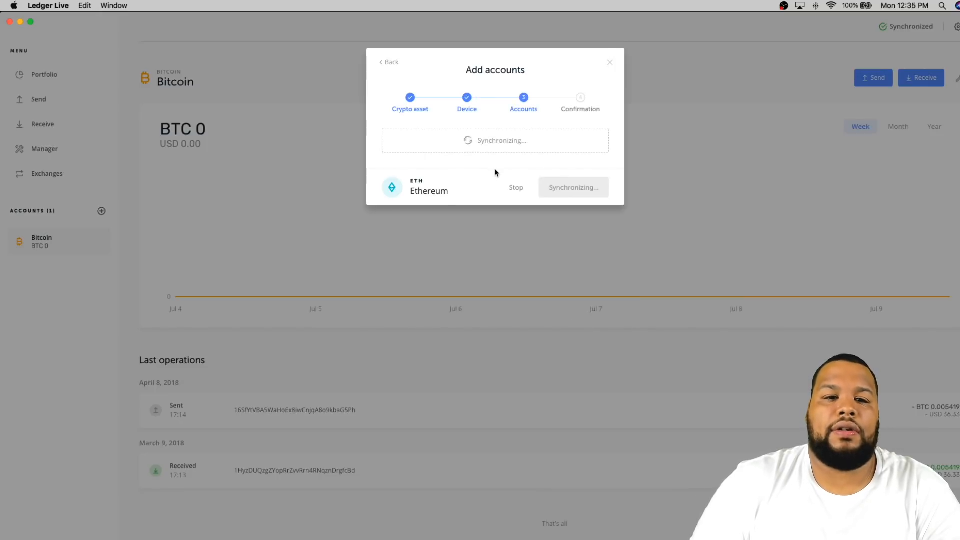
{"action": "mouse_move", "coordinate": [484, 180]}
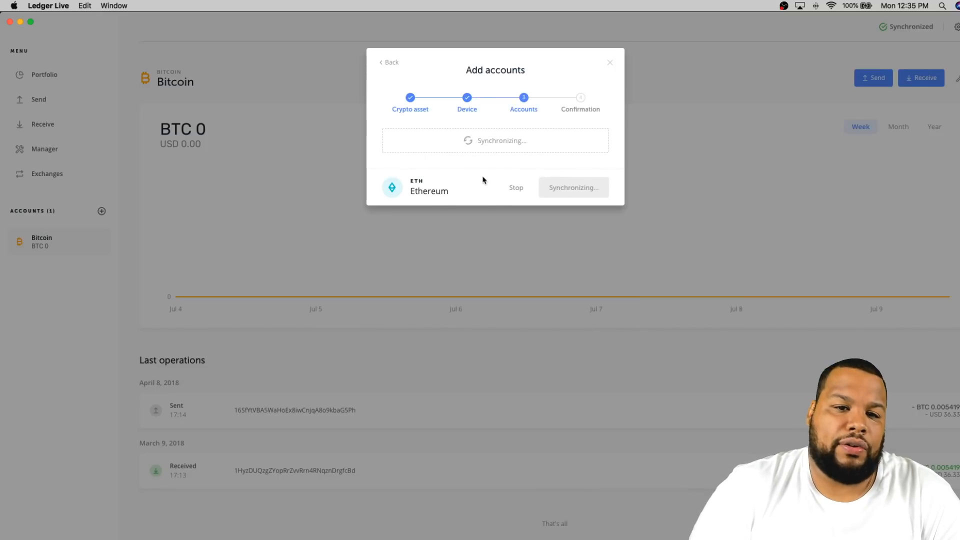
{"action": "mouse_move", "coordinate": [480, 182]}
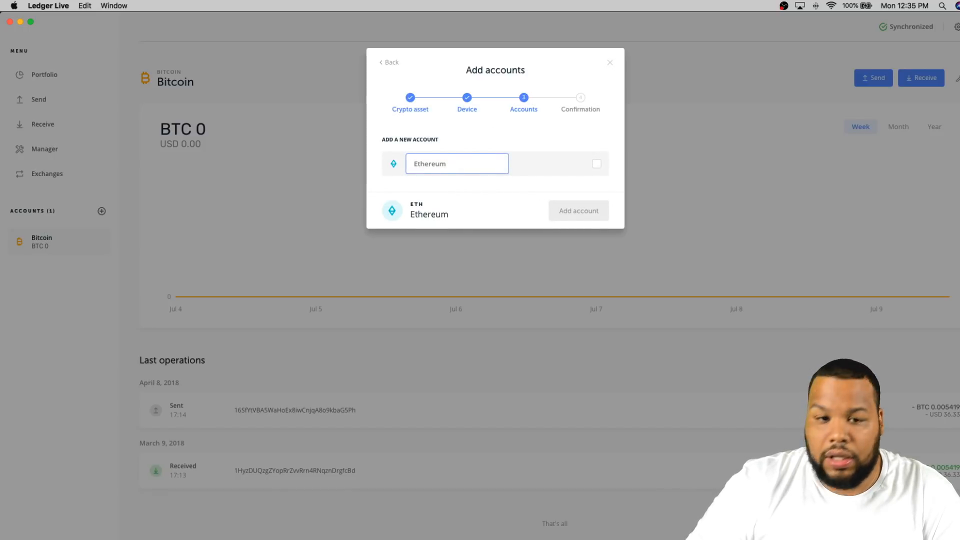
{"action": "left_click", "coordinate": [597, 163]}
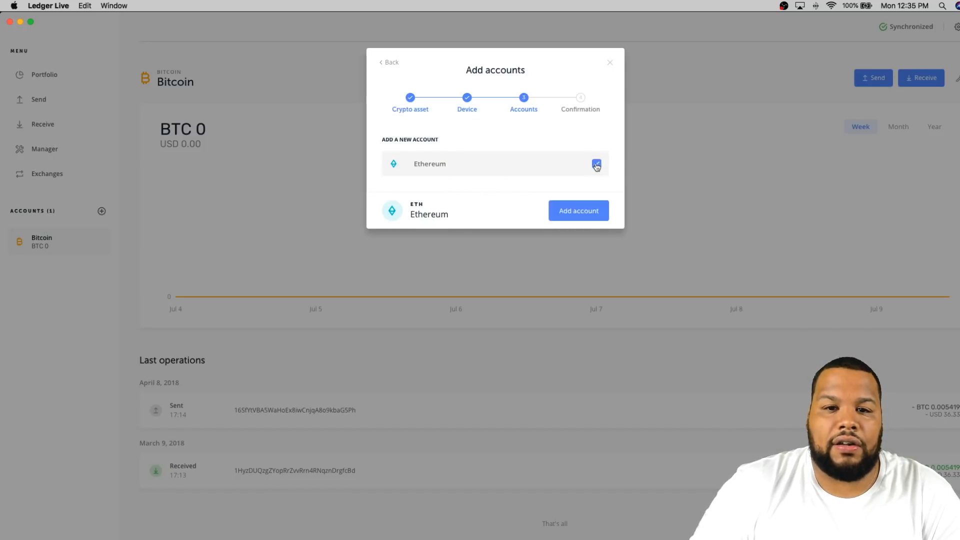
{"action": "left_click", "coordinate": [578, 211]}
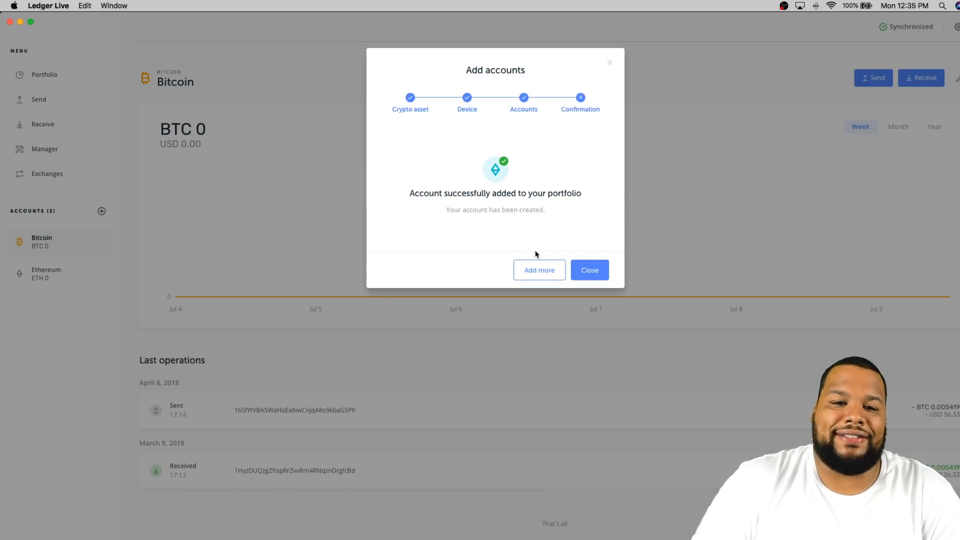
Search 'z' to pick Zcash, add the account, and close the confirmation
{"action": "left_click", "coordinate": [539, 270]}
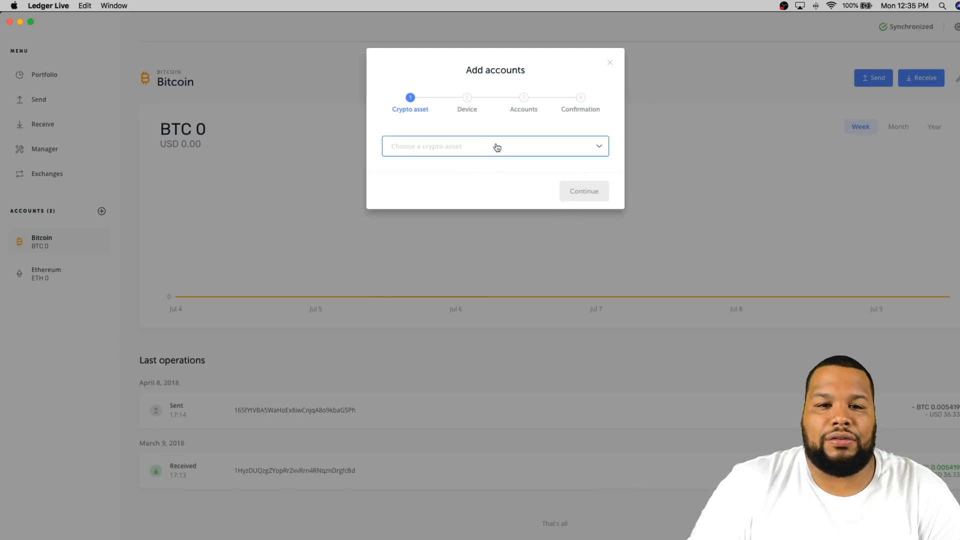
{"action": "type", "text": "z"}
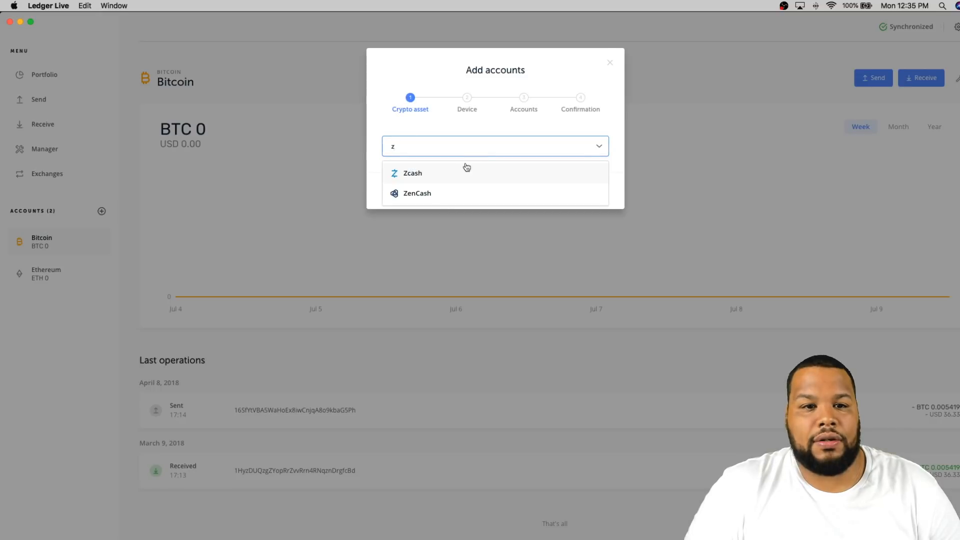
{"action": "left_click", "coordinate": [412, 173]}
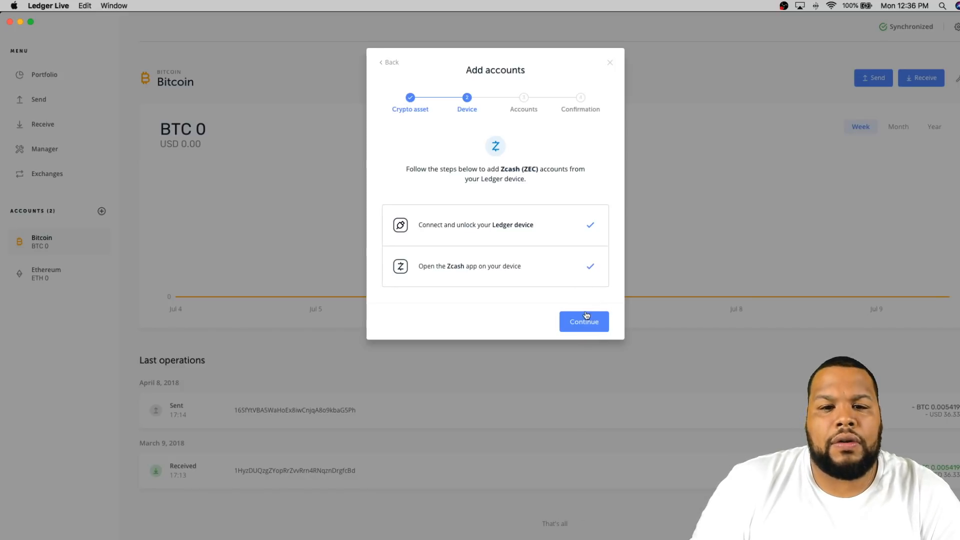
{"action": "left_click", "coordinate": [584, 321]}
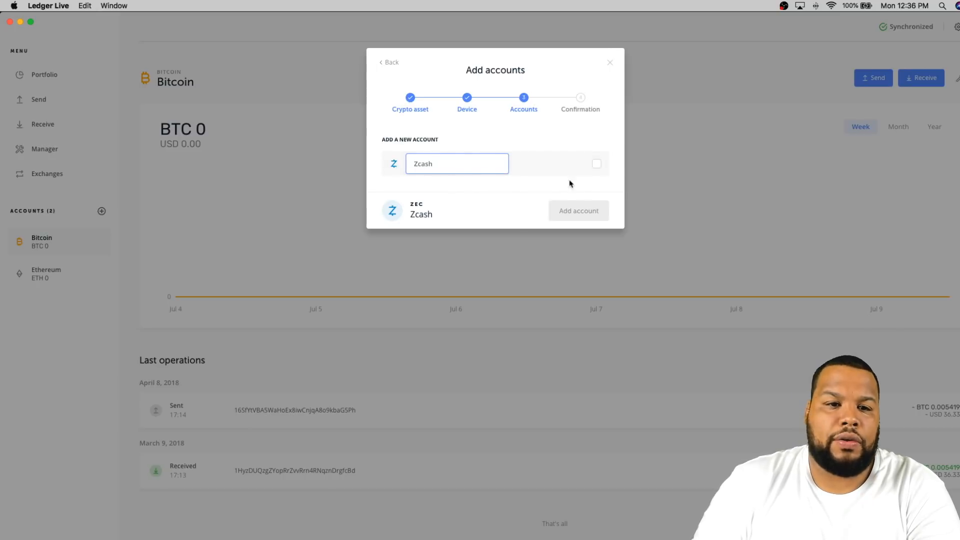
{"action": "left_click", "coordinate": [579, 211]}
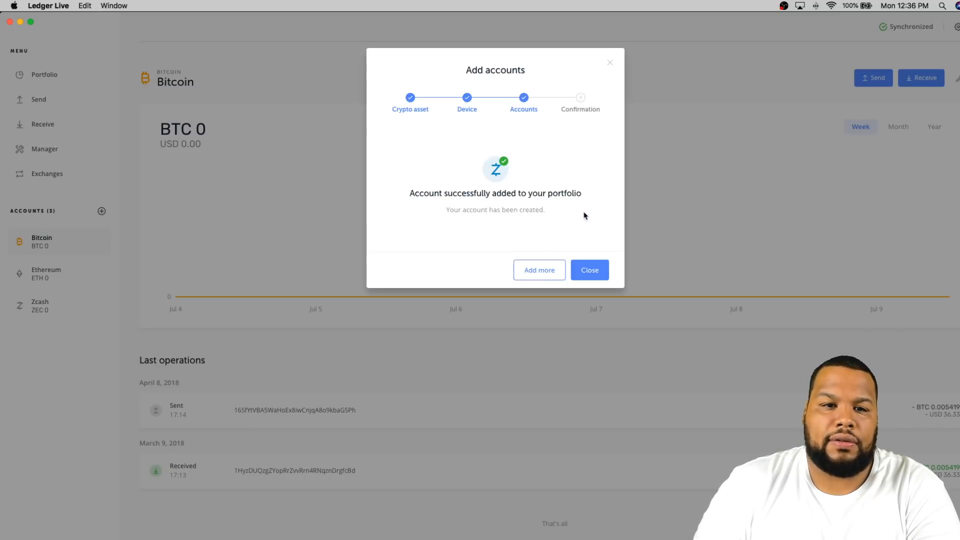
{"action": "left_click", "coordinate": [590, 270]}
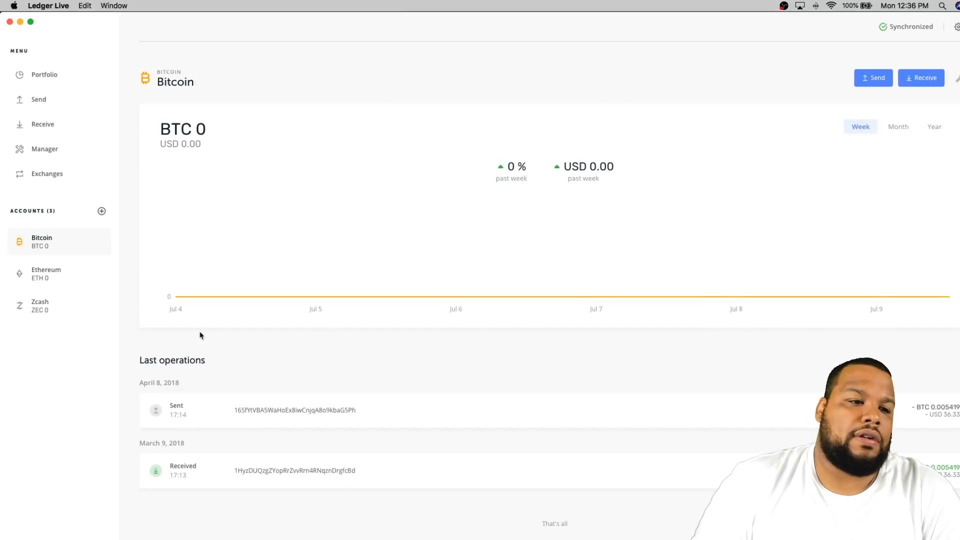
{"action": "mouse_move", "coordinate": [74, 273]}
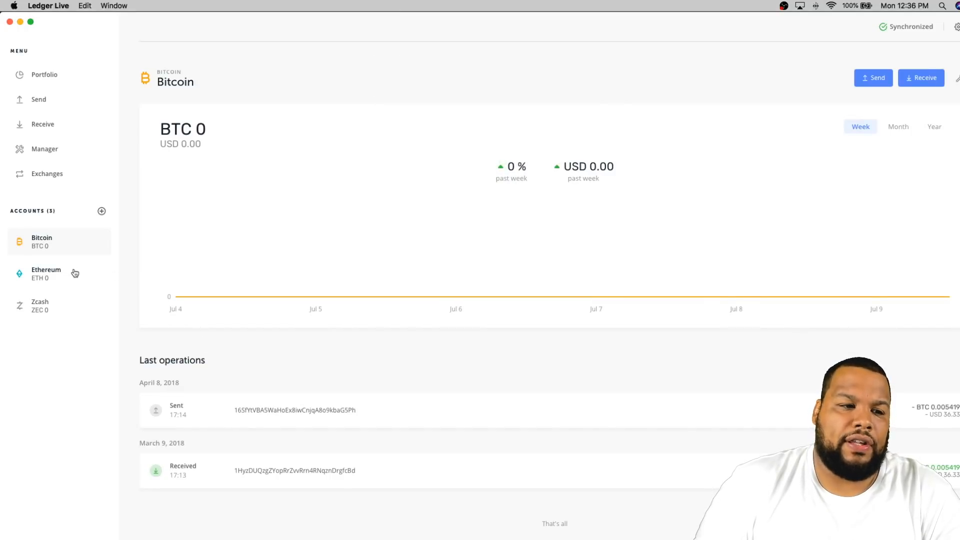
Verify an Ethereum receive address with QR code, then close the Receive dialog
{"action": "left_click", "coordinate": [46, 274]}
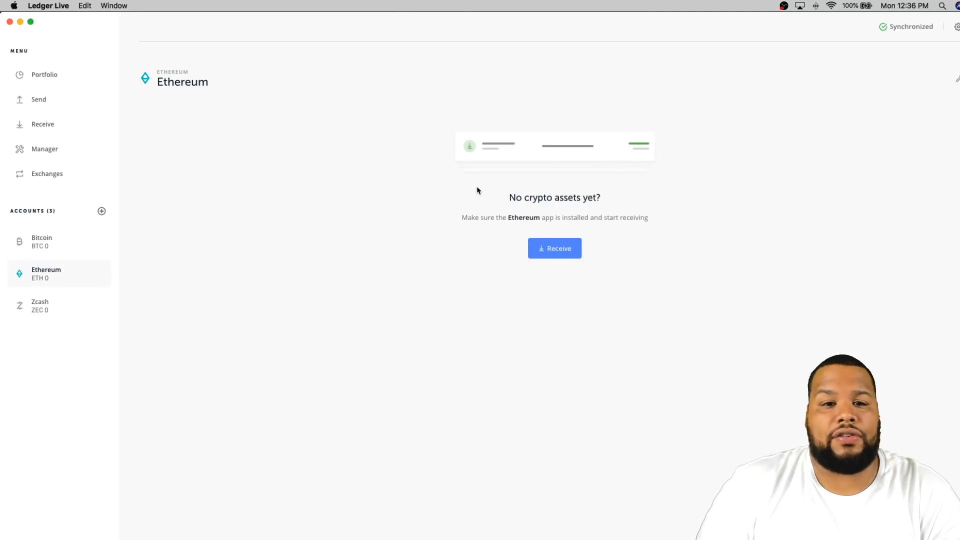
{"action": "mouse_move", "coordinate": [650, 227]}
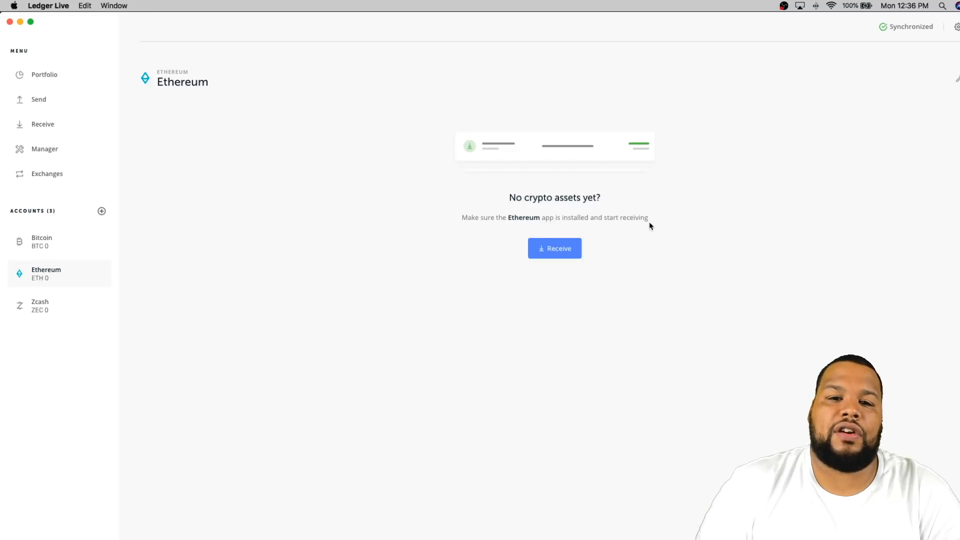
{"action": "left_click", "coordinate": [555, 248]}
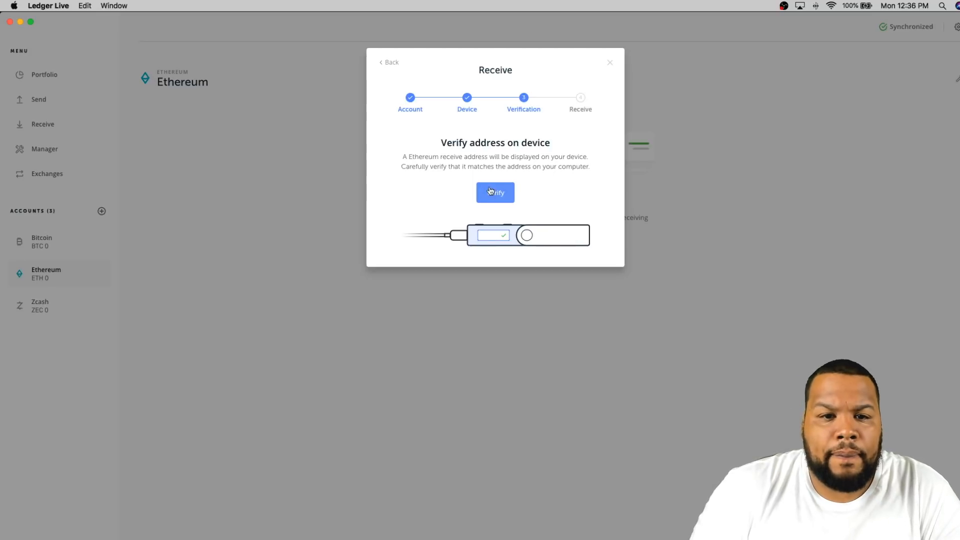
{"action": "left_click", "coordinate": [495, 193]}
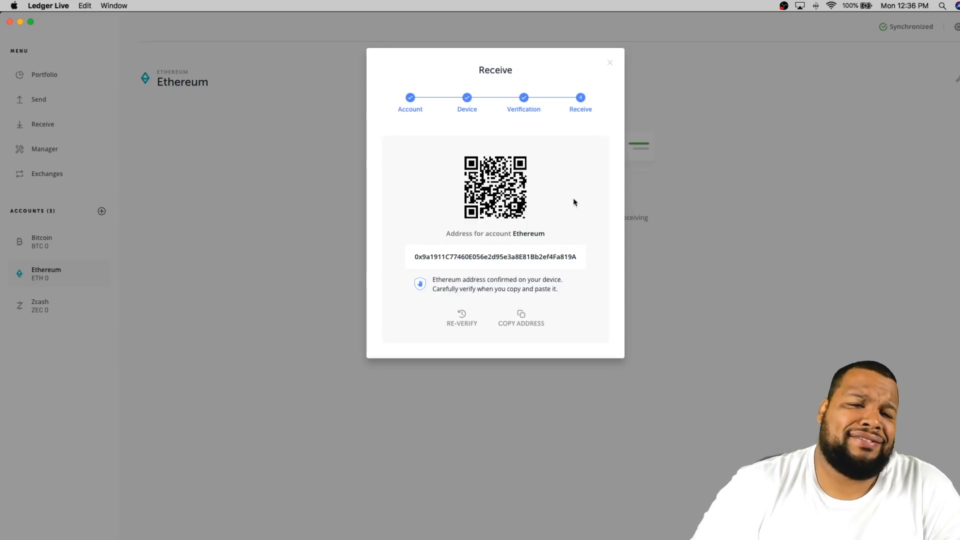
{"action": "left_click", "coordinate": [610, 62]}
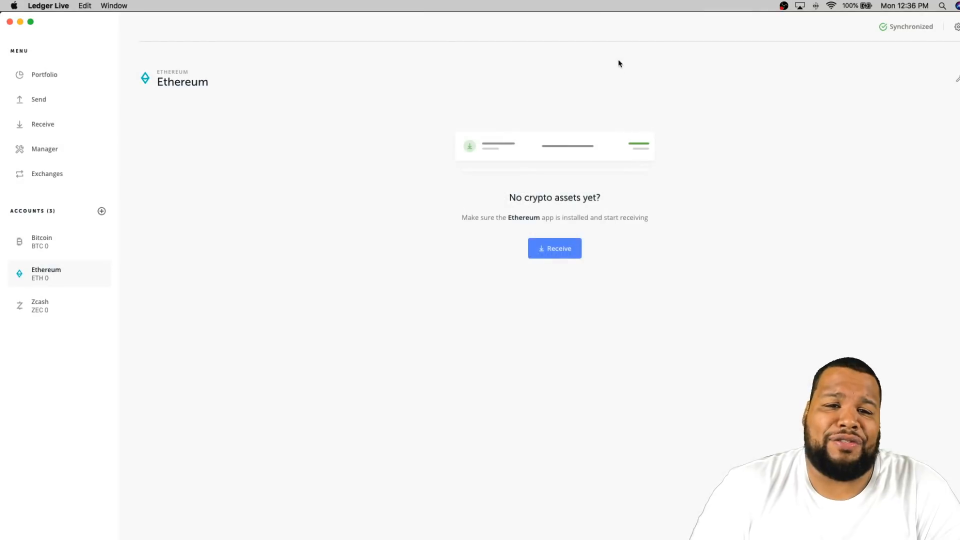
{"action": "mouse_move", "coordinate": [48, 248]}
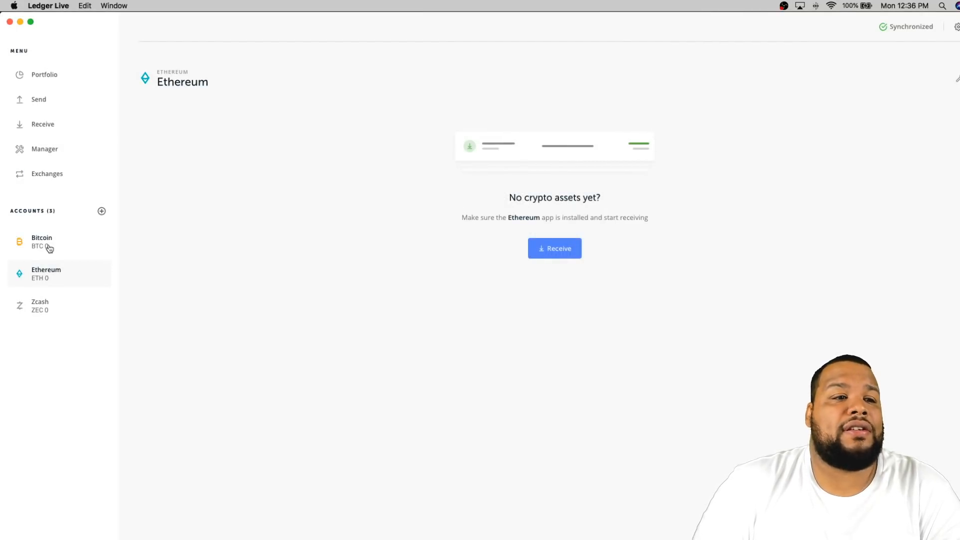
Browse the Bitcoin, Ethereum and Zcash account pages, ending on Bitcoin
{"action": "left_click", "coordinate": [41, 241]}
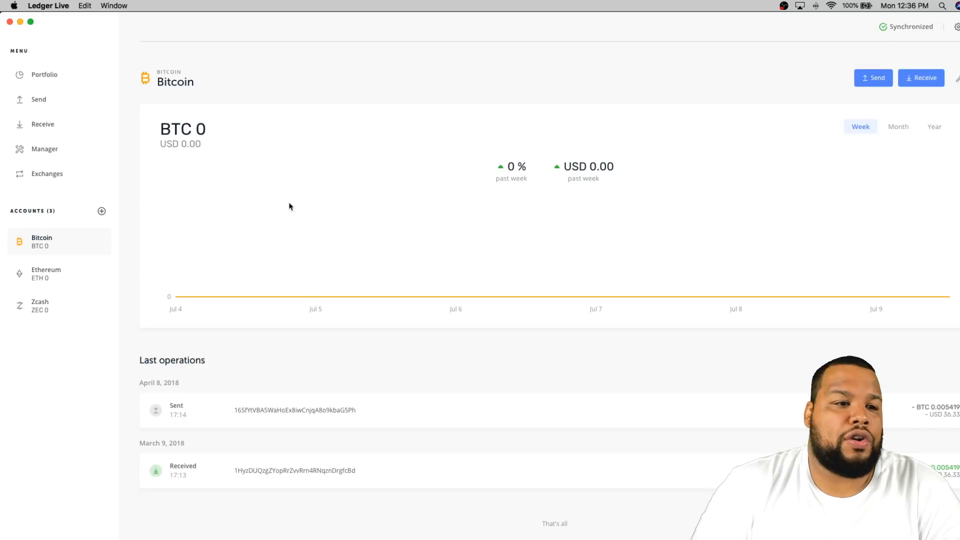
{"action": "left_click", "coordinate": [46, 273]}
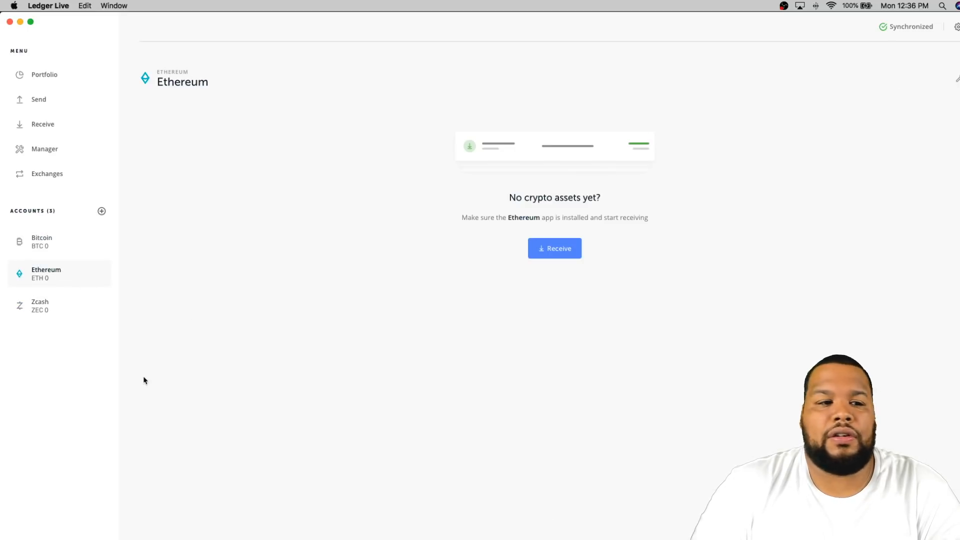
{"action": "left_click", "coordinate": [40, 306]}
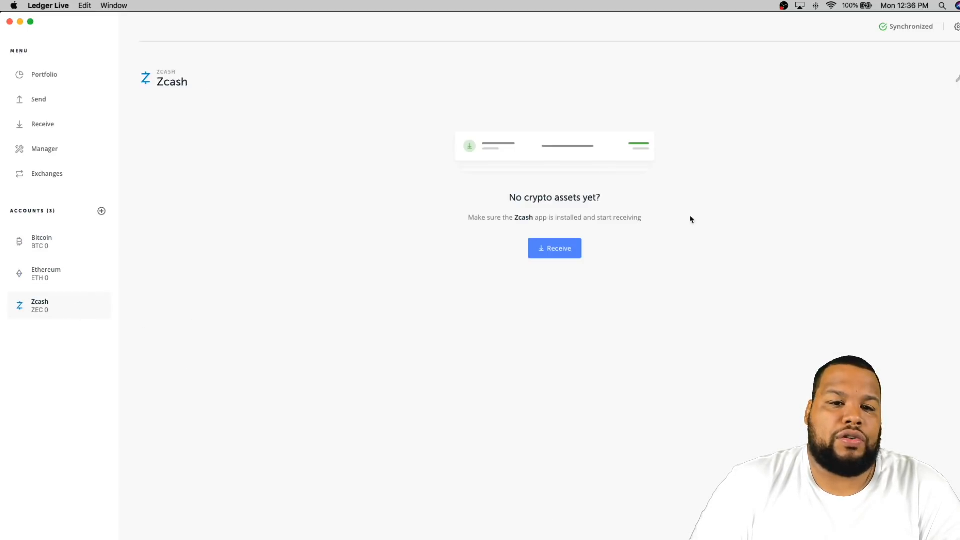
{"action": "left_click", "coordinate": [42, 241]}
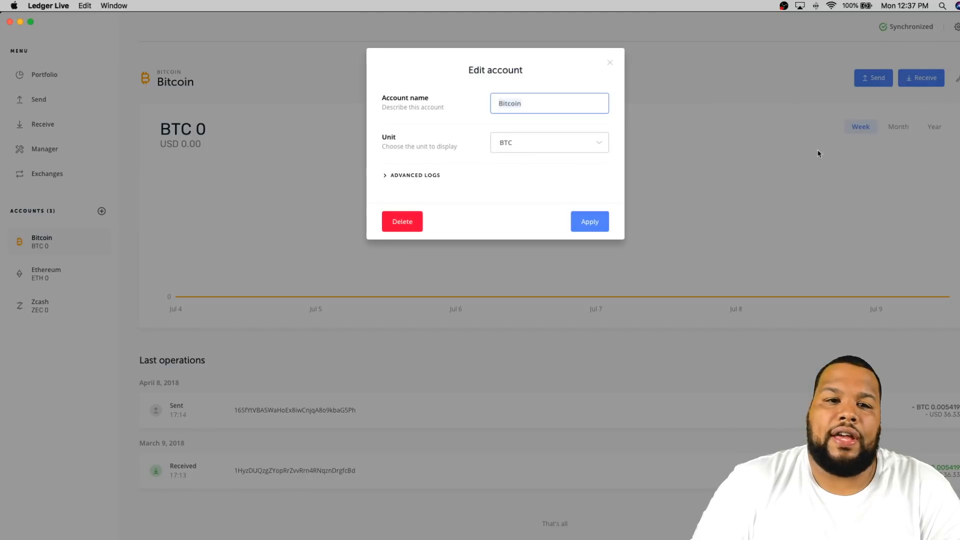
Keep BTC as the Bitcoin display unit and close the account settings
{"action": "left_click", "coordinate": [550, 143]}
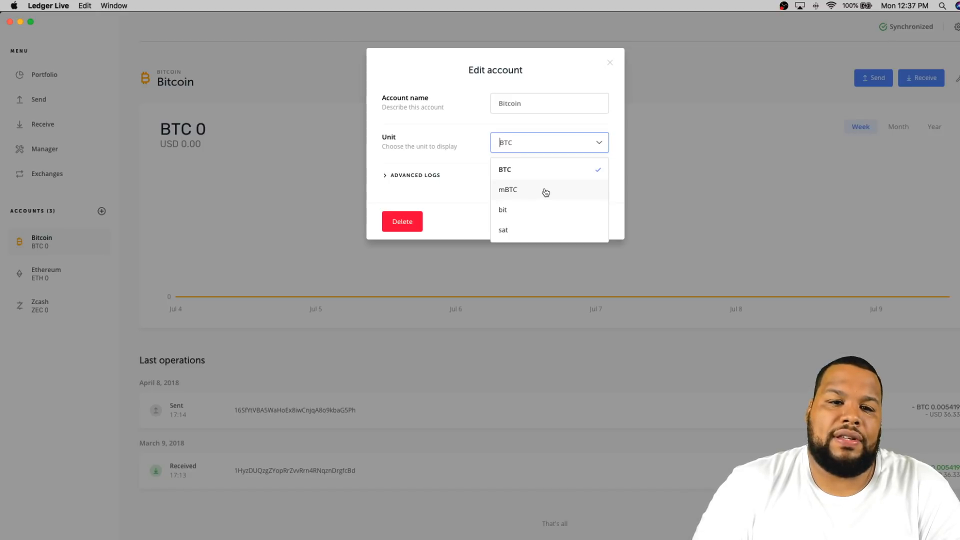
{"action": "left_click", "coordinate": [505, 169]}
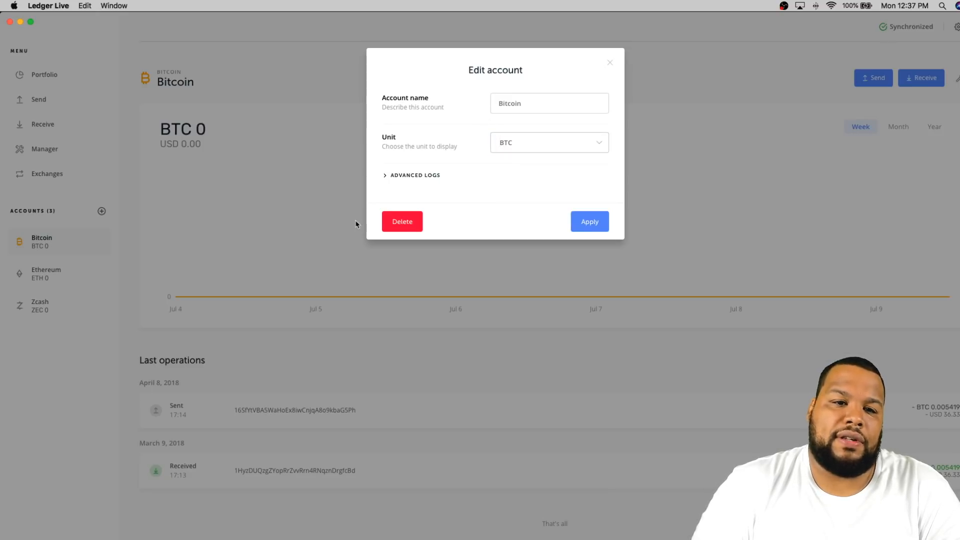
{"action": "mouse_move", "coordinate": [552, 223]}
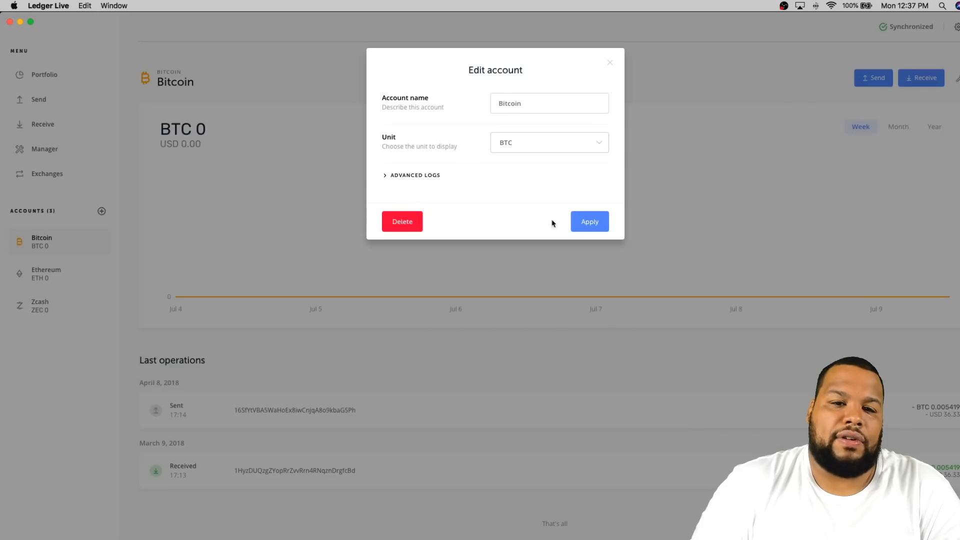
{"action": "left_click", "coordinate": [609, 62]}
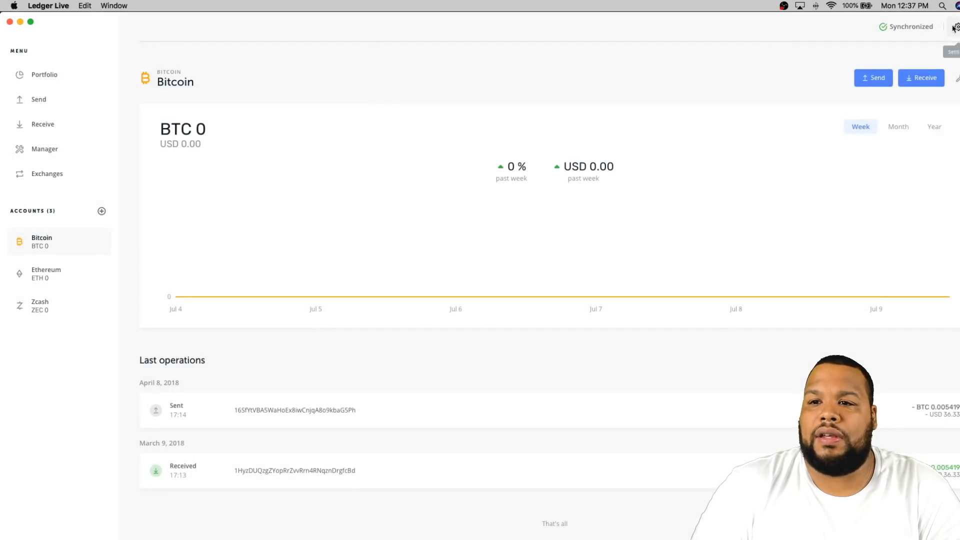
Open Settings, review rate providers keeping BitMEX, and show the Currencies settings
{"action": "left_click", "coordinate": [956, 26]}
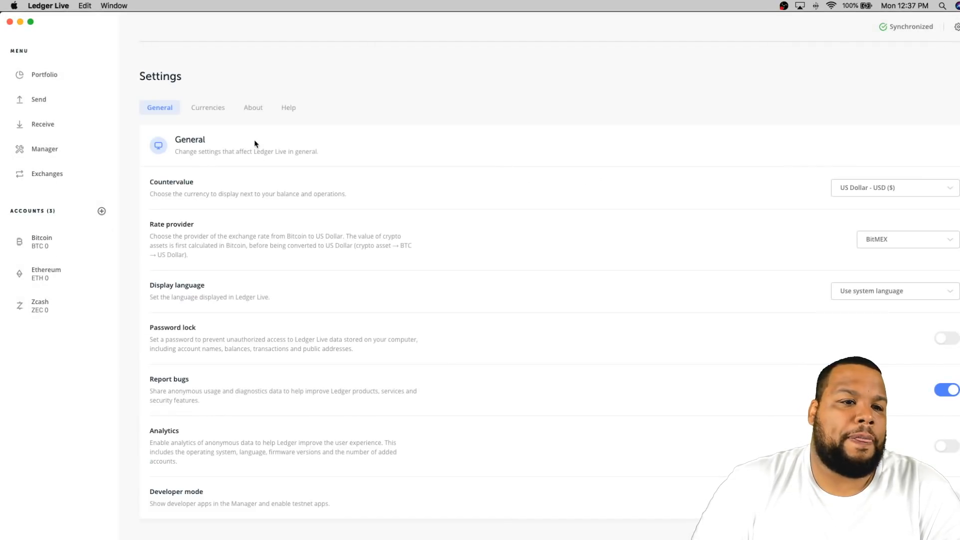
{"action": "mouse_move", "coordinate": [927, 204]}
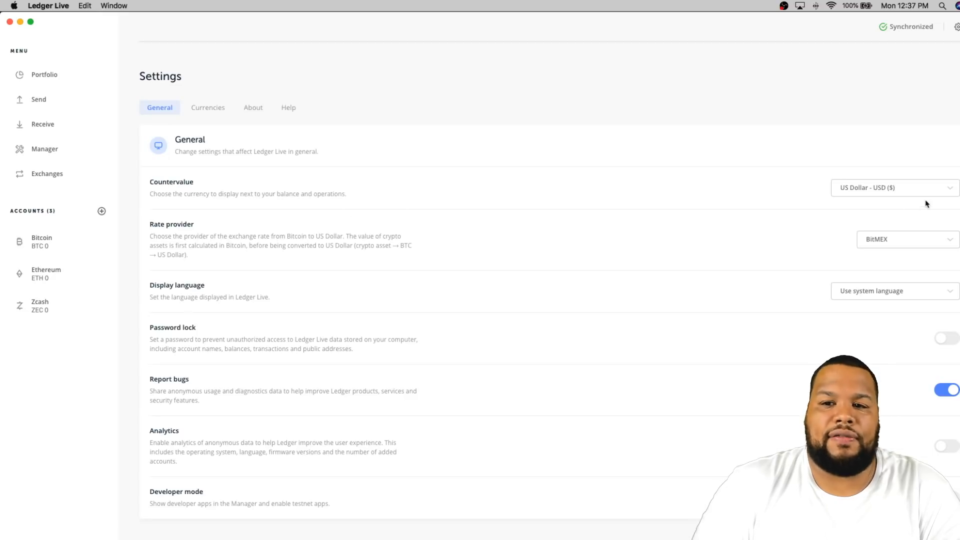
{"action": "mouse_move", "coordinate": [912, 189]}
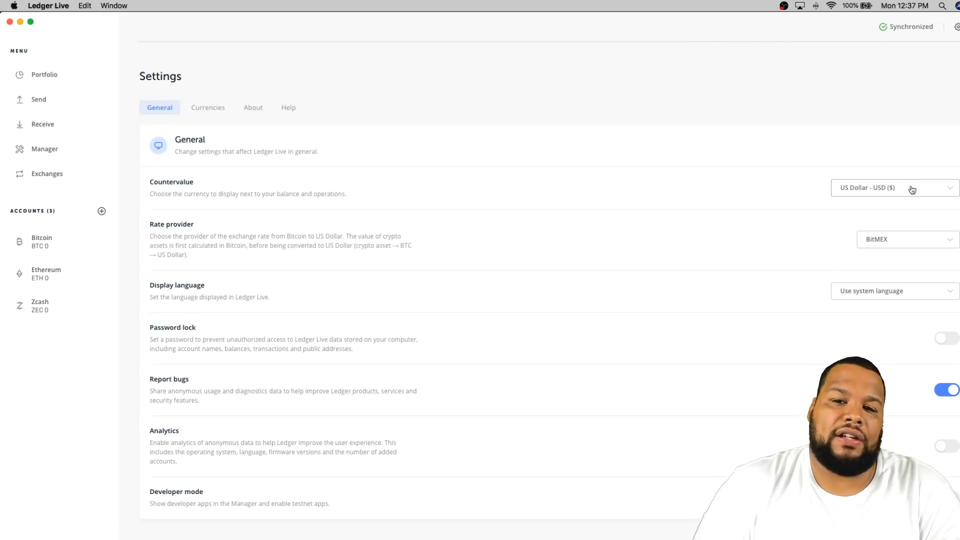
{"action": "left_click", "coordinate": [910, 188]}
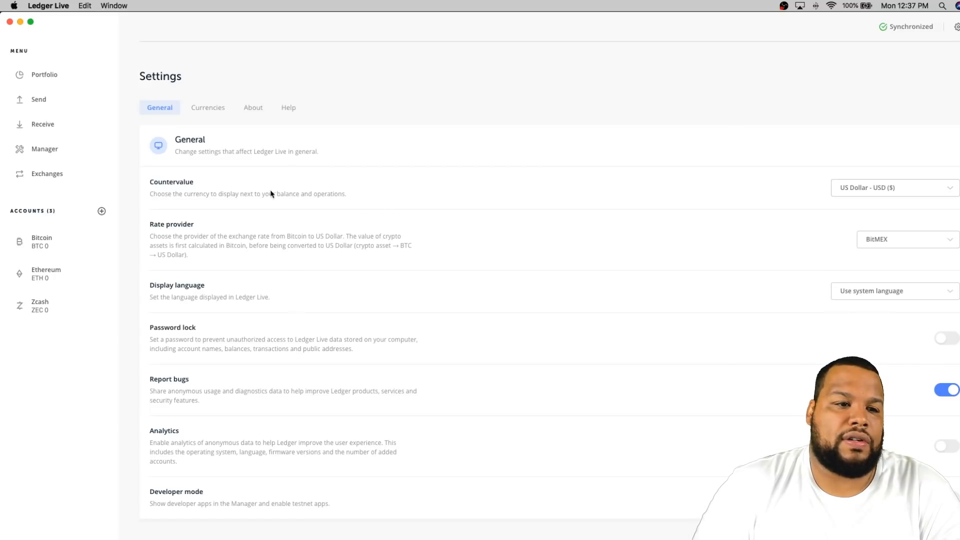
{"action": "mouse_move", "coordinate": [403, 253]}
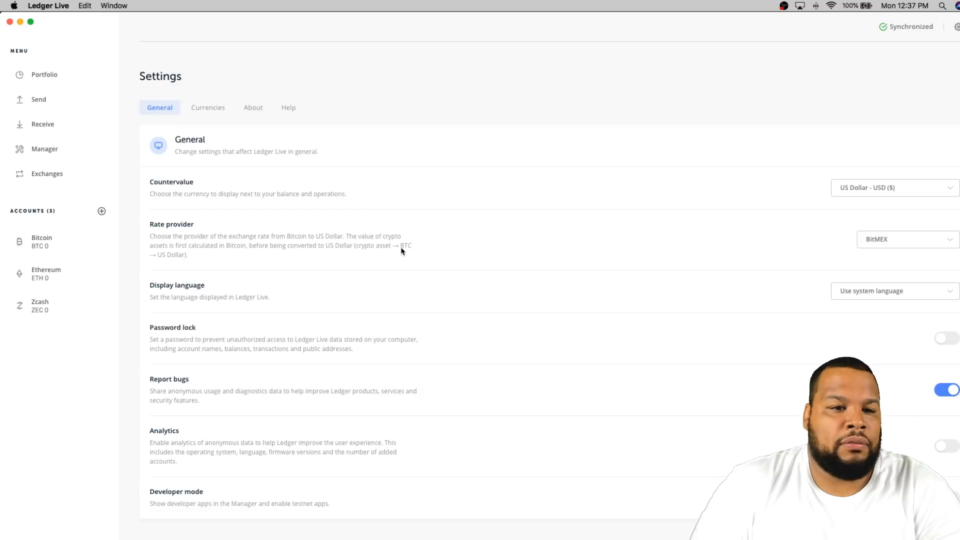
{"action": "left_click", "coordinate": [907, 240]}
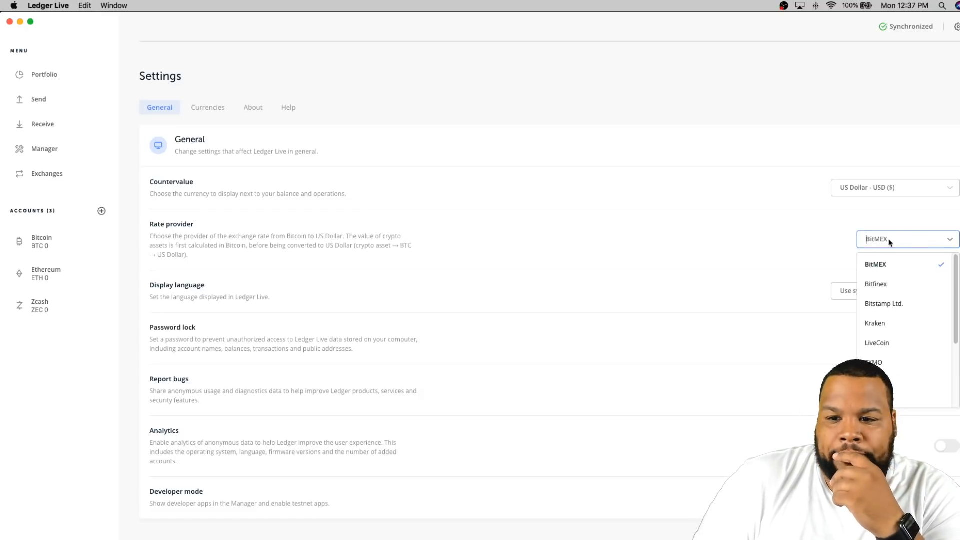
{"action": "scroll", "scroll_direction": "down", "scroll_amount": 3}
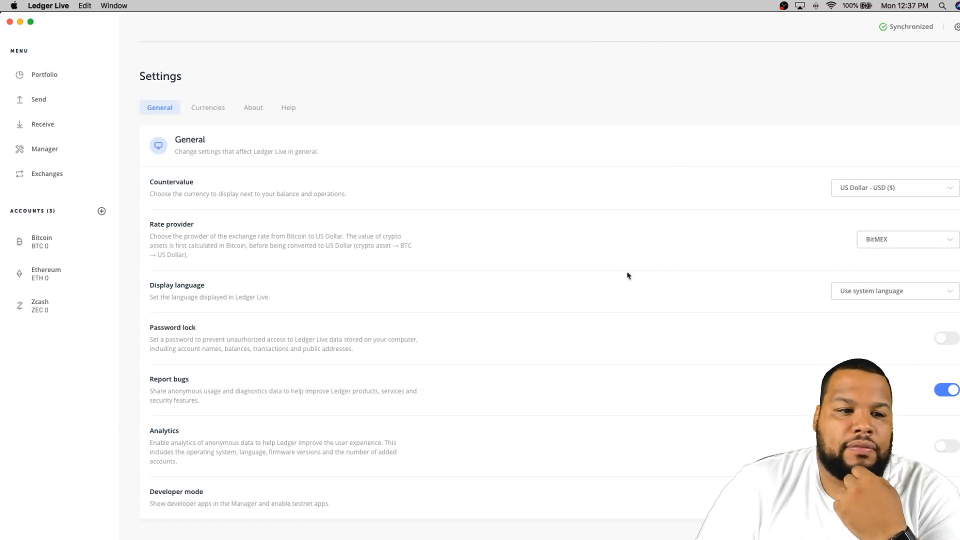
{"action": "mouse_move", "coordinate": [895, 294]}
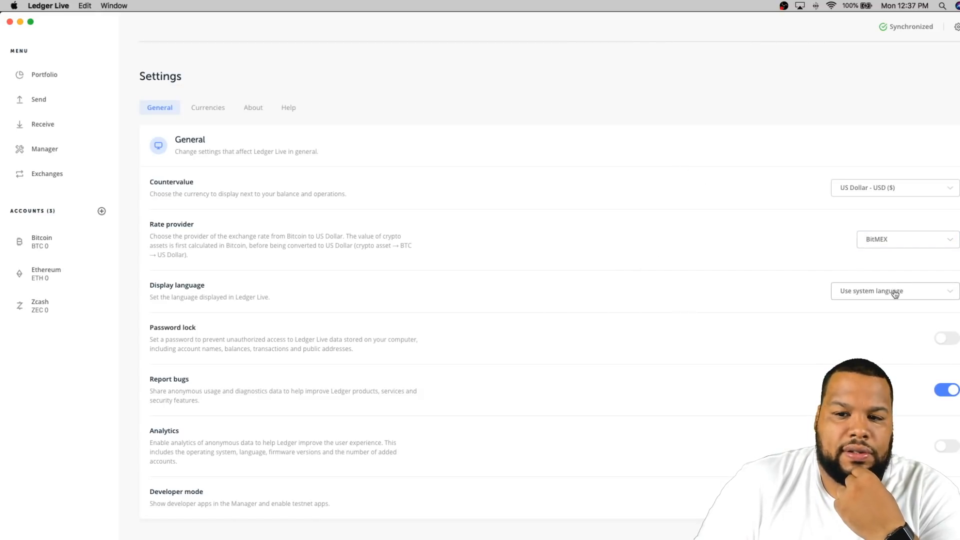
{"action": "mouse_move", "coordinate": [542, 344]}
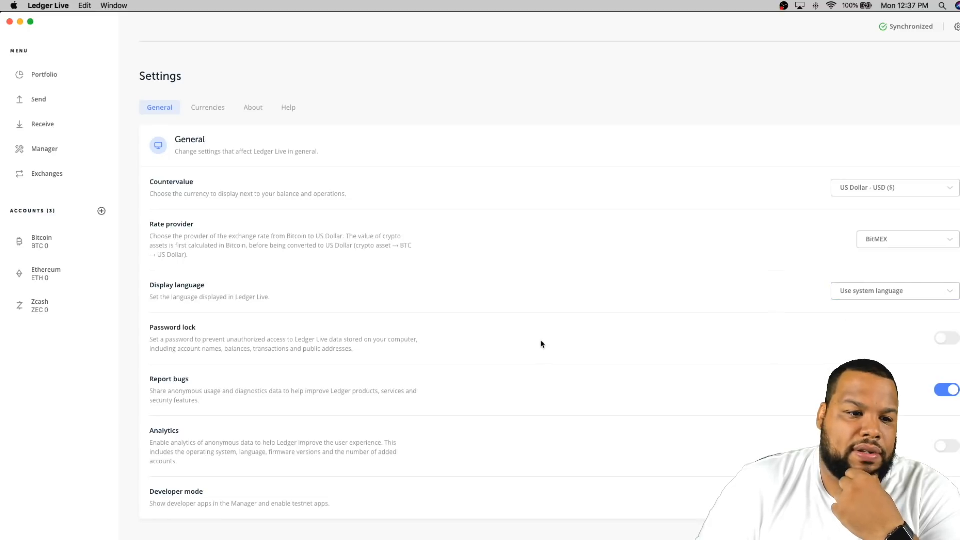
{"action": "mouse_move", "coordinate": [520, 420]}
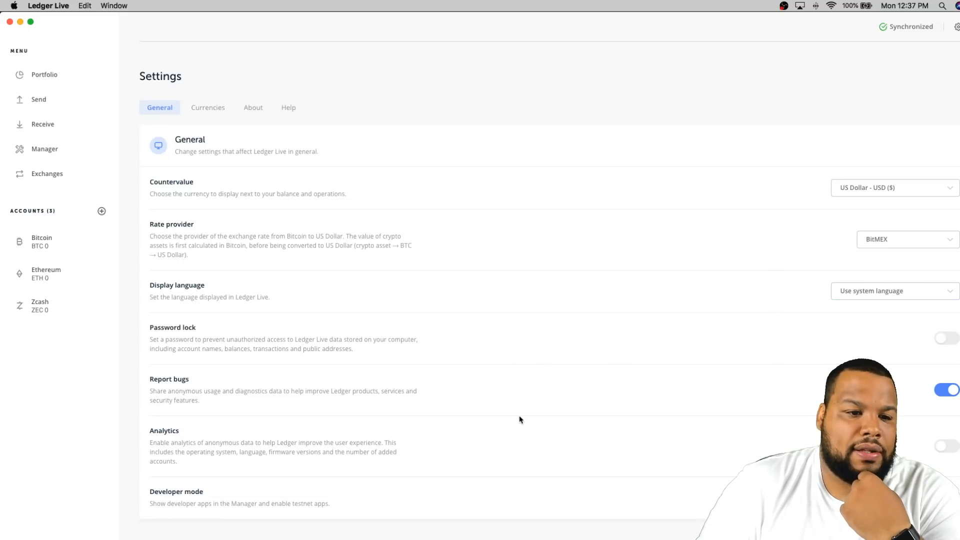
{"action": "left_click", "coordinate": [208, 108]}
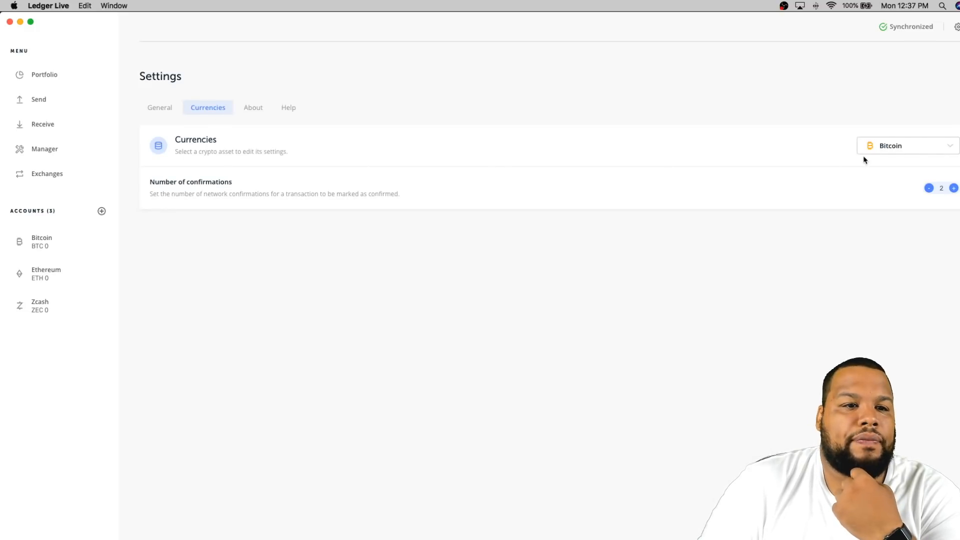
{"action": "left_click", "coordinate": [908, 145]}
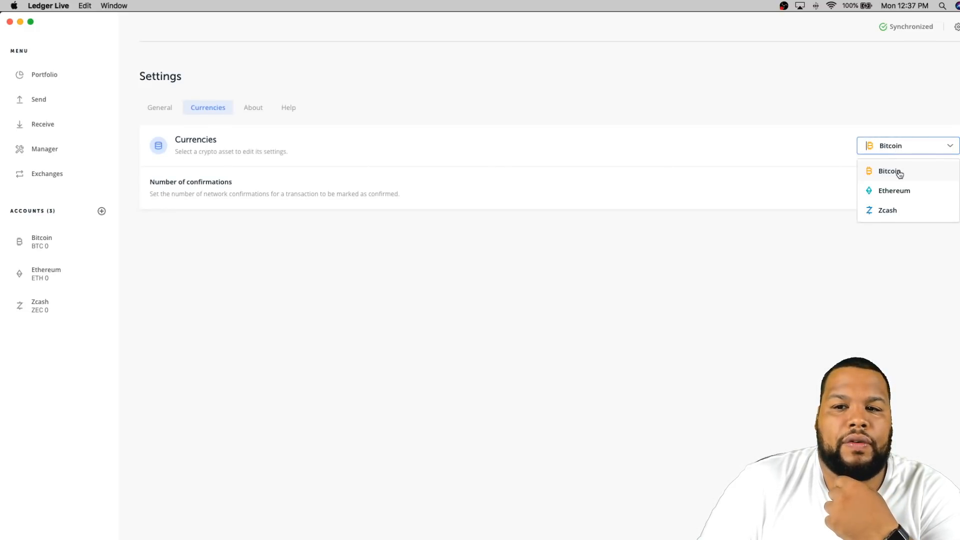
{"action": "left_click", "coordinate": [889, 171]}
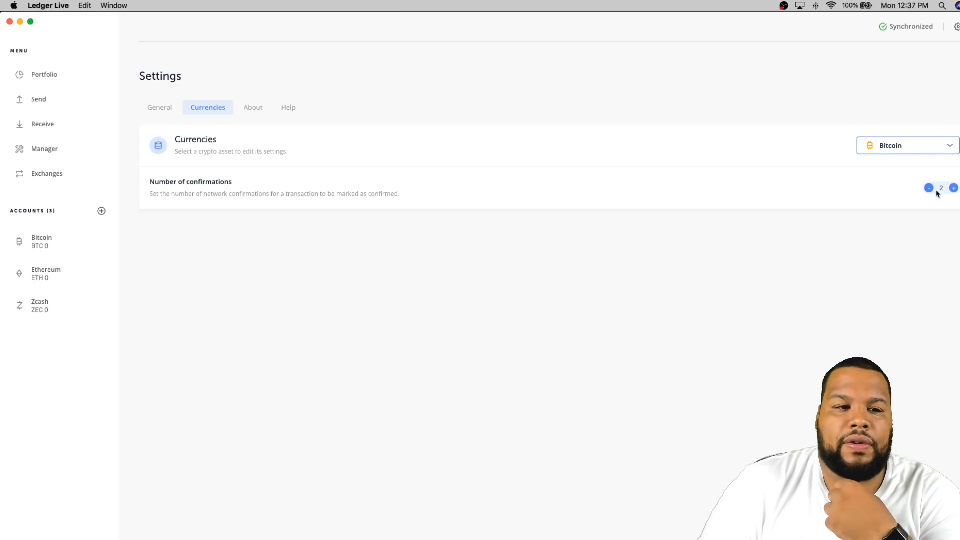
{"action": "mouse_move", "coordinate": [293, 197]}
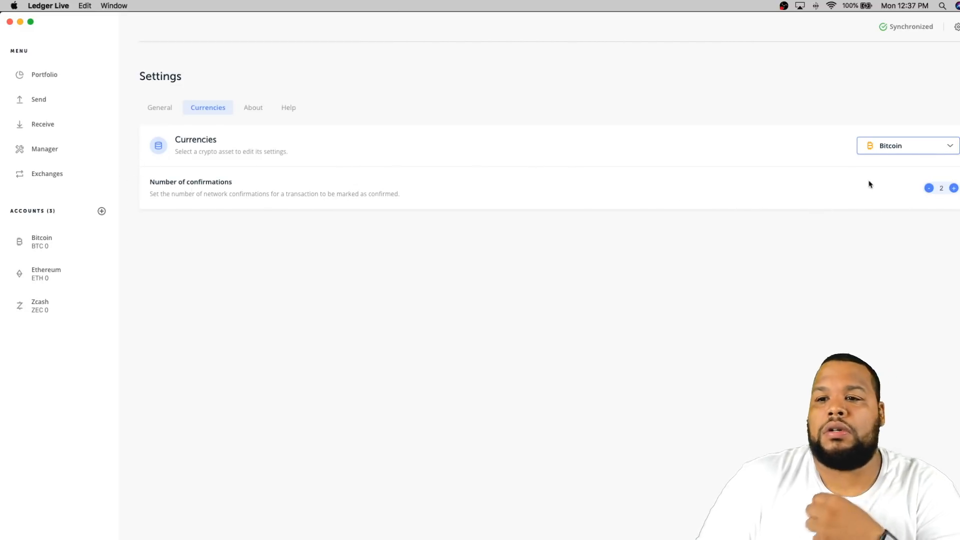
{"action": "left_click", "coordinate": [954, 188]}
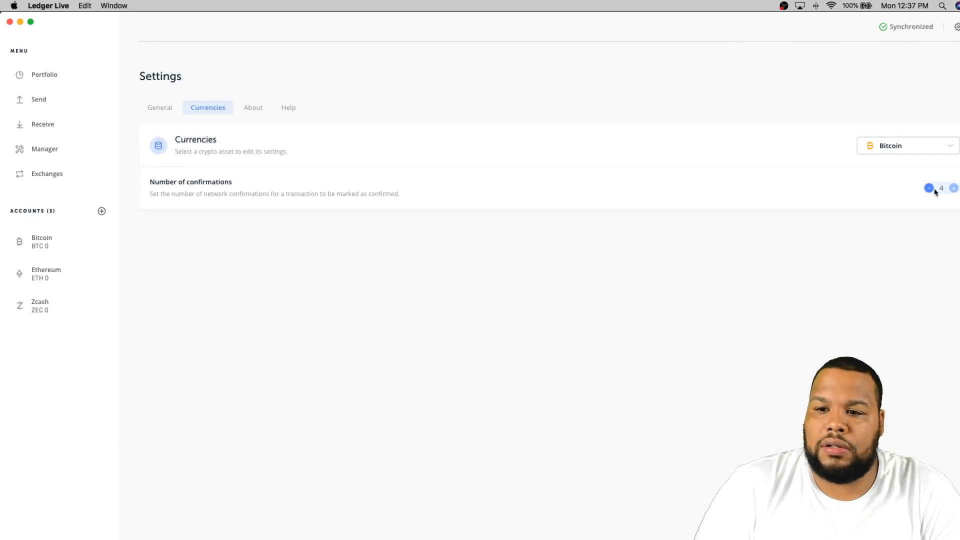
{"action": "left_click", "coordinate": [929, 188]}
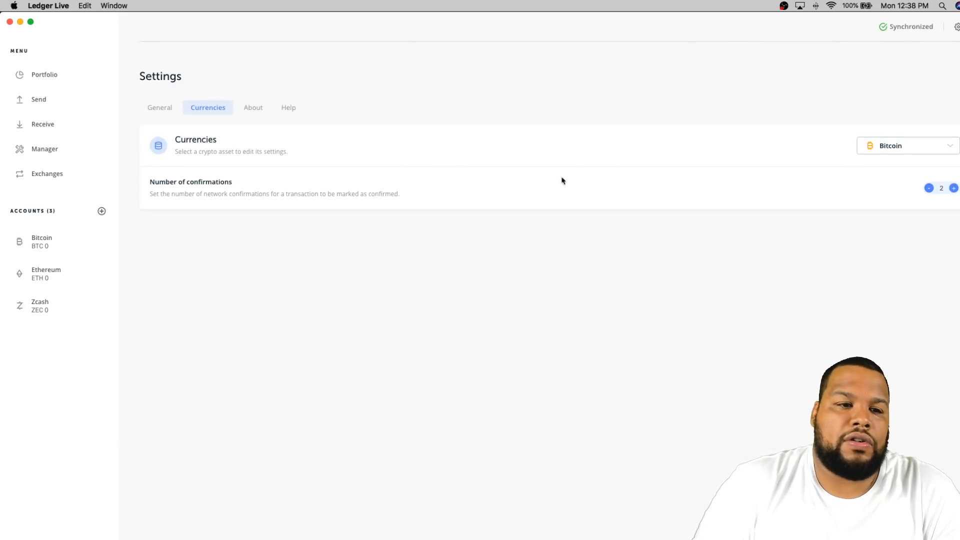
{"action": "mouse_move", "coordinate": [429, 198]}
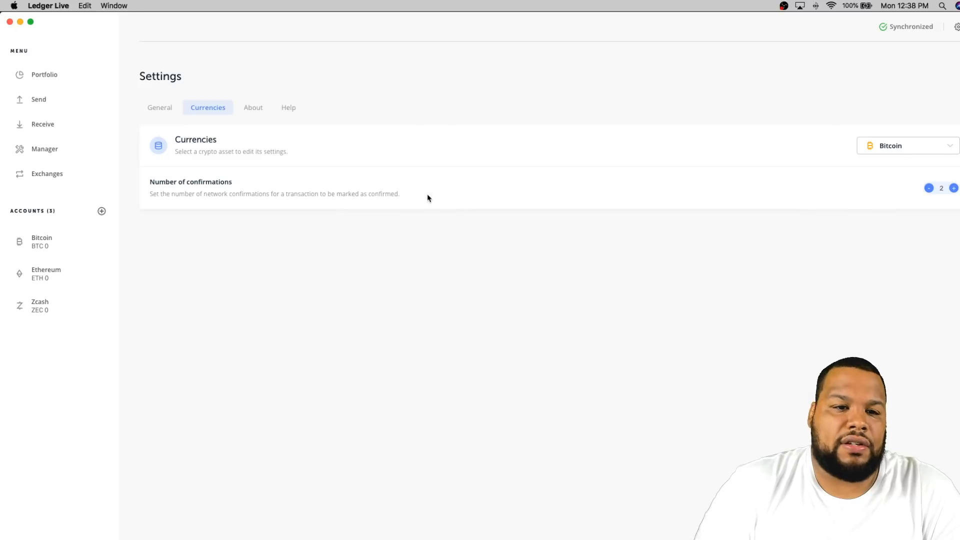
{"action": "mouse_move", "coordinate": [360, 191]}
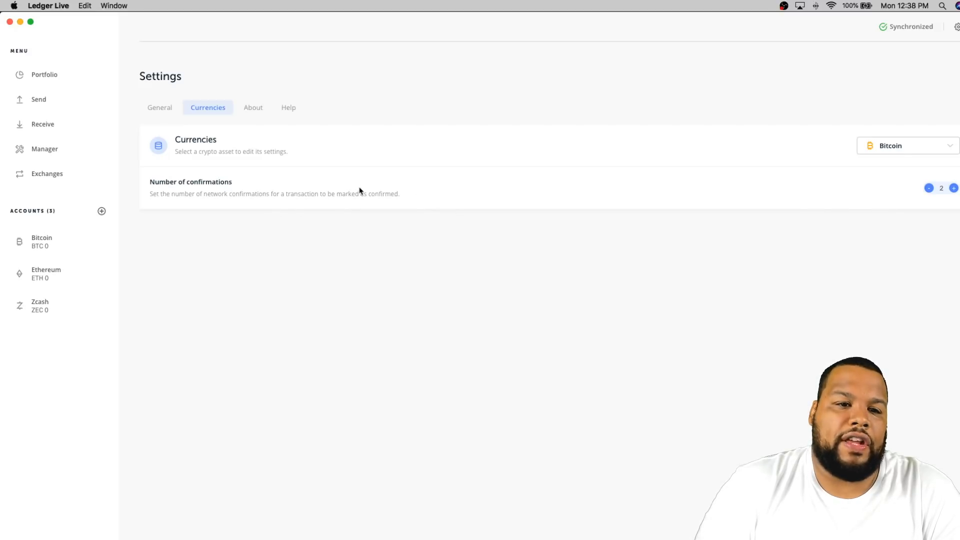
{"action": "mouse_move", "coordinate": [266, 126]}
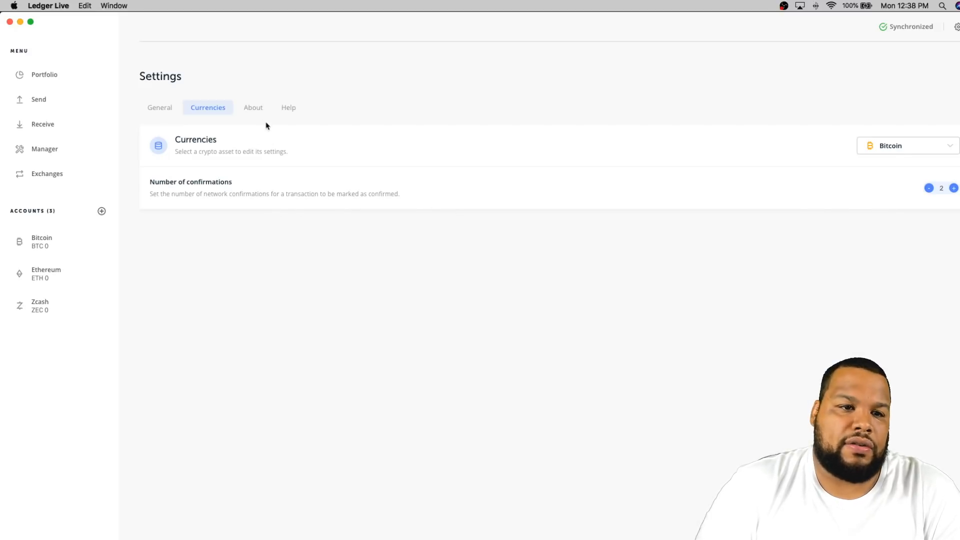
View the About and Help settings pages, then return to General settings
{"action": "left_click", "coordinate": [253, 107]}
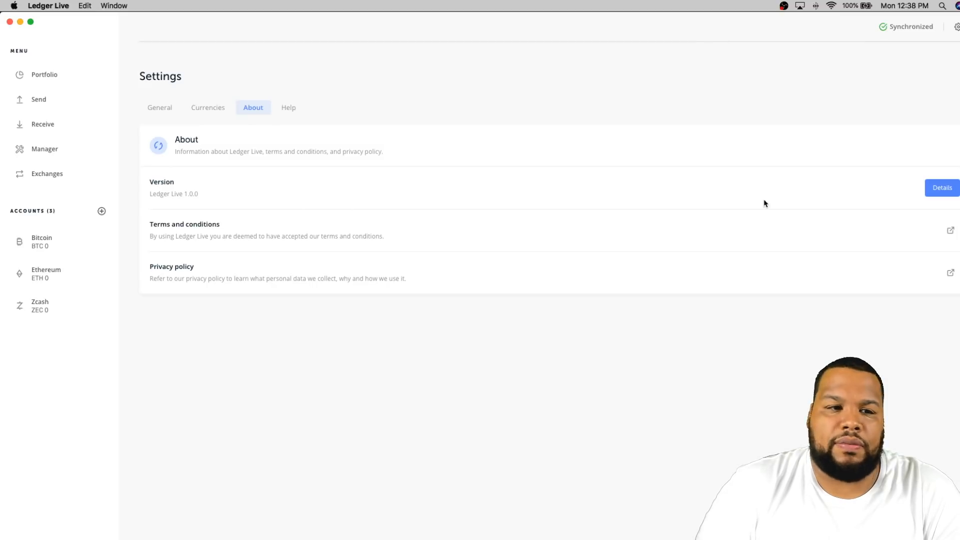
{"action": "mouse_move", "coordinate": [265, 132]}
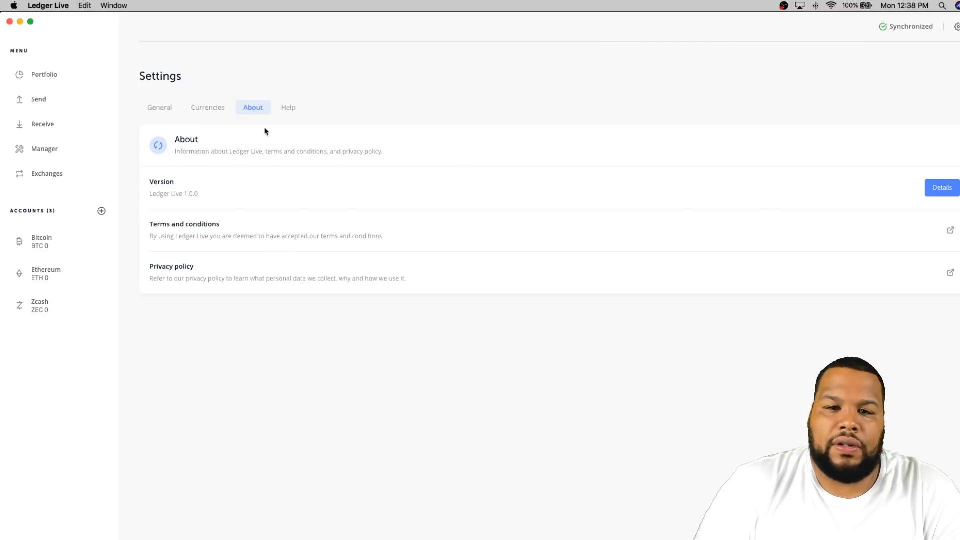
{"action": "left_click", "coordinate": [289, 108]}
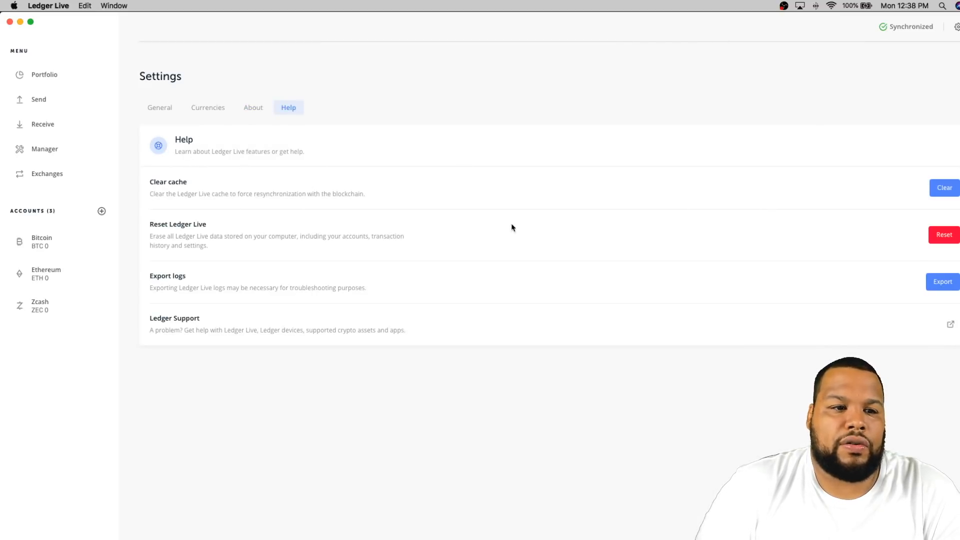
{"action": "mouse_move", "coordinate": [462, 292]}
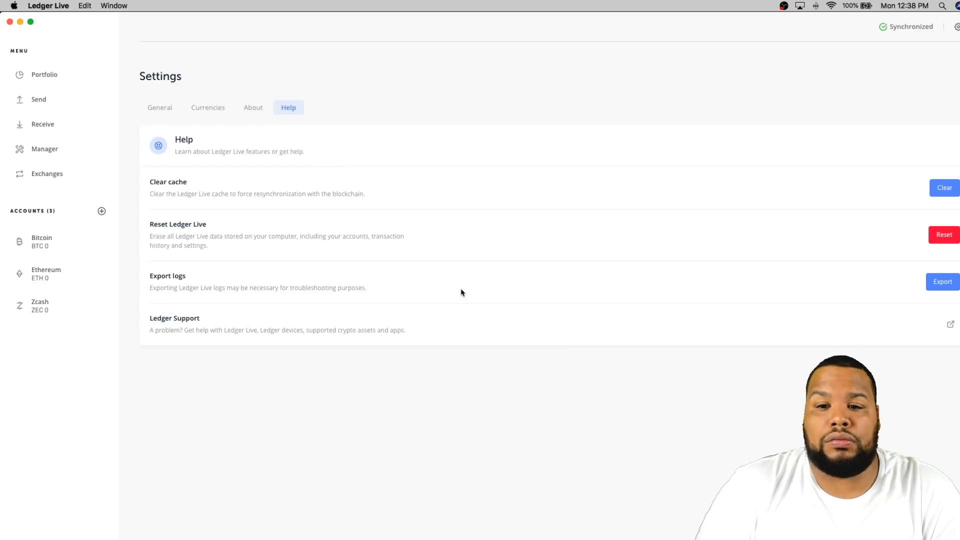
{"action": "left_click", "coordinate": [159, 108]}
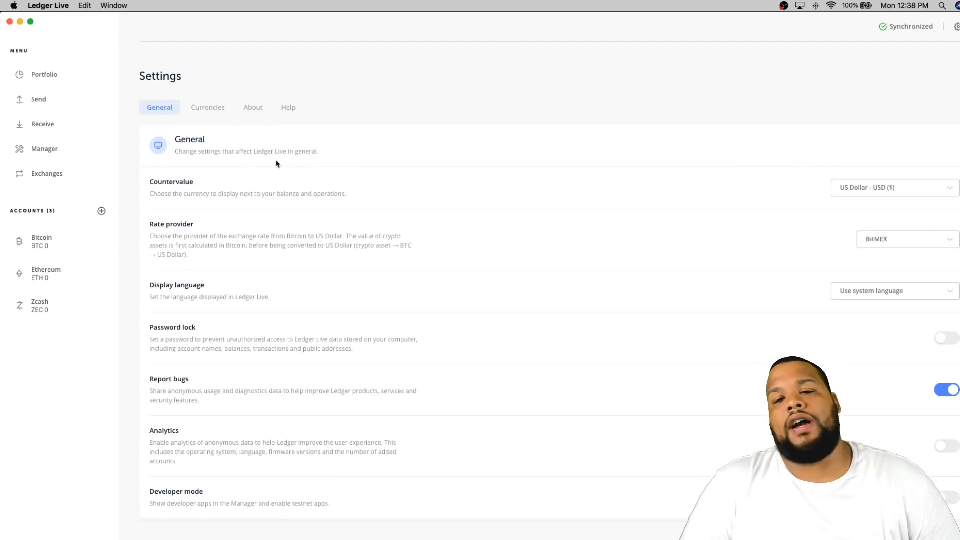
Return to the Portfolio showing the zero USD total across three accounts
{"action": "left_click", "coordinate": [44, 75]}
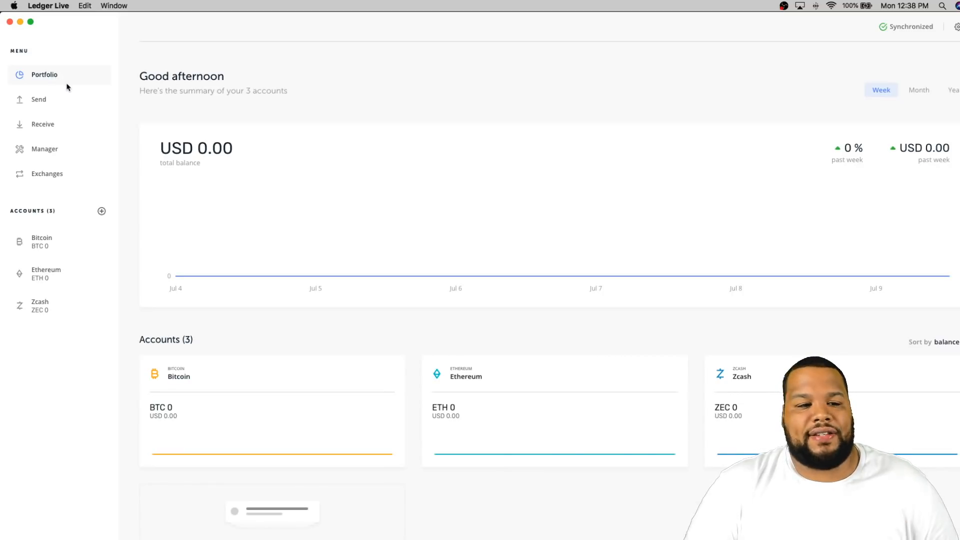
{"action": "mouse_move", "coordinate": [836, 292]}
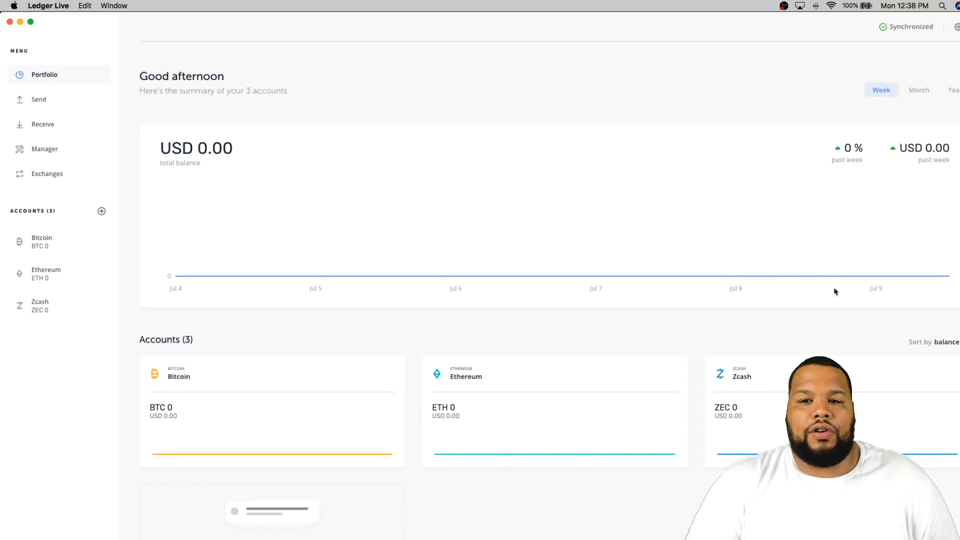
{"action": "mouse_move", "coordinate": [871, 304]}
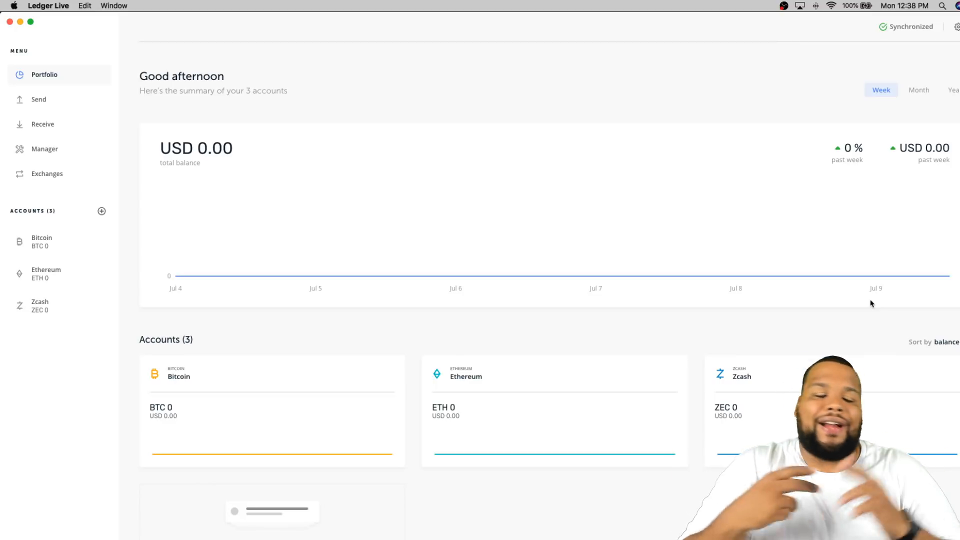